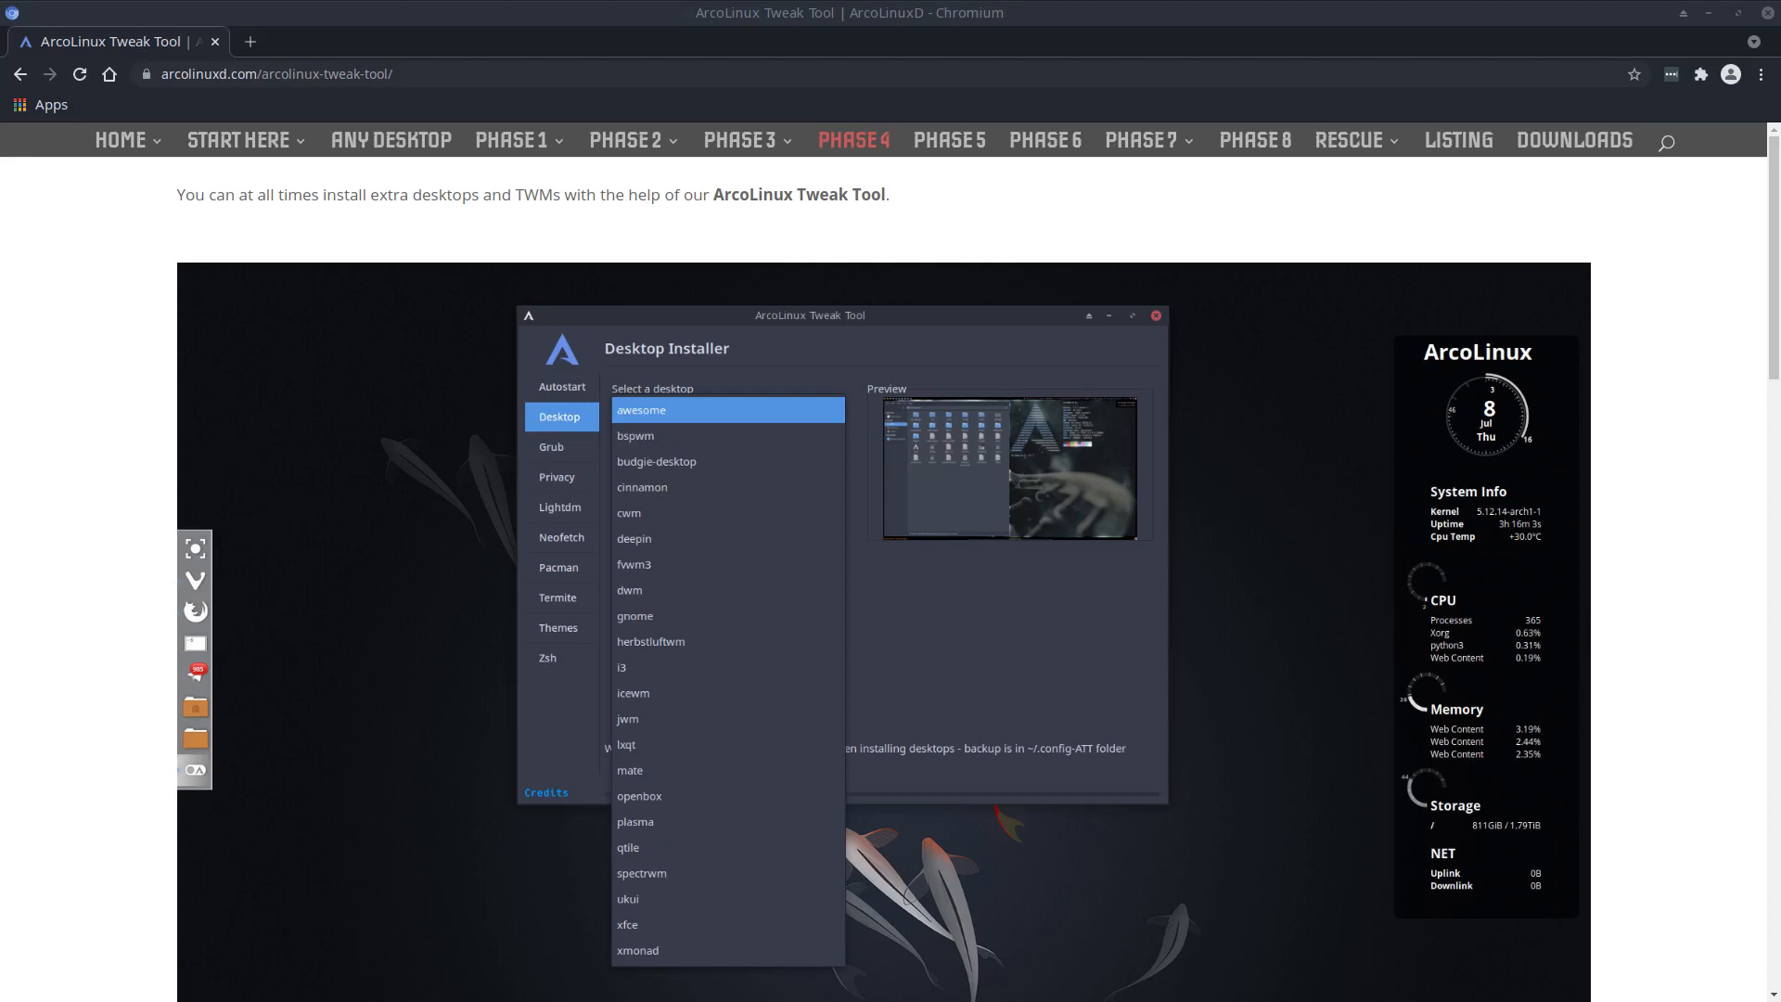
mouse_move(163, 289)
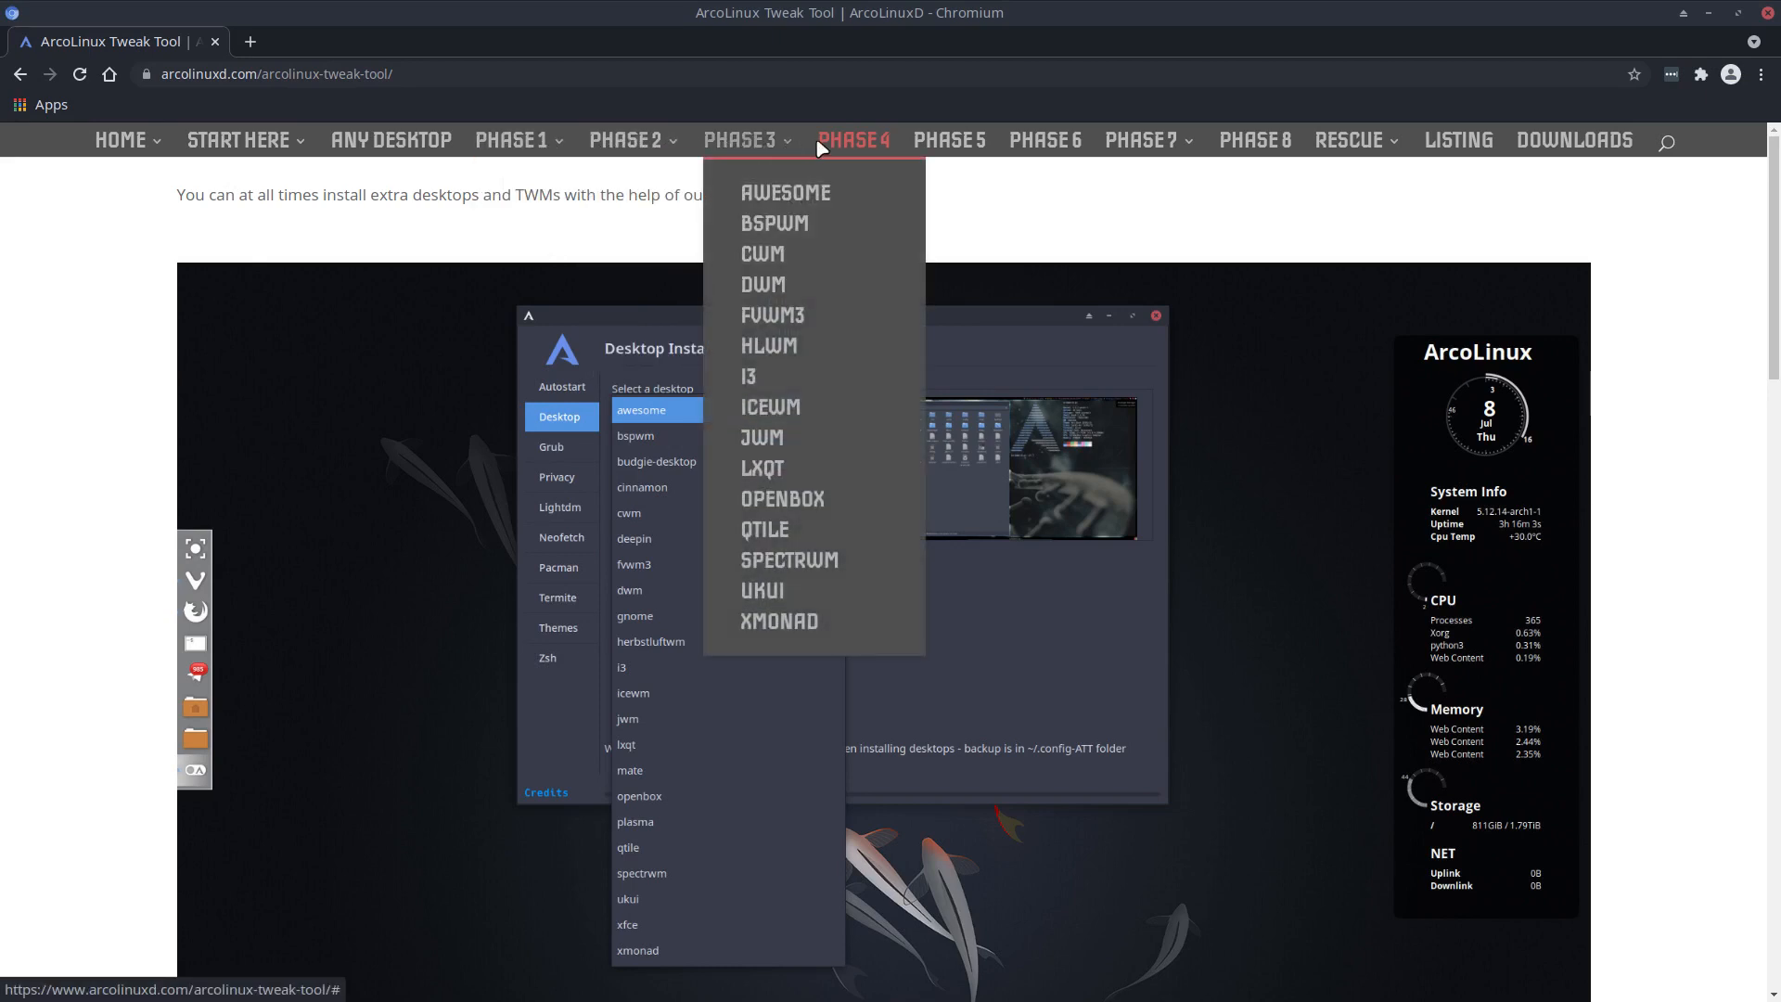
mouse_move(1263, 149)
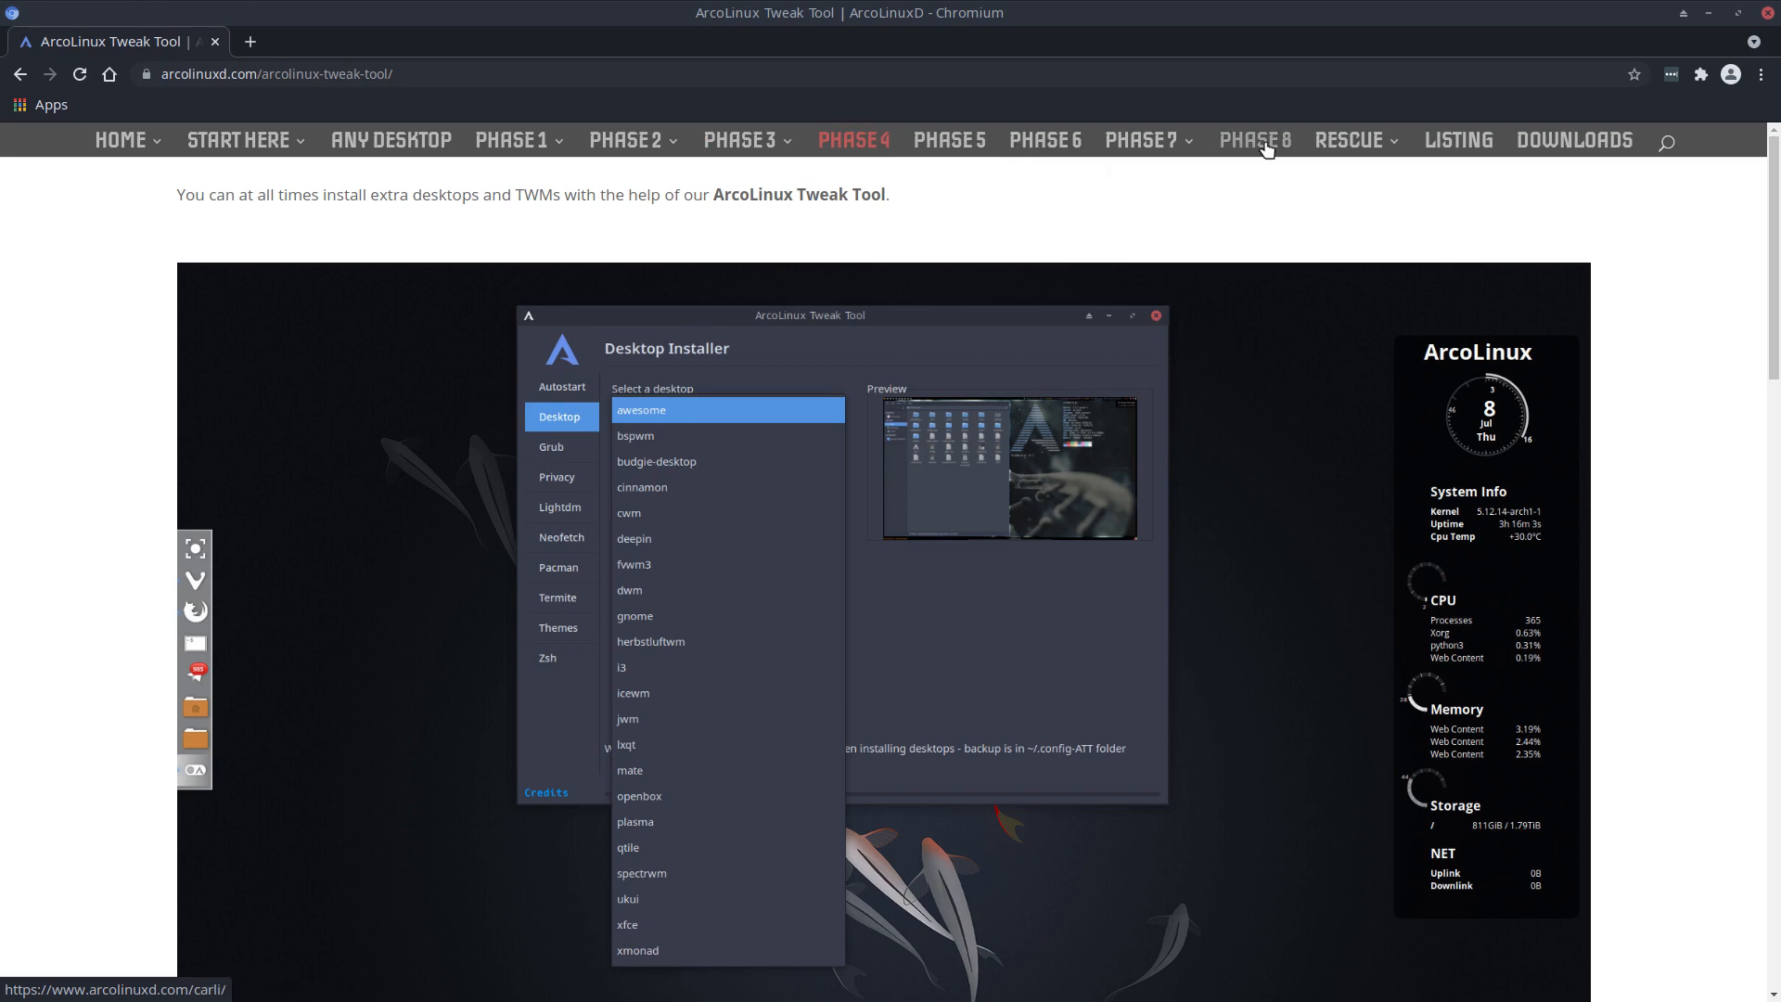
mouse_move(841, 397)
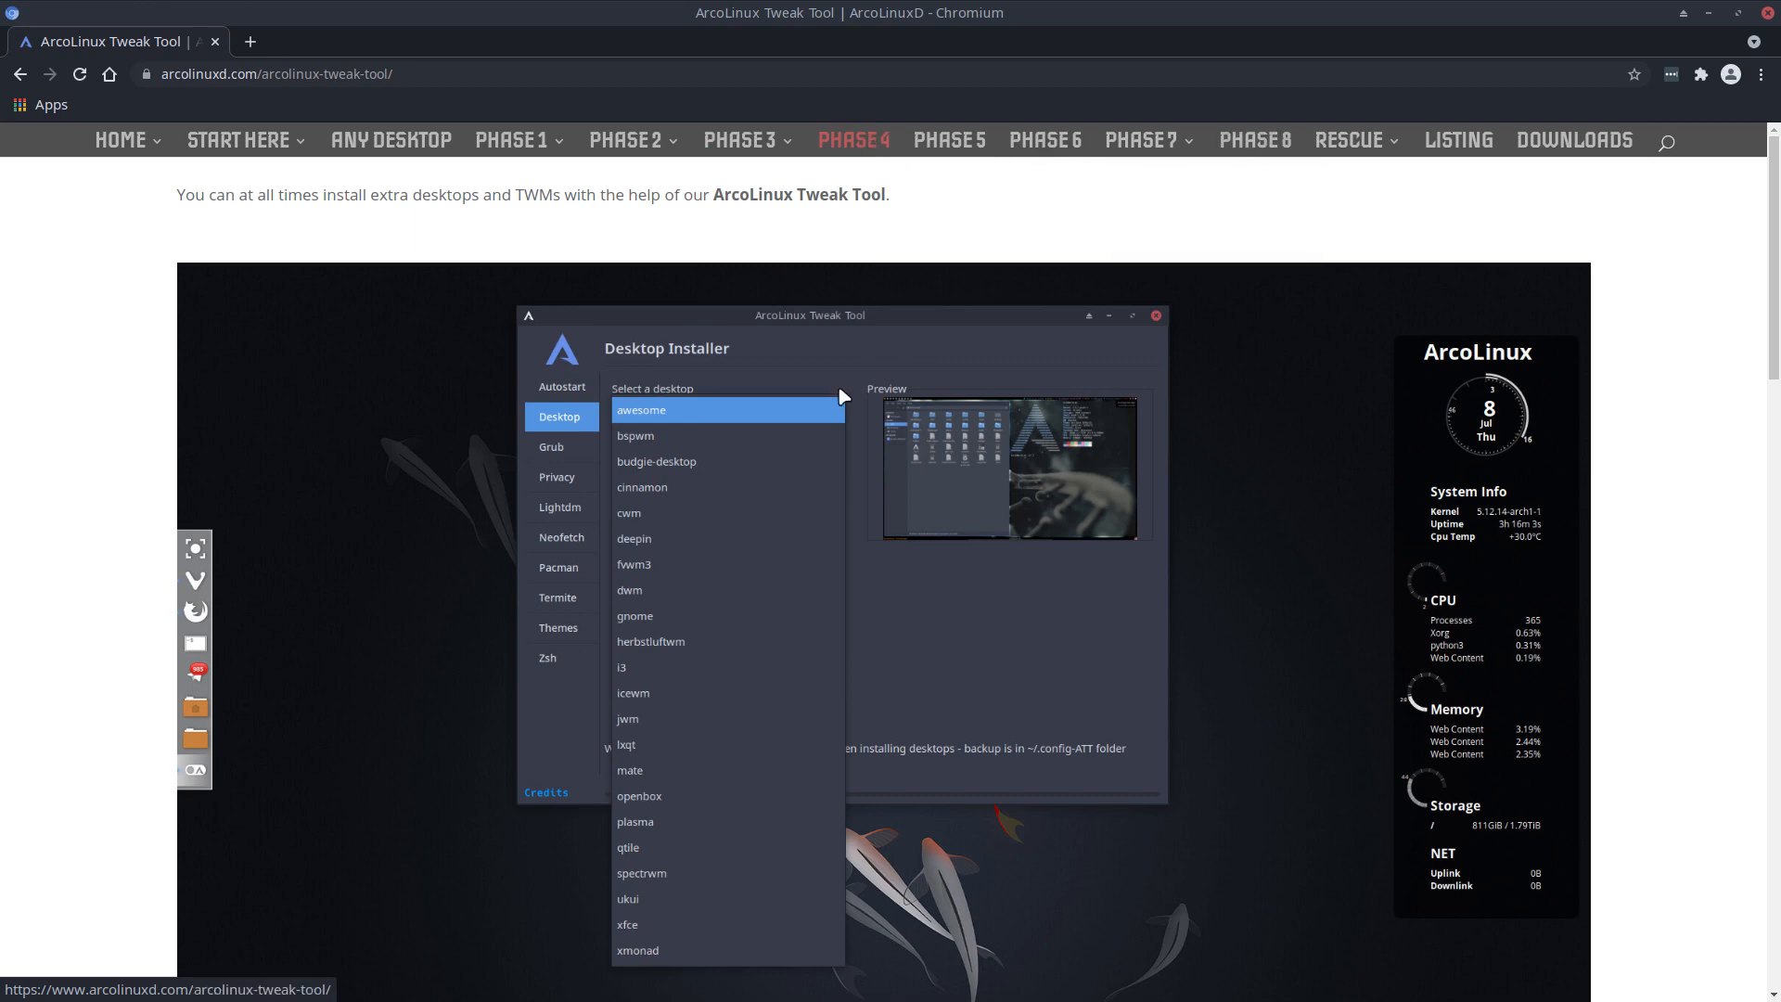
- Launch ArcoLinux Tweak Tool by confirming the password prompt and reposition its window
scroll("up", 3)
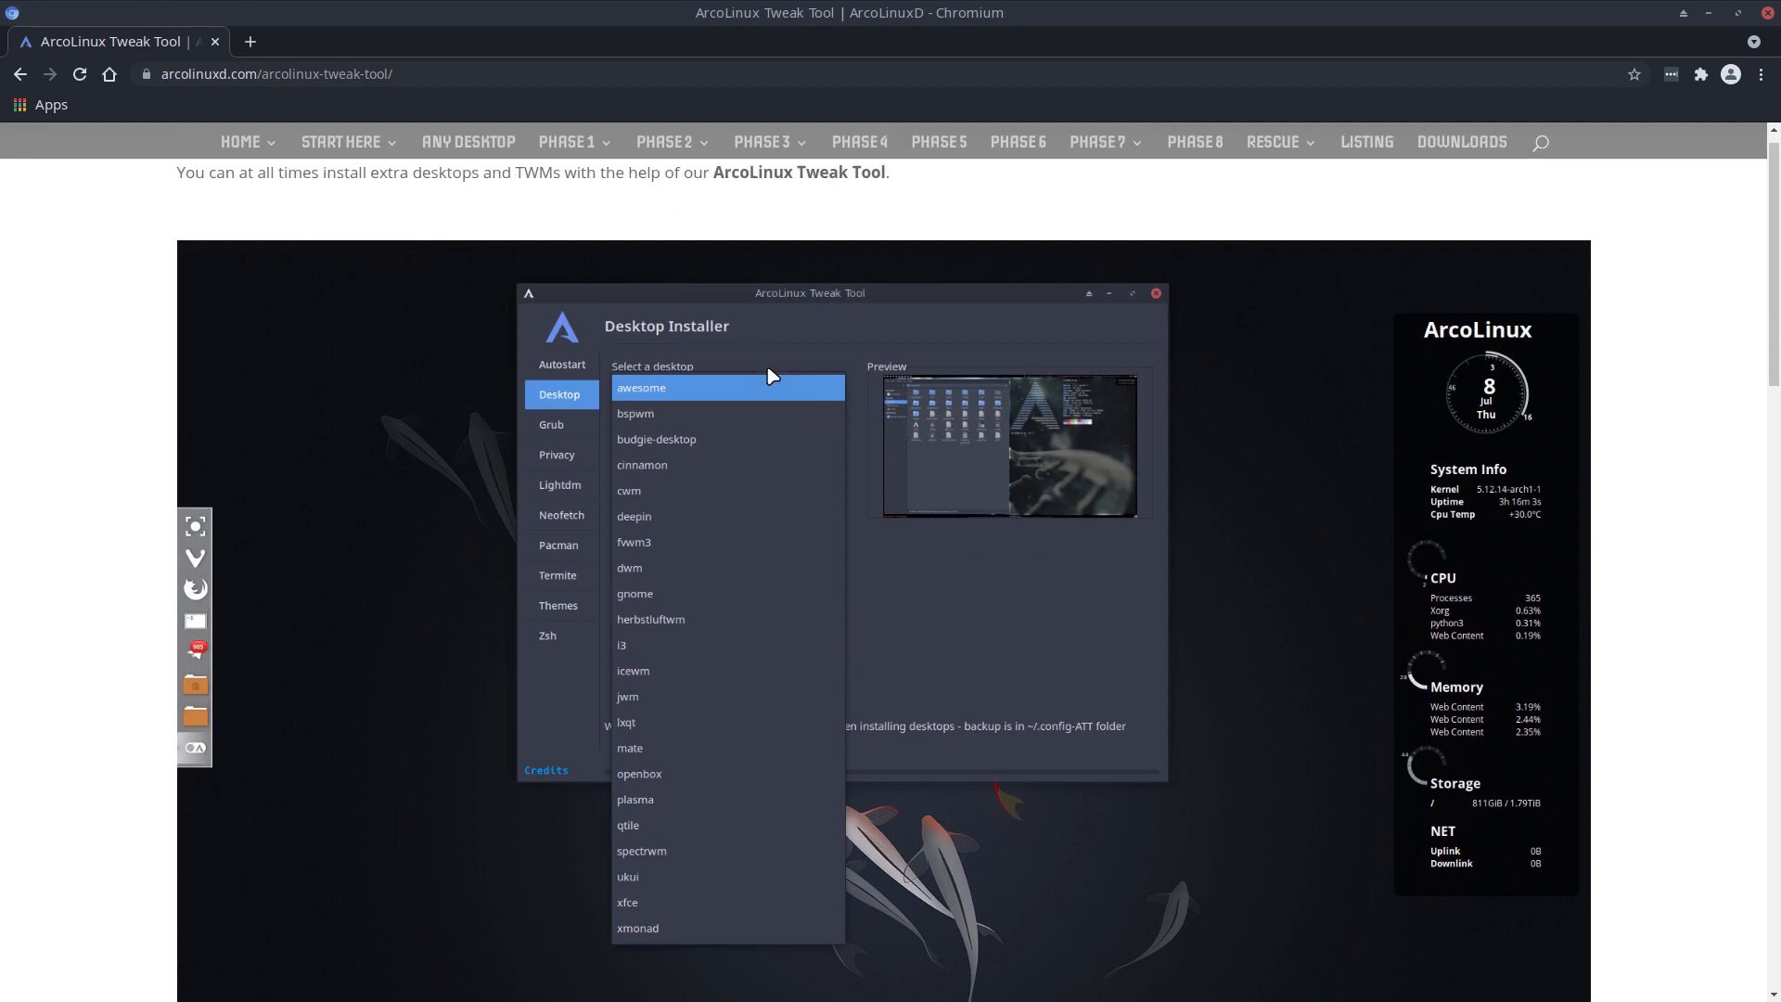
scroll("down", 3)
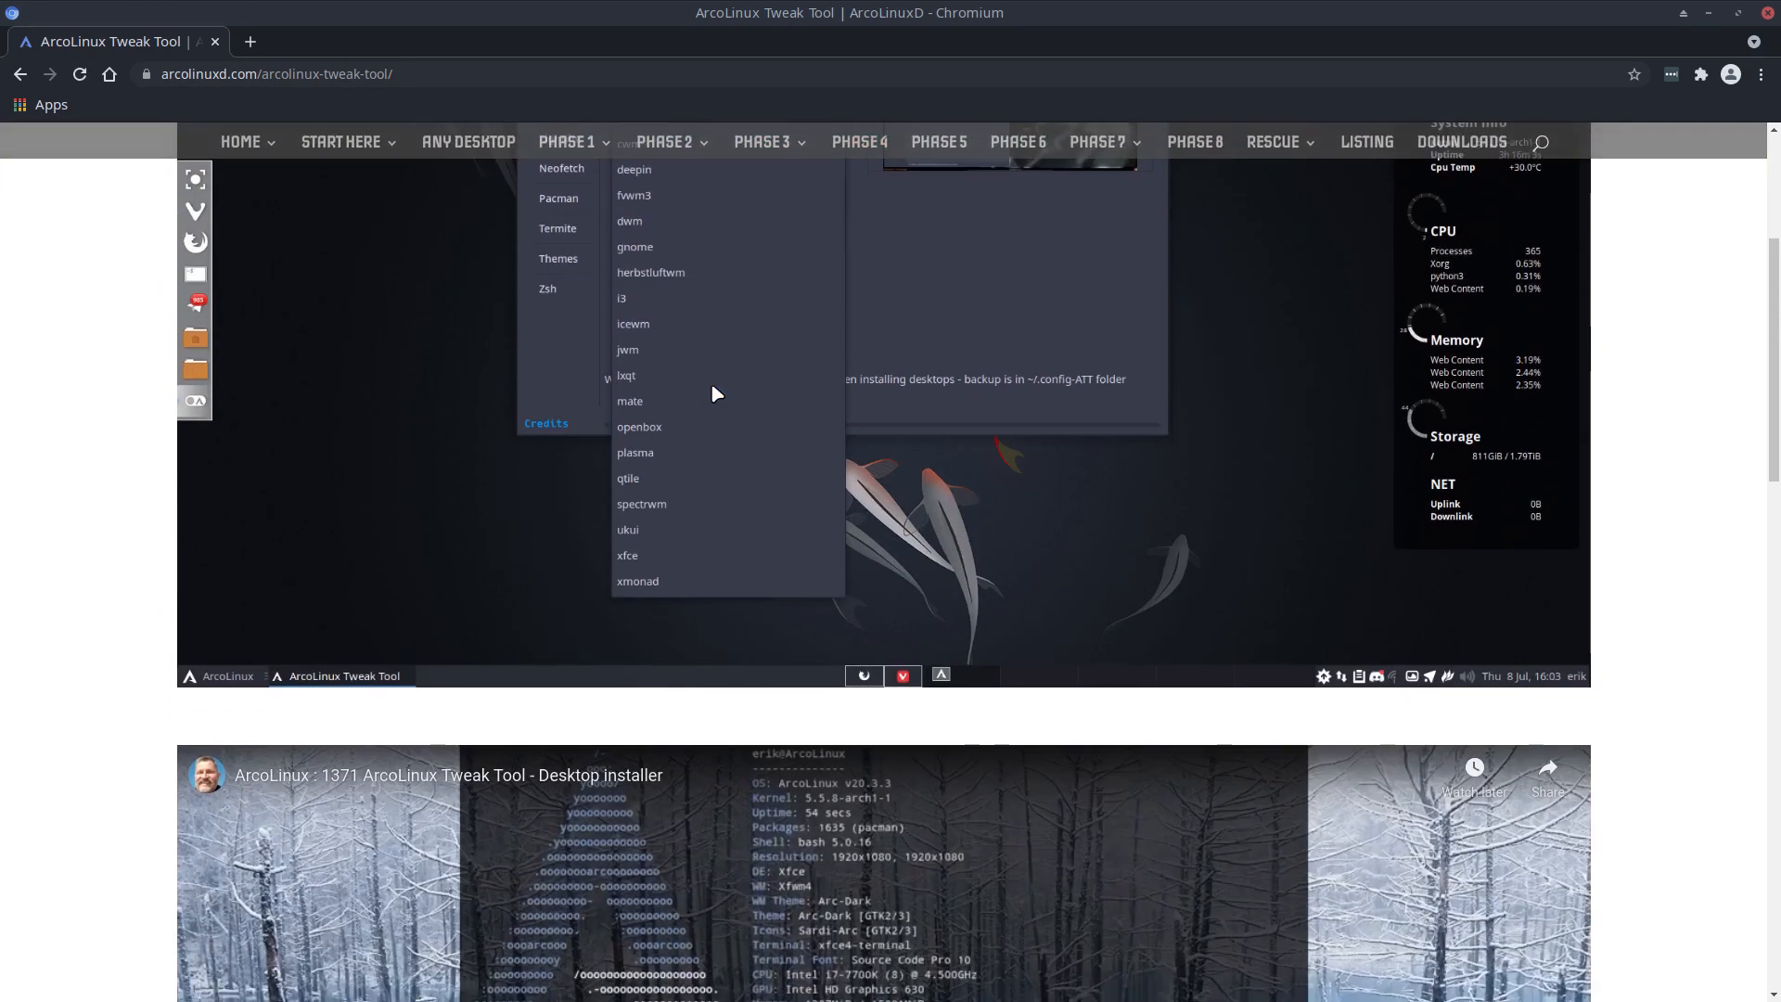
scroll("down", 3)
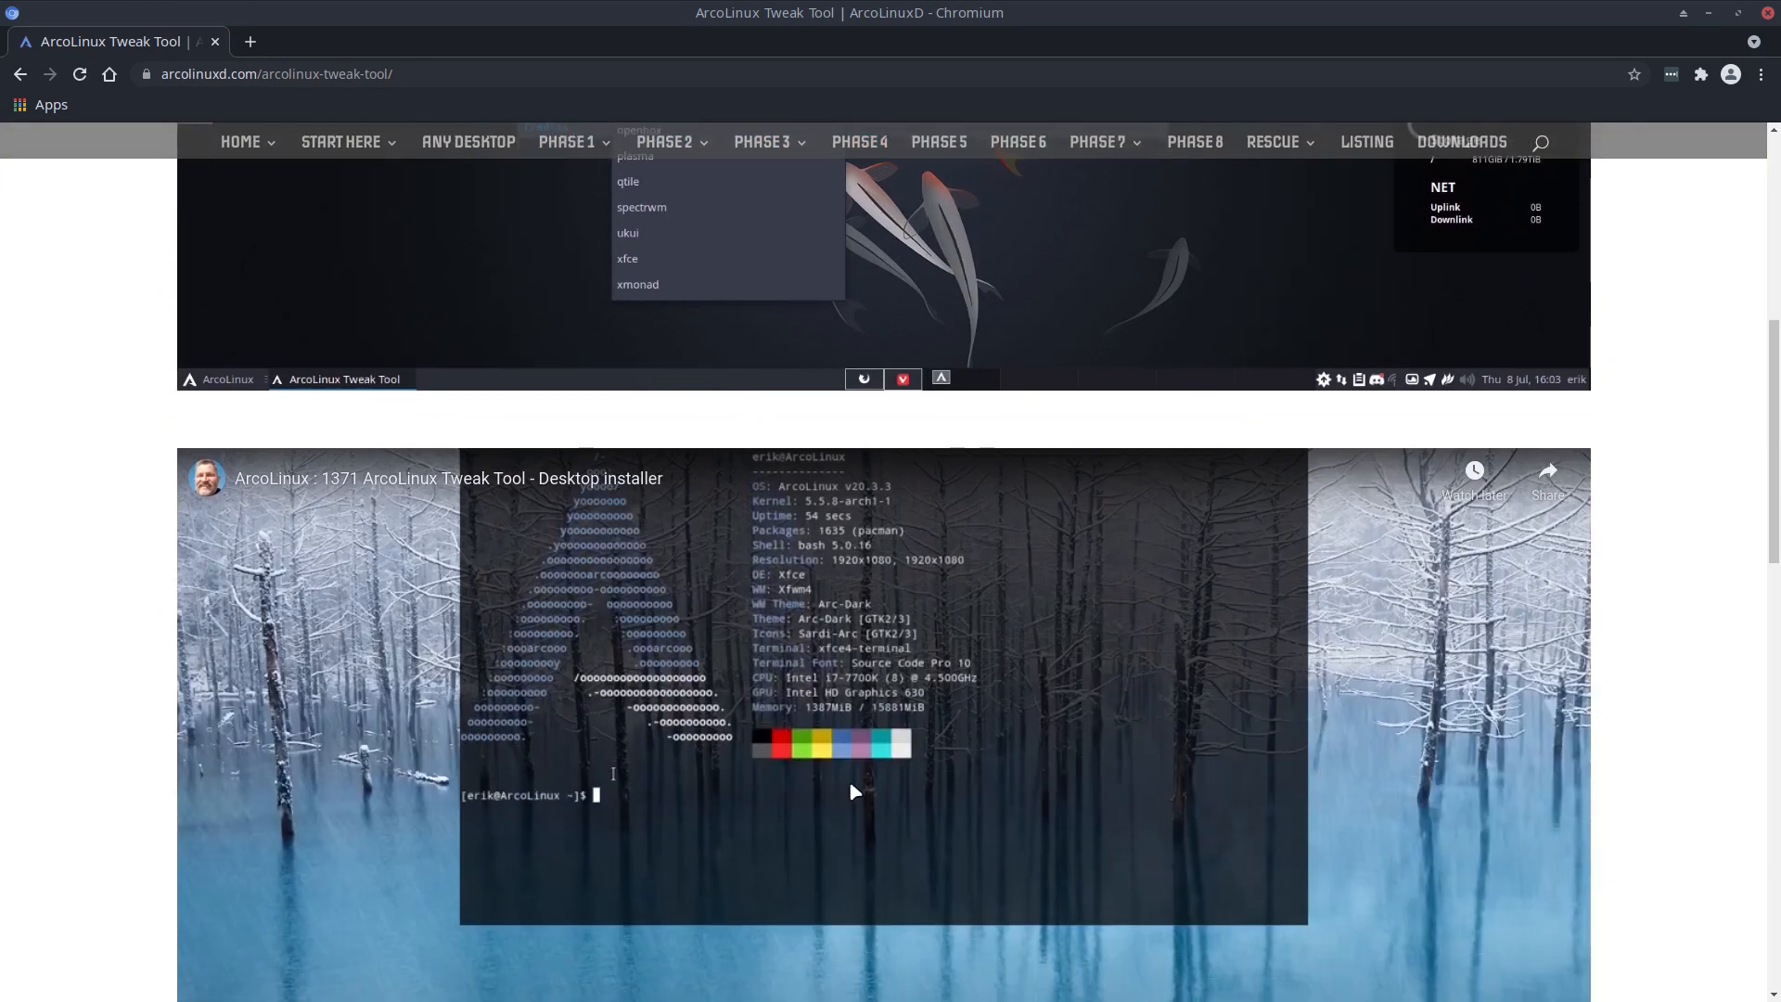
mouse_move(514, 492)
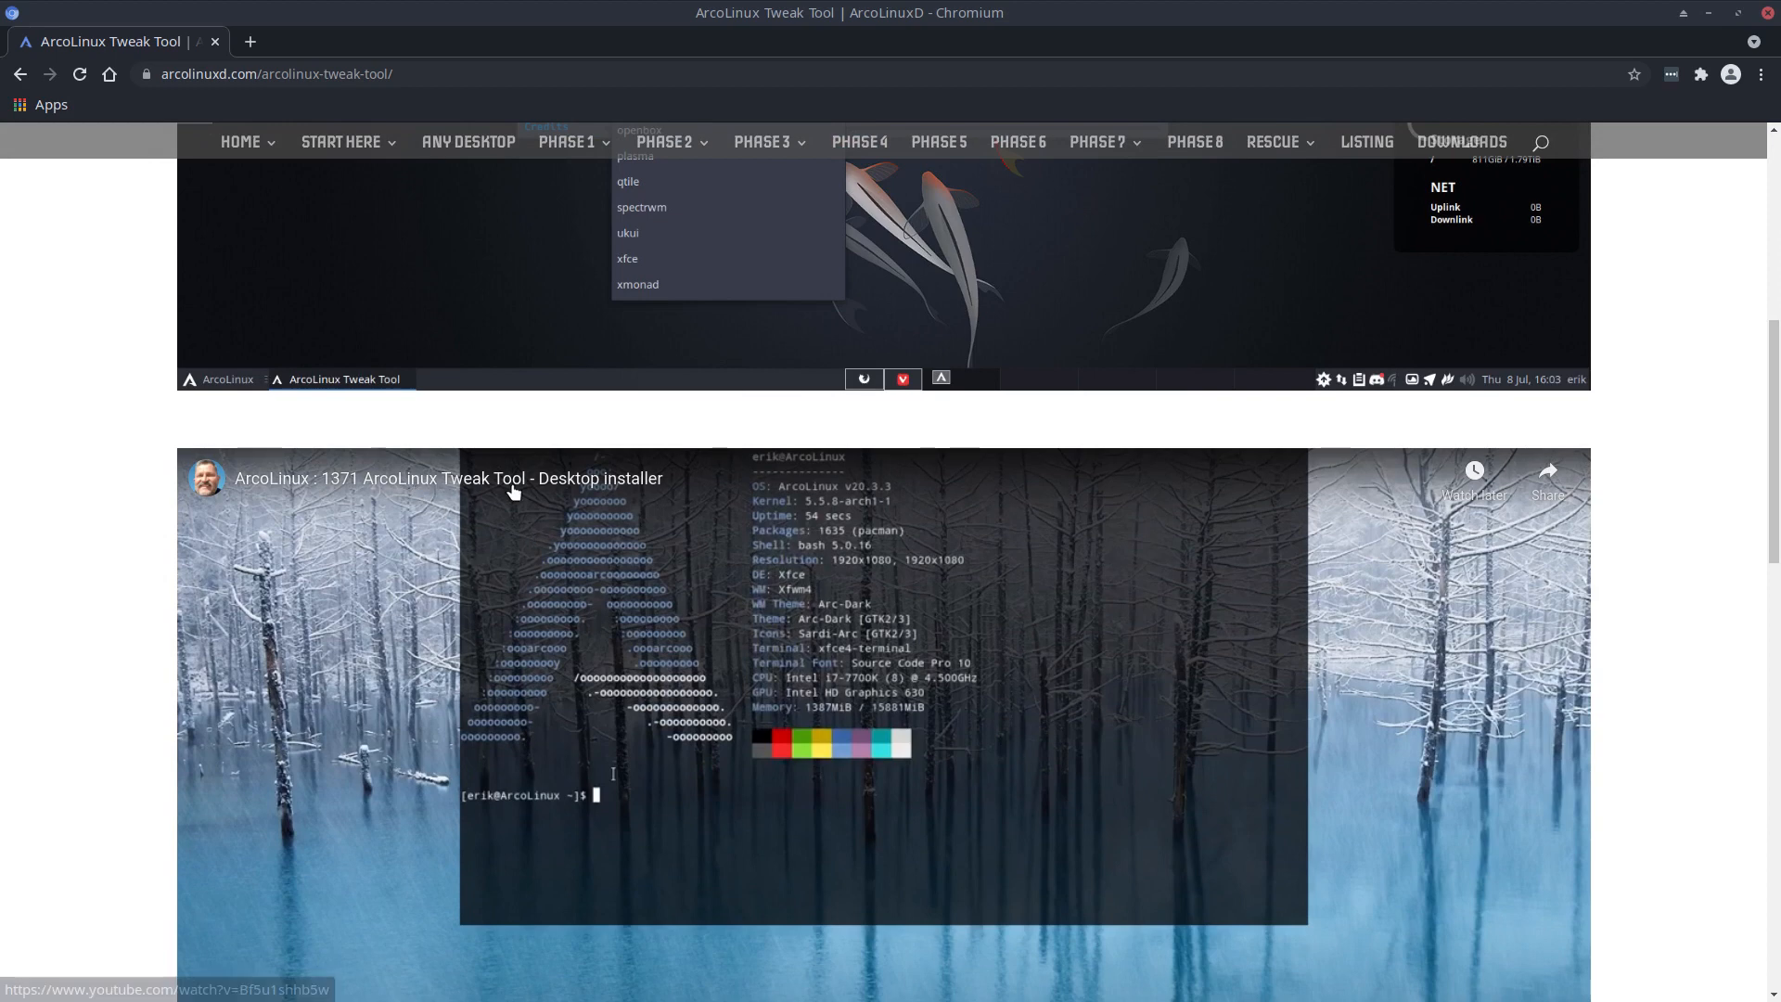
mouse_move(746, 727)
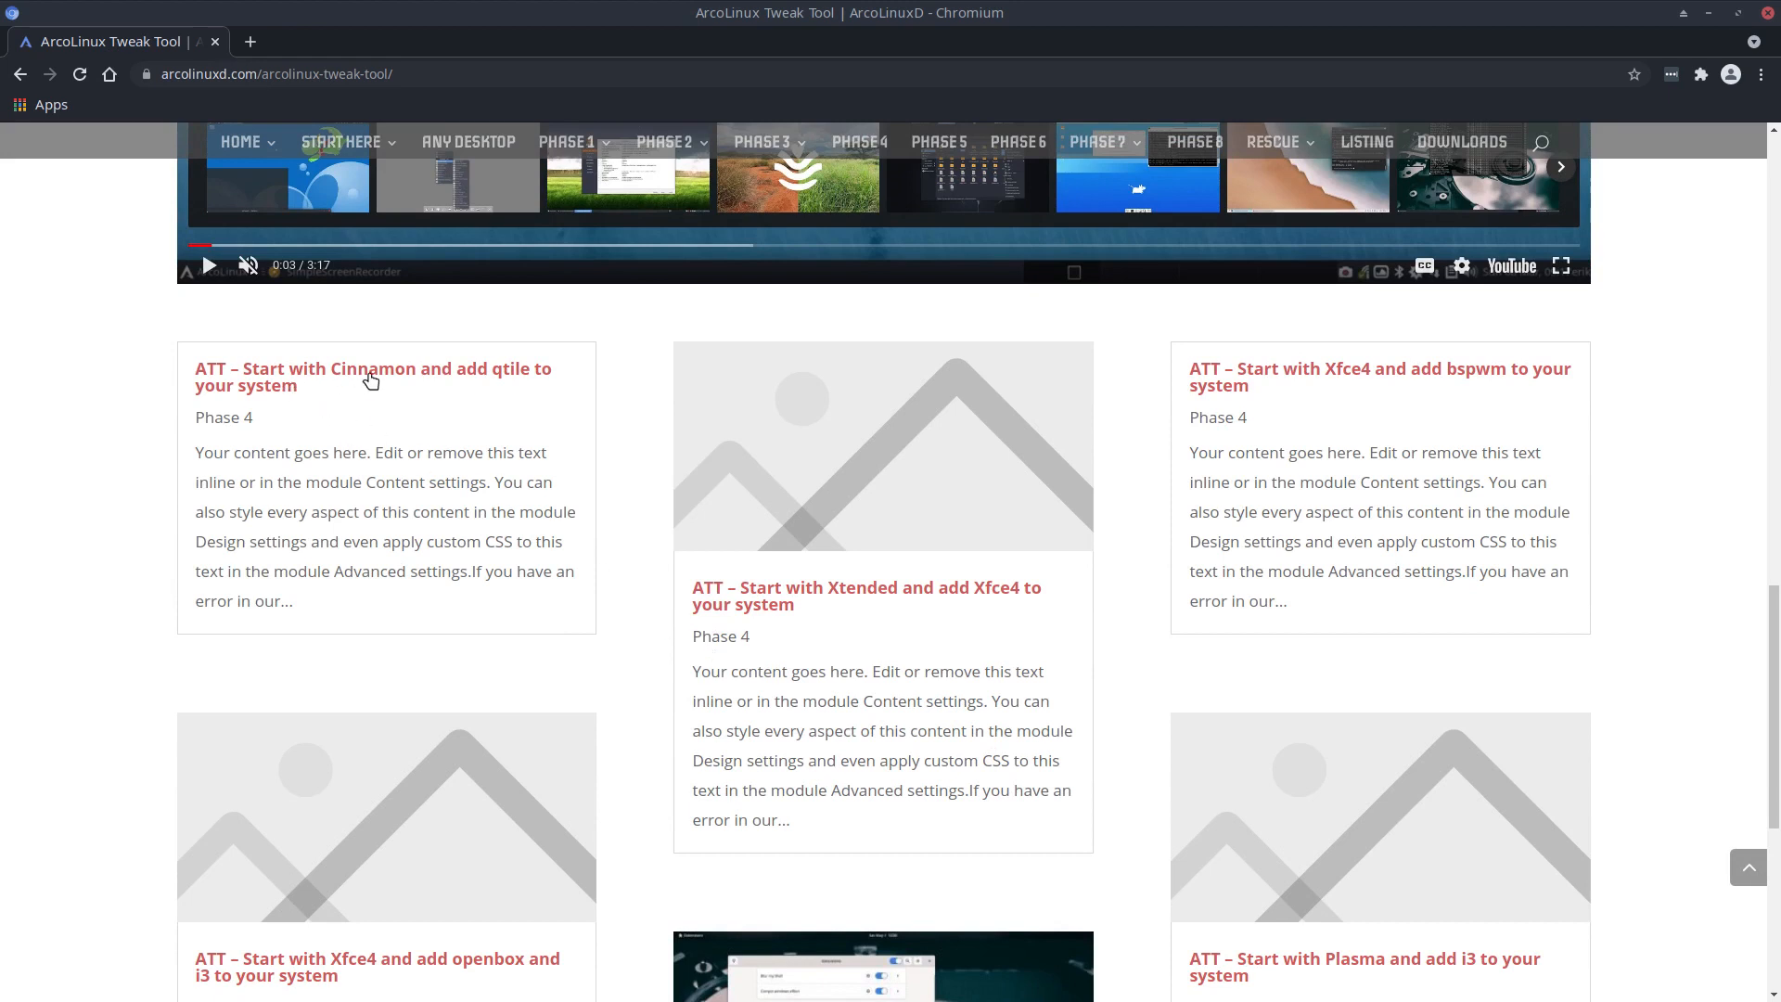
mouse_move(855, 600)
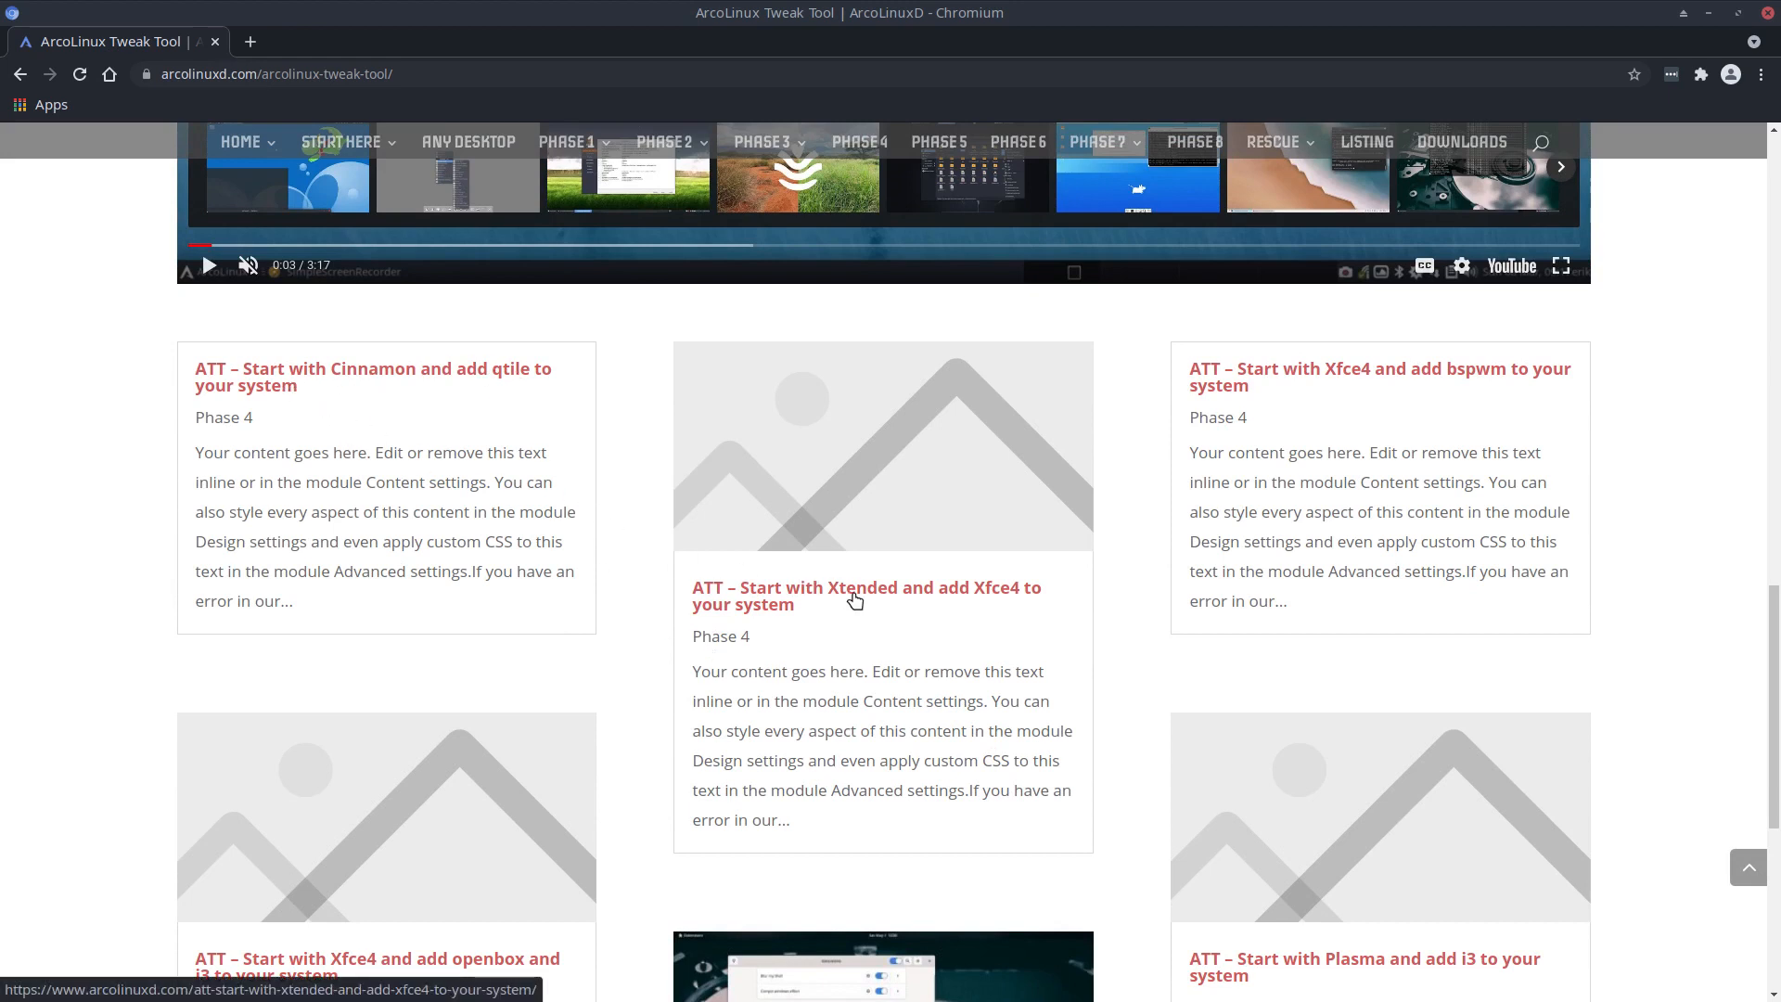
mouse_move(1347, 384)
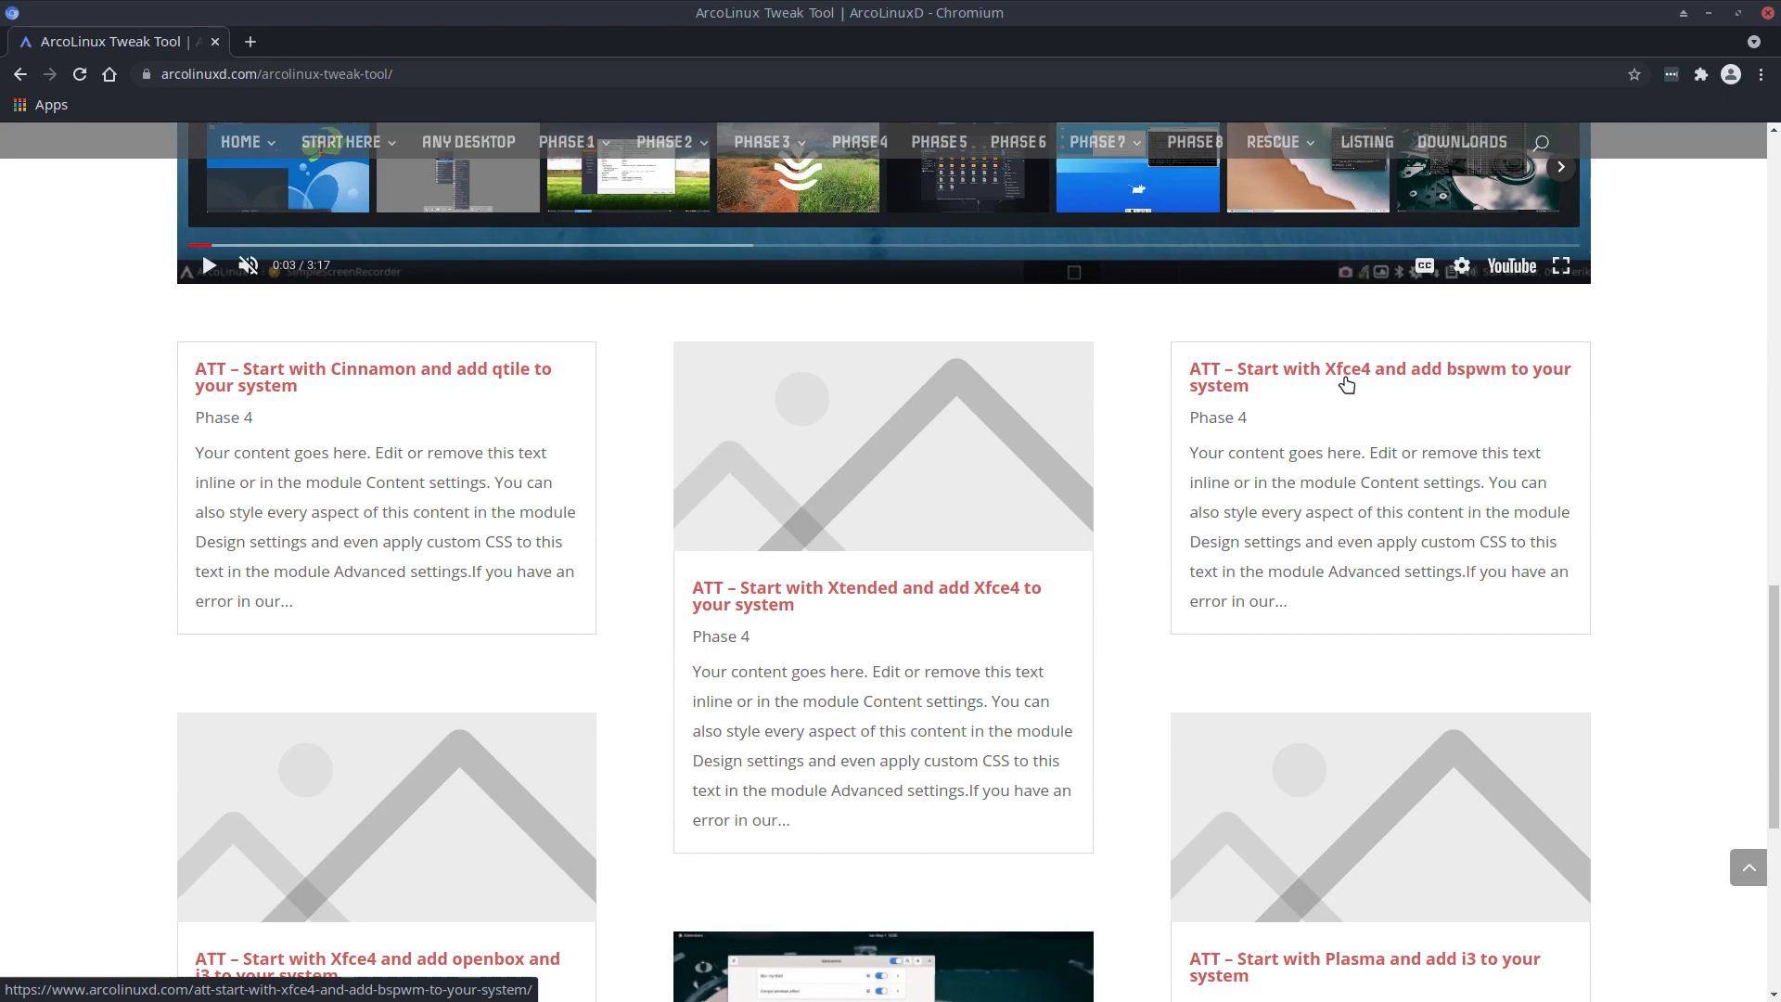
scroll("down", 3)
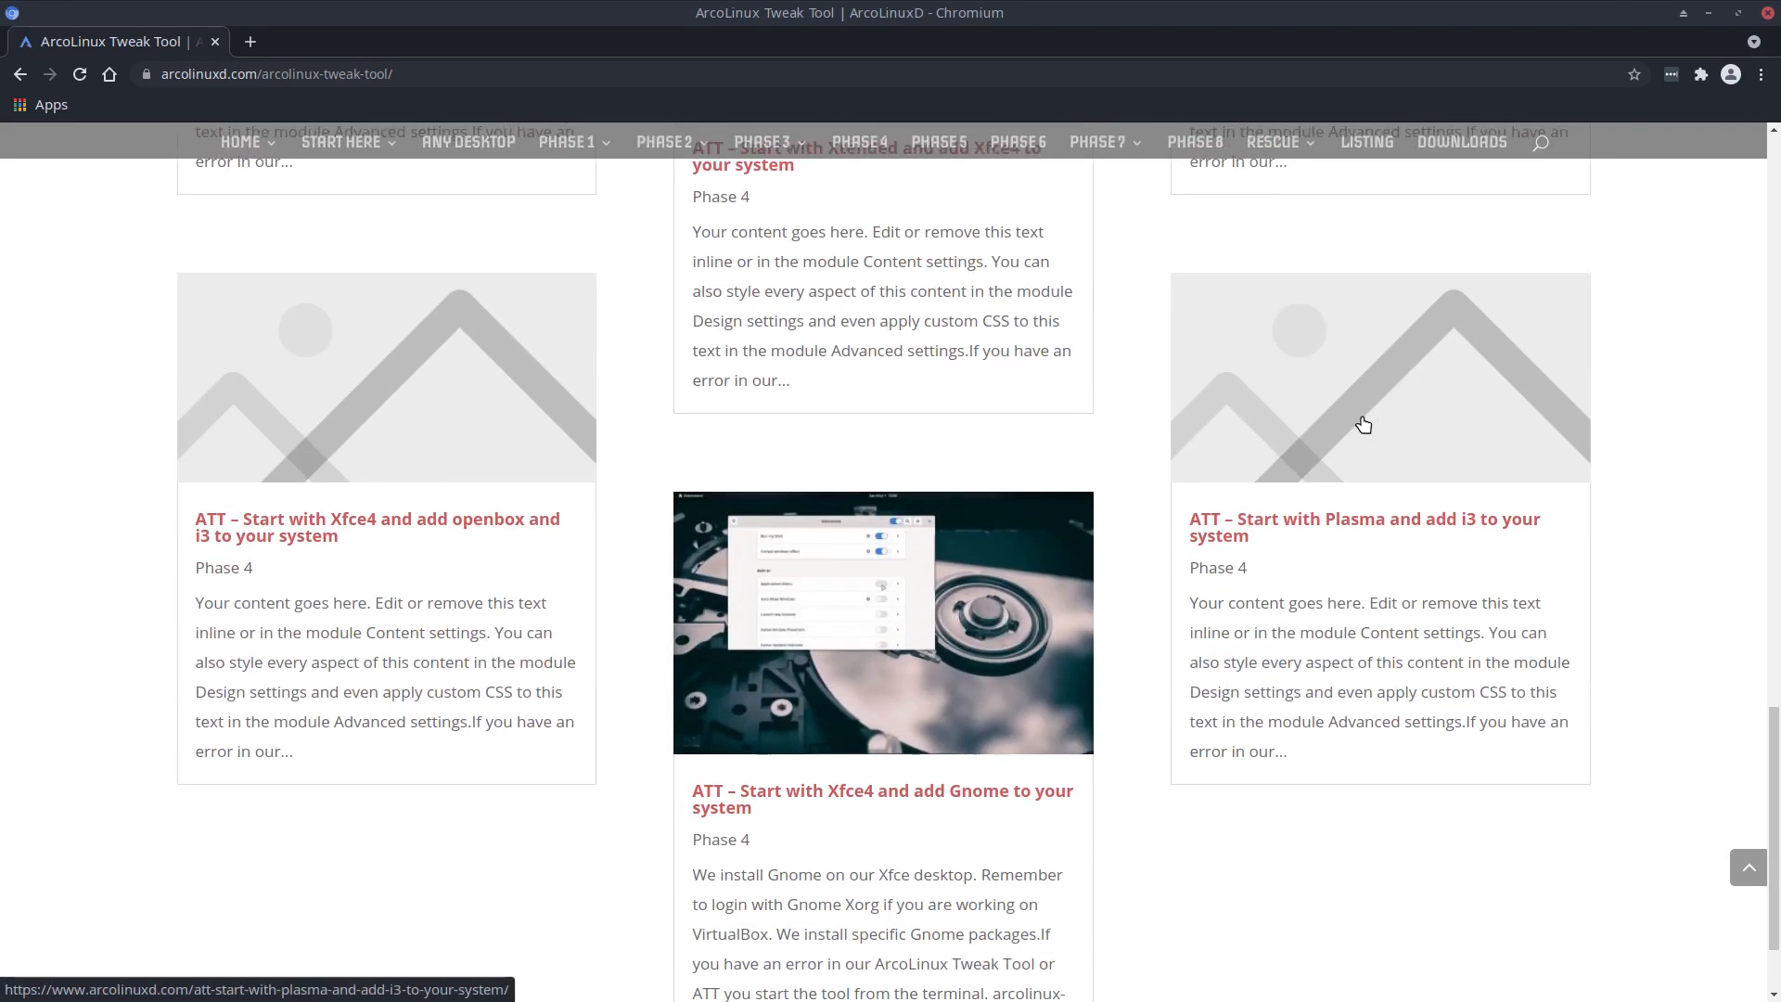
scroll("down", 3)
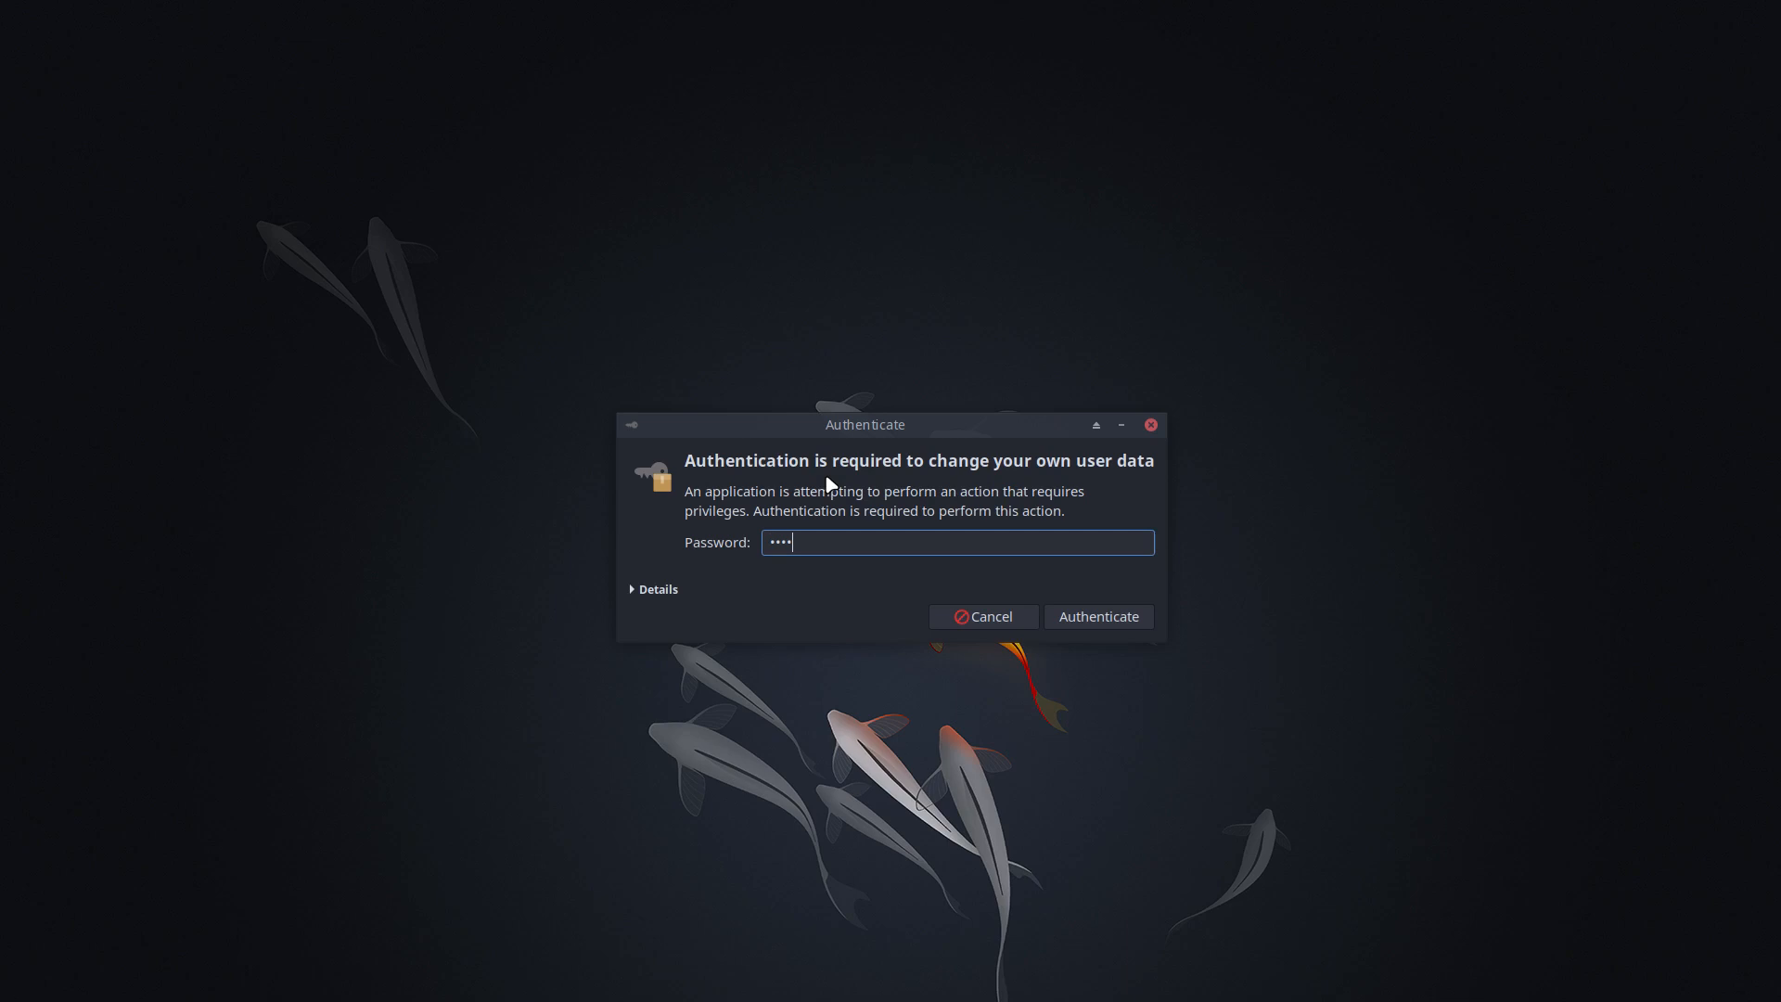
left_click(1096, 616)
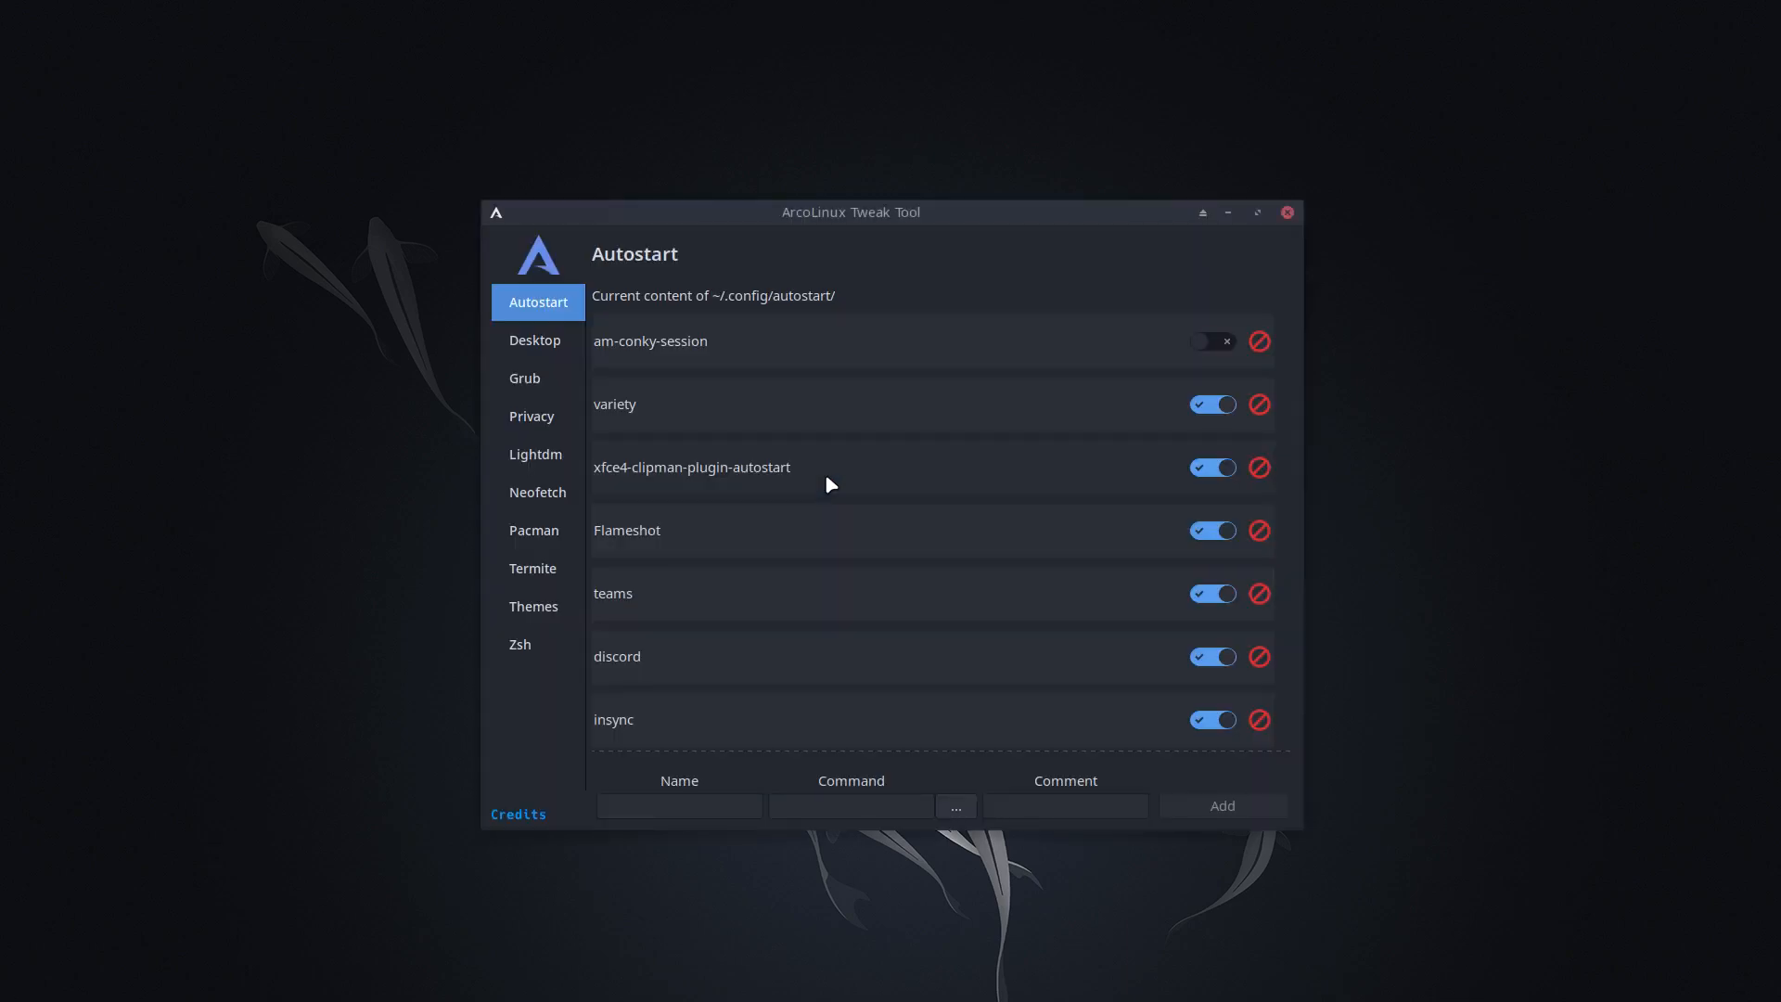
left_click_drag(849, 212, 809, 157)
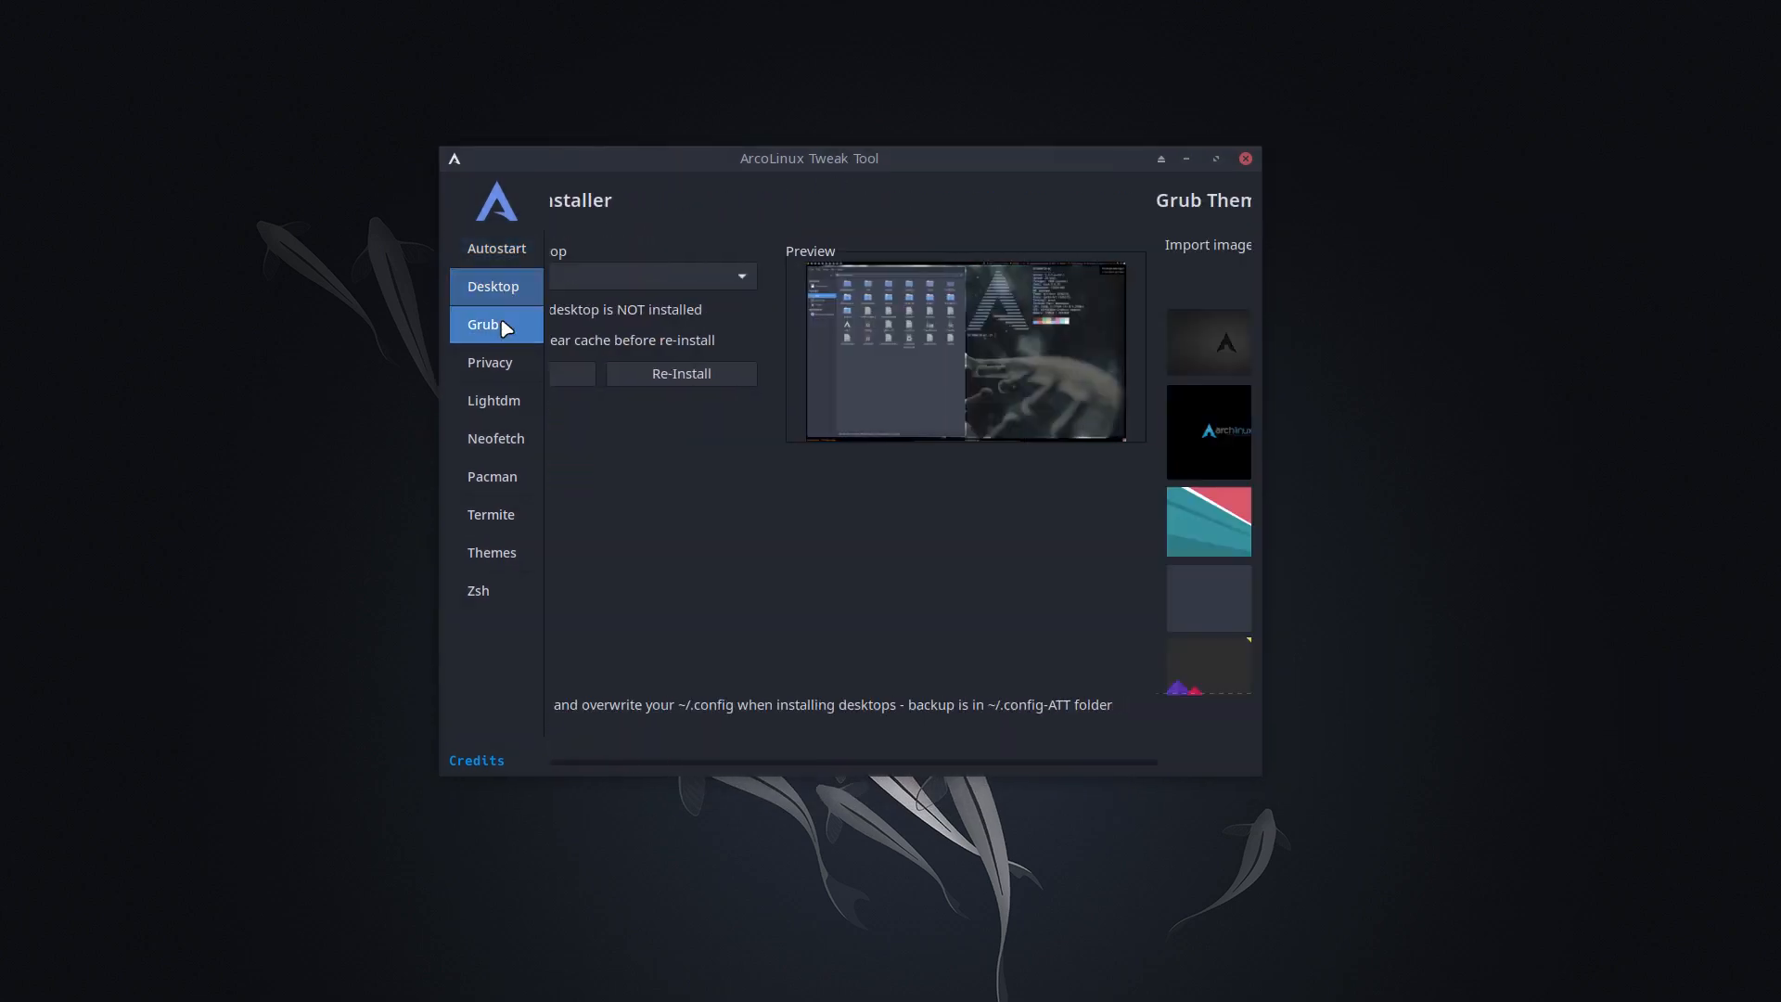
- Skim the Privacy, Lightdm autologin and Neofetch pages, ending on the Pacman Config Editor
left_click(490, 362)
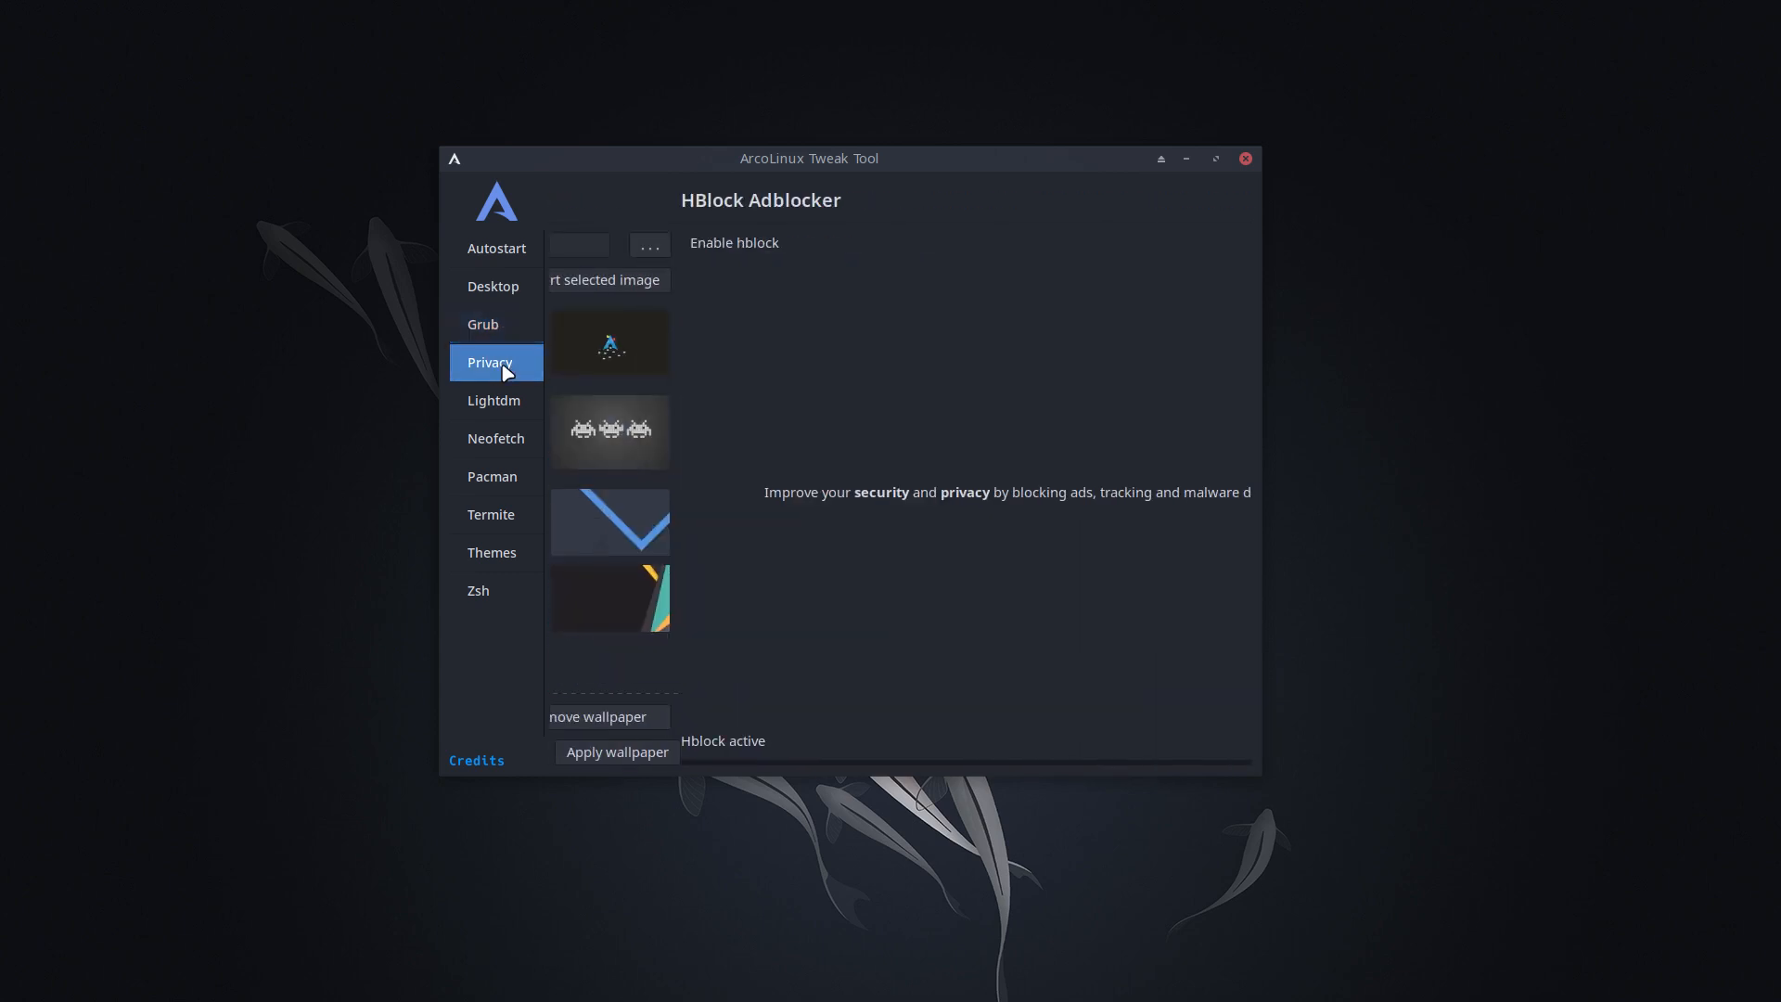
left_click(493, 401)
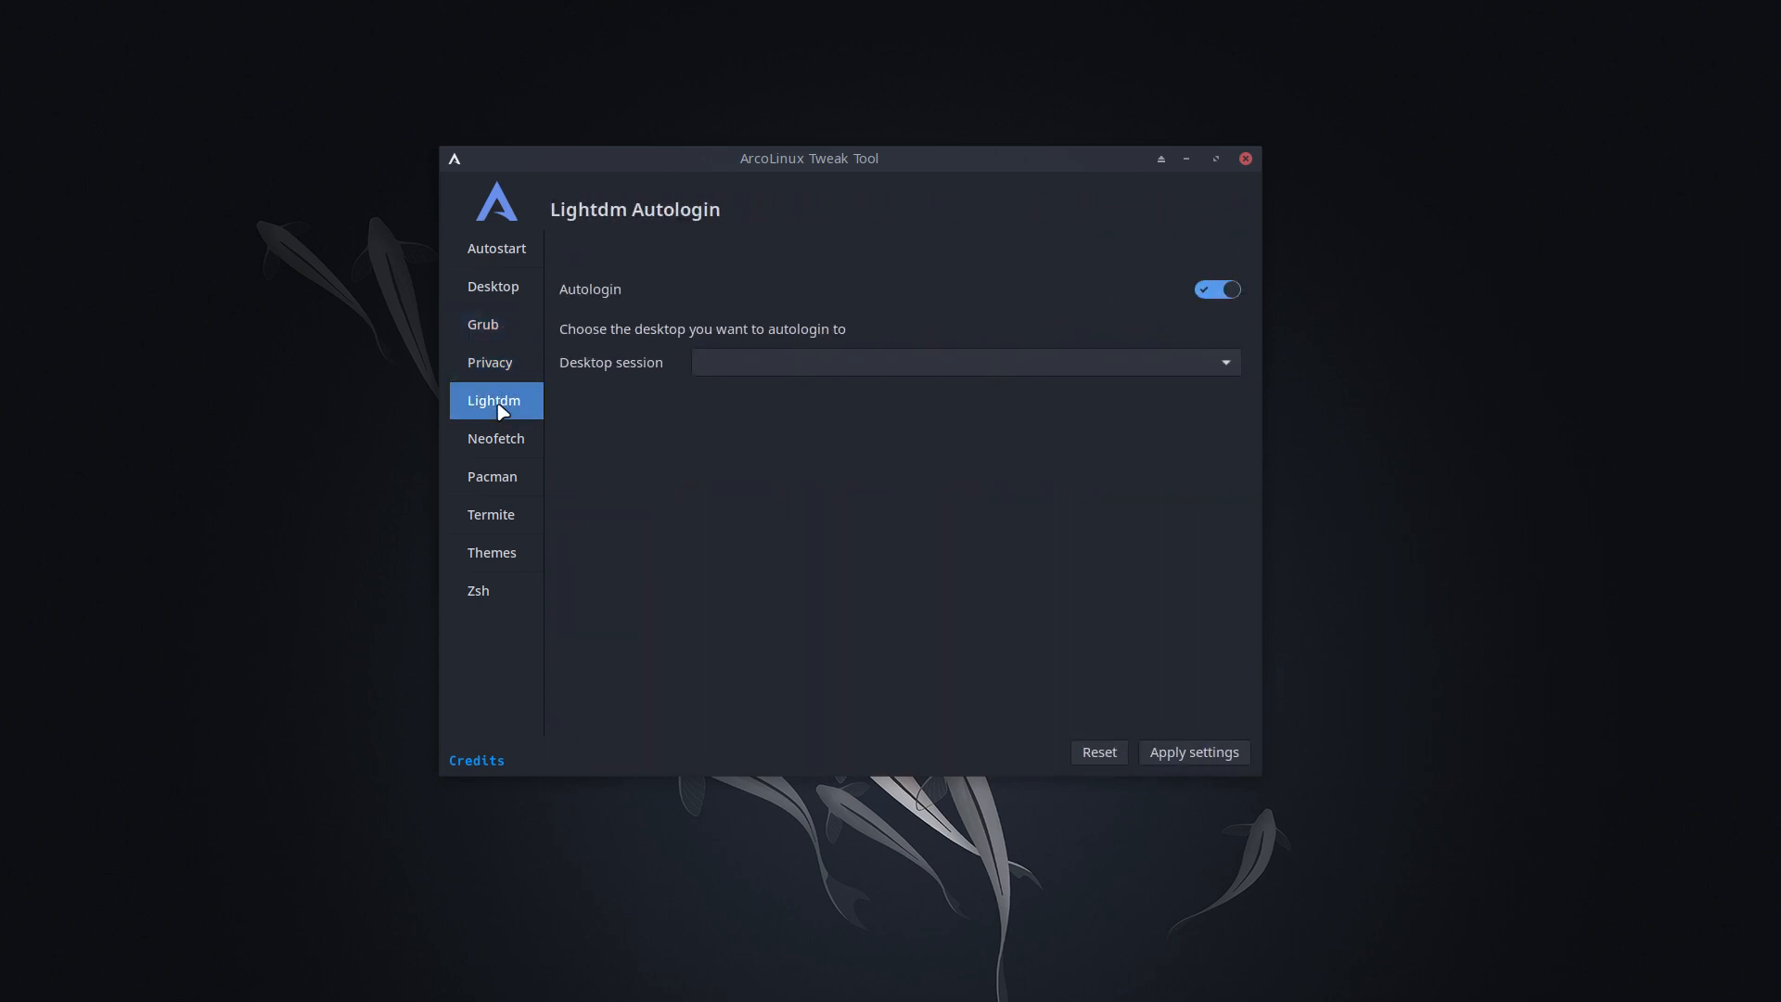
left_click(495, 438)
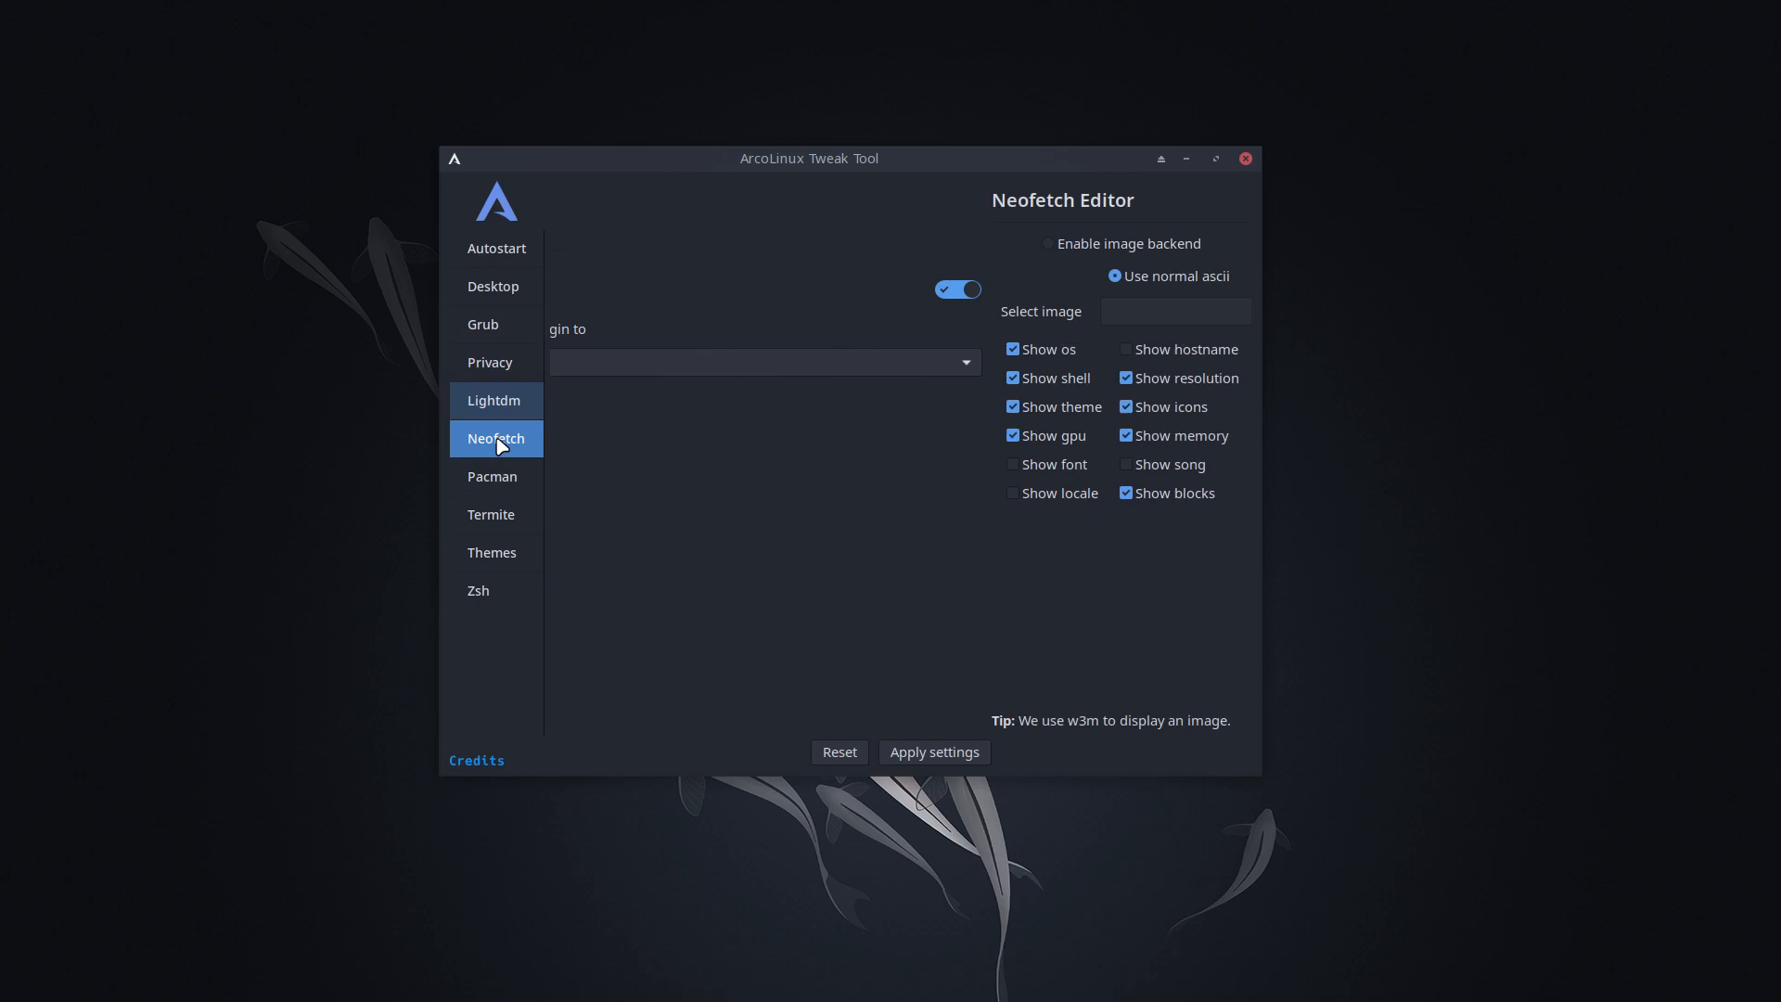
left_click(495, 438)
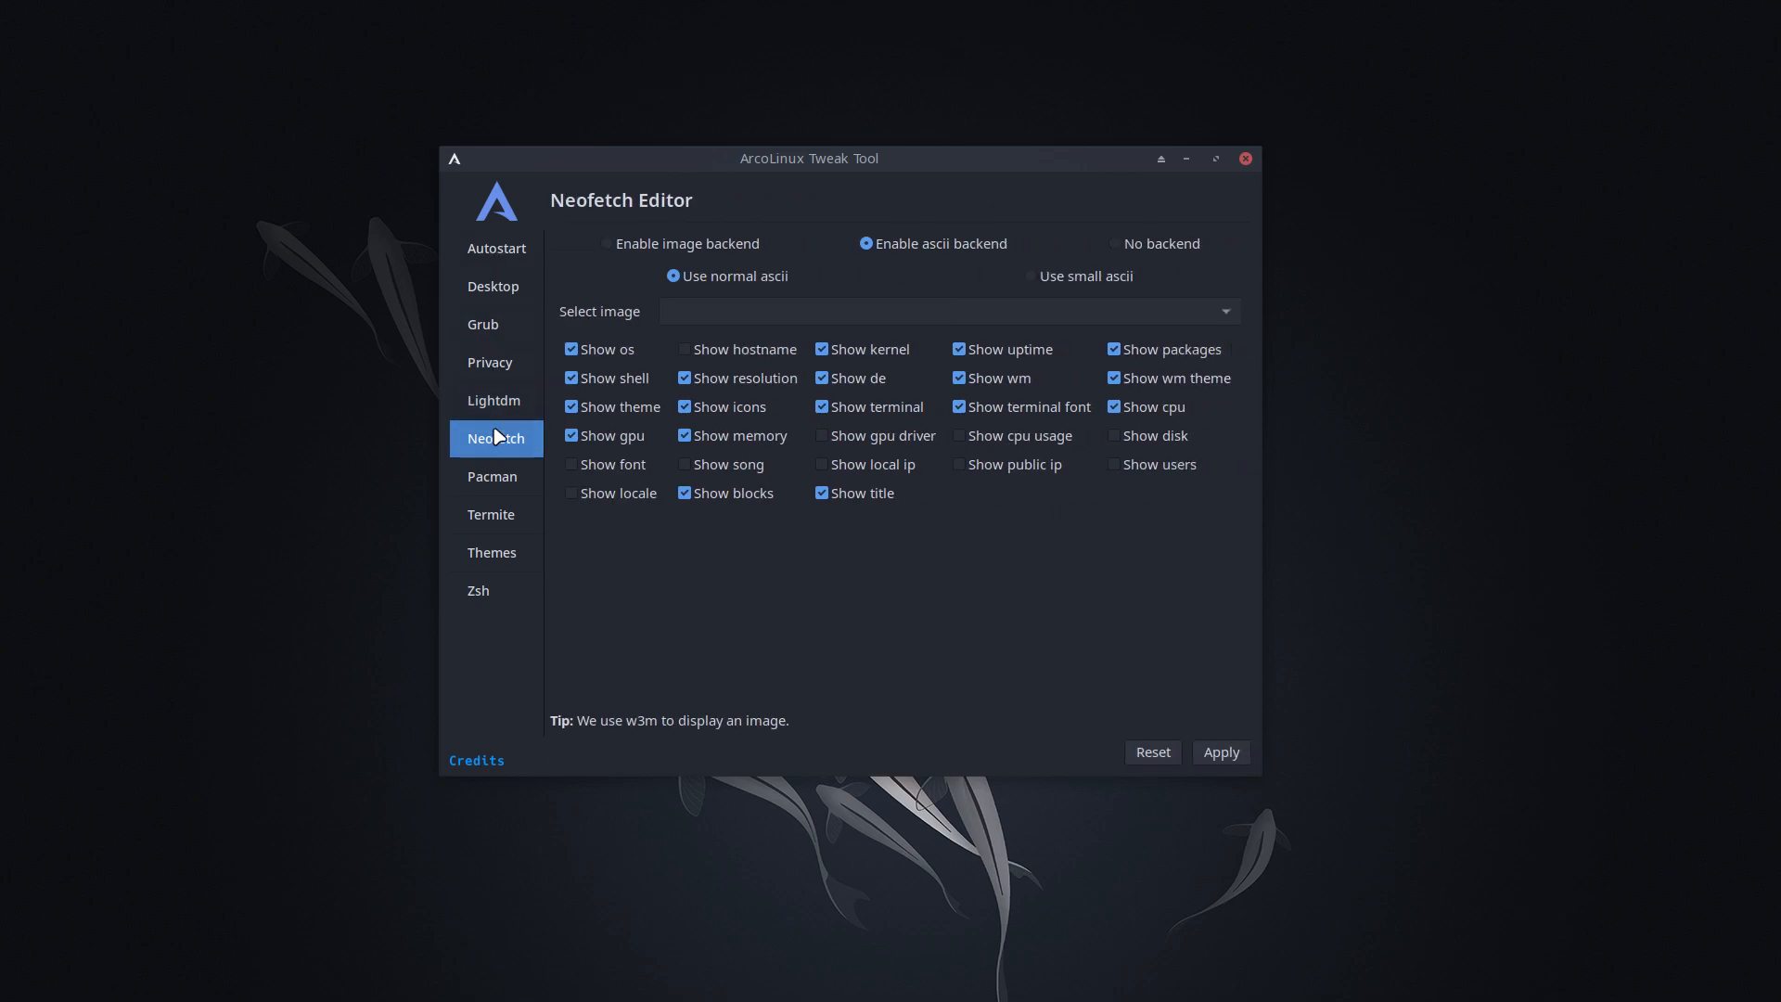
mouse_move(494, 484)
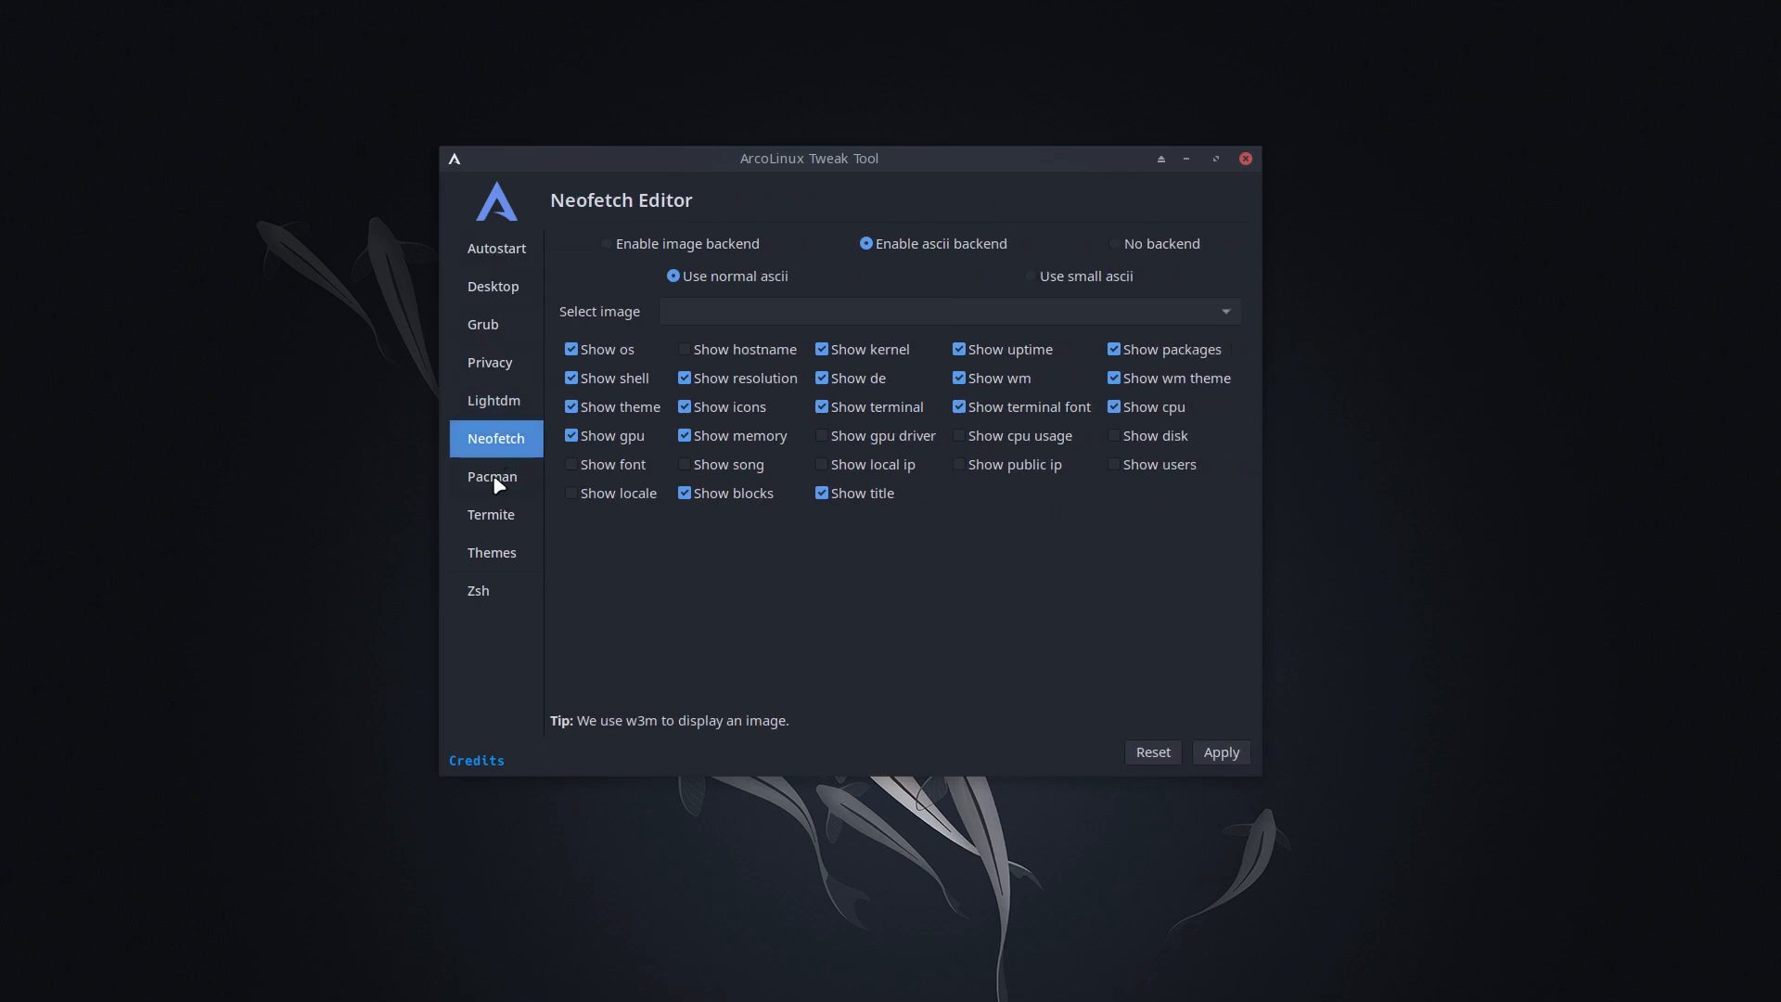
left_click(491, 476)
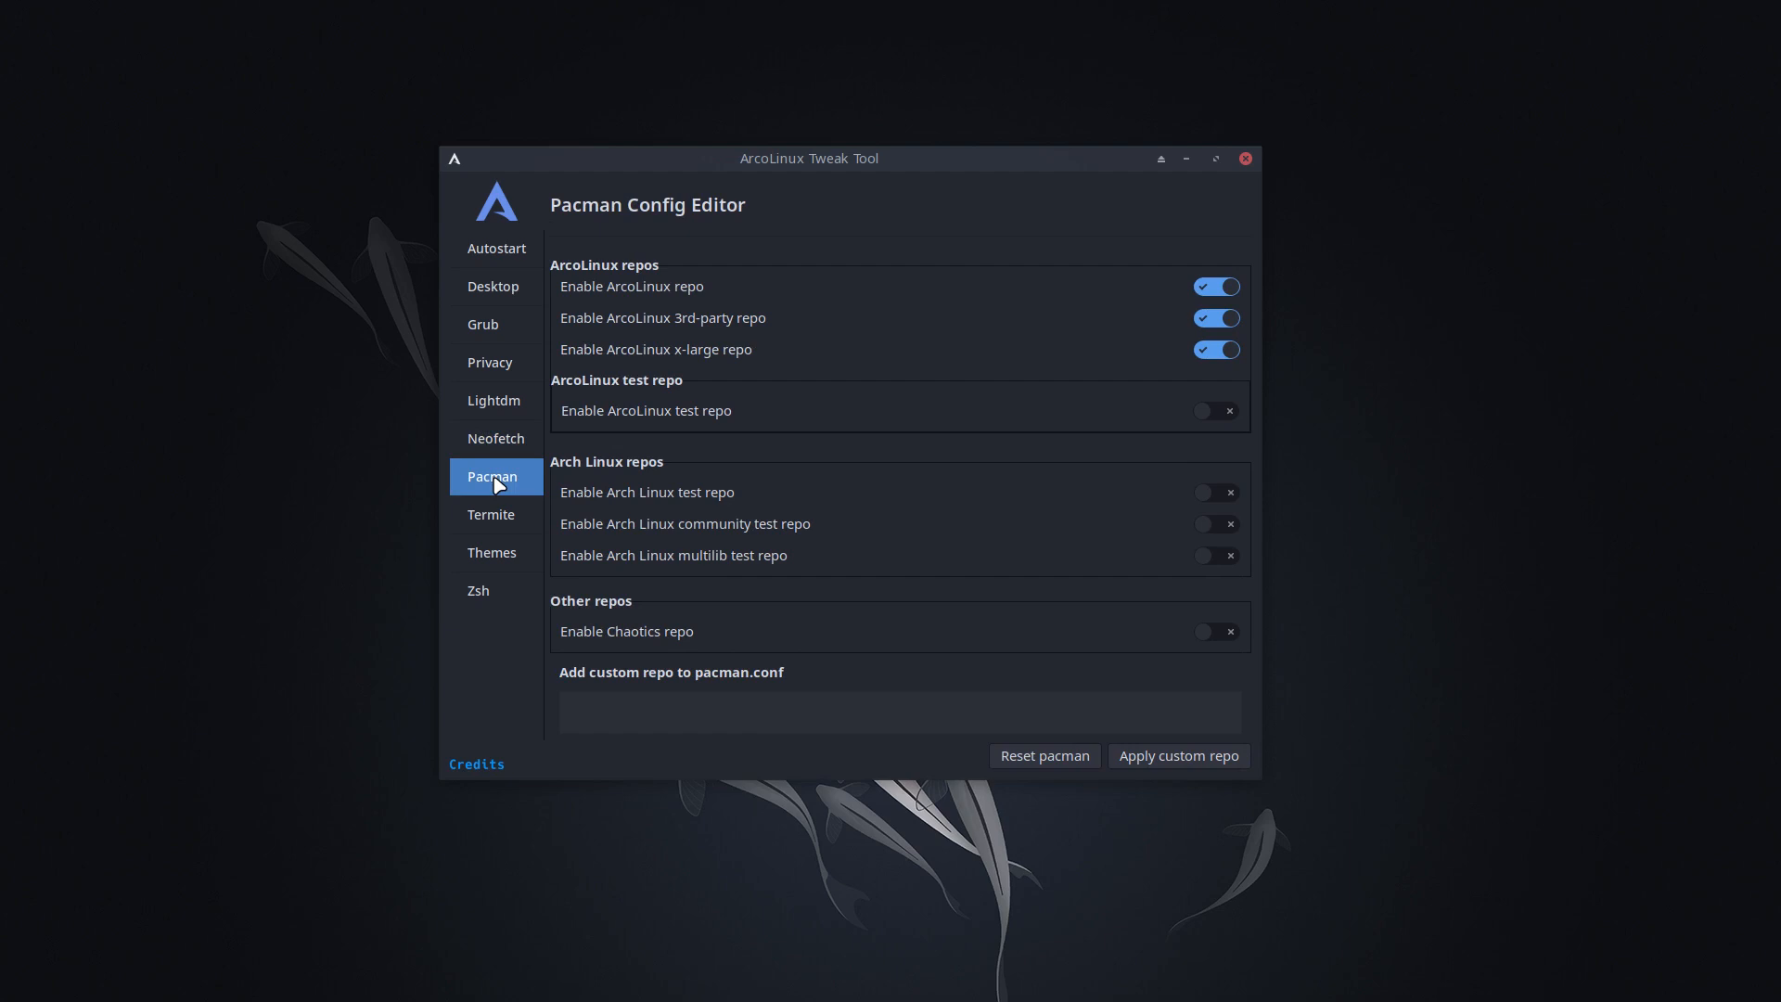
mouse_move(520, 291)
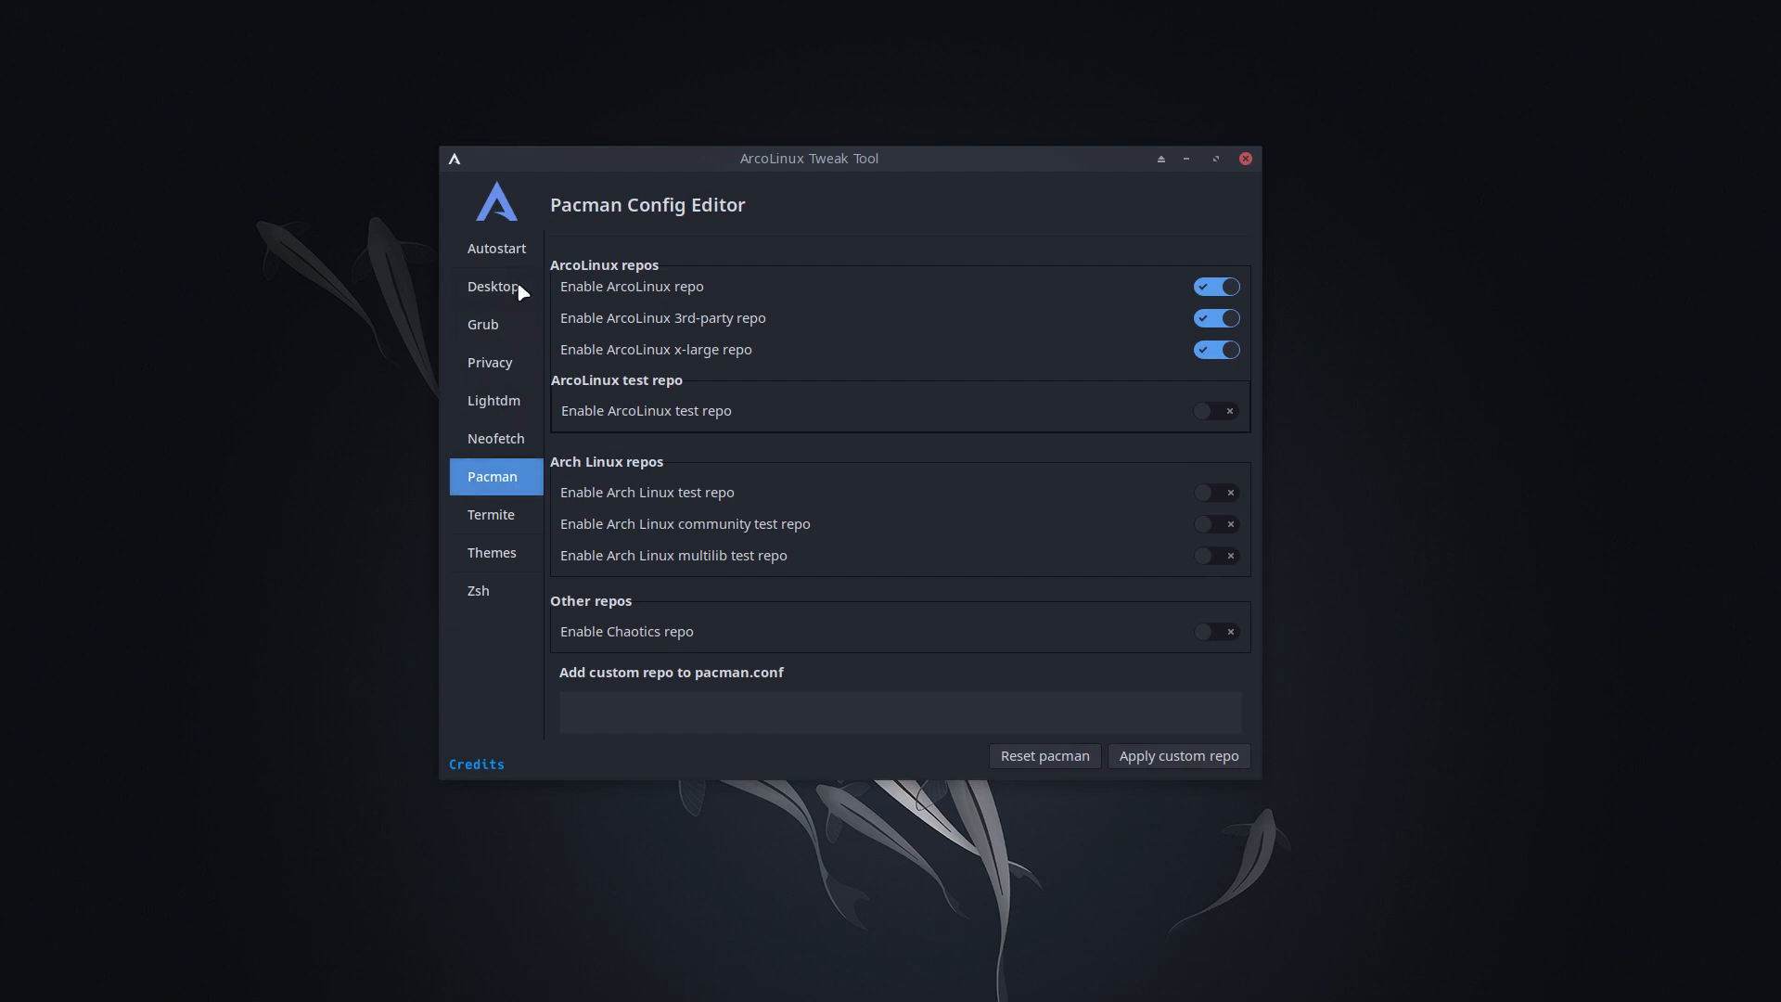
mouse_move(503, 267)
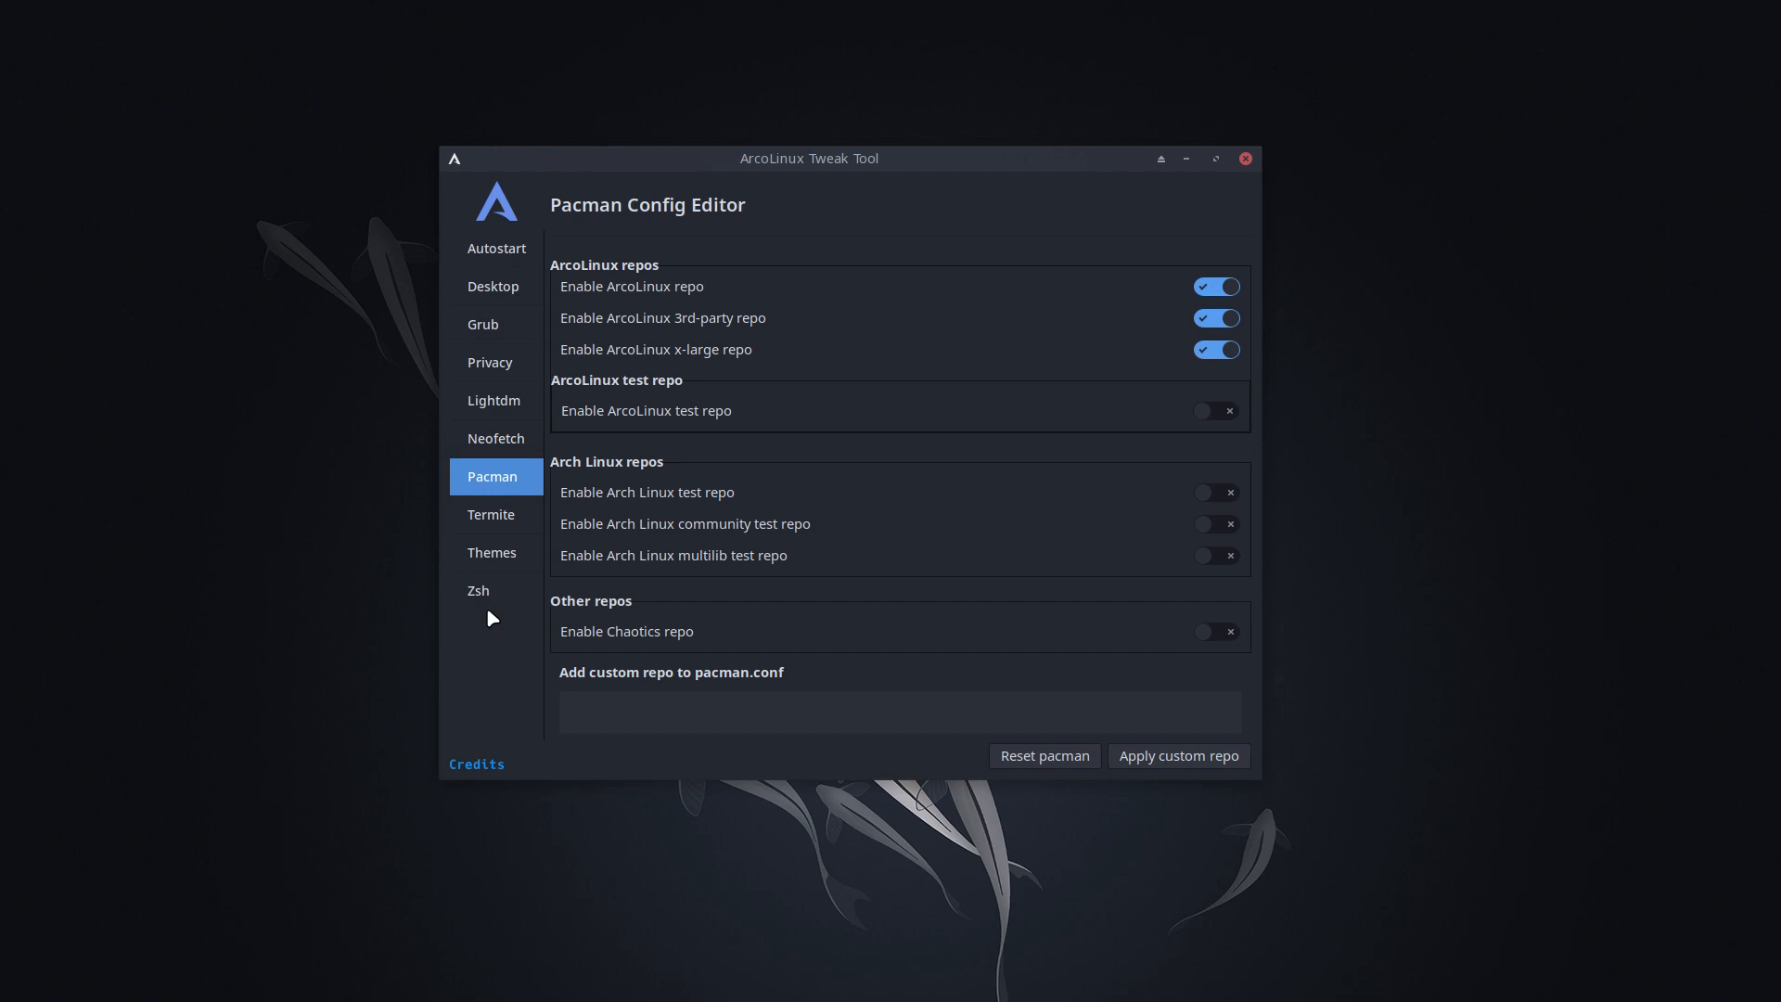
mouse_move(517, 333)
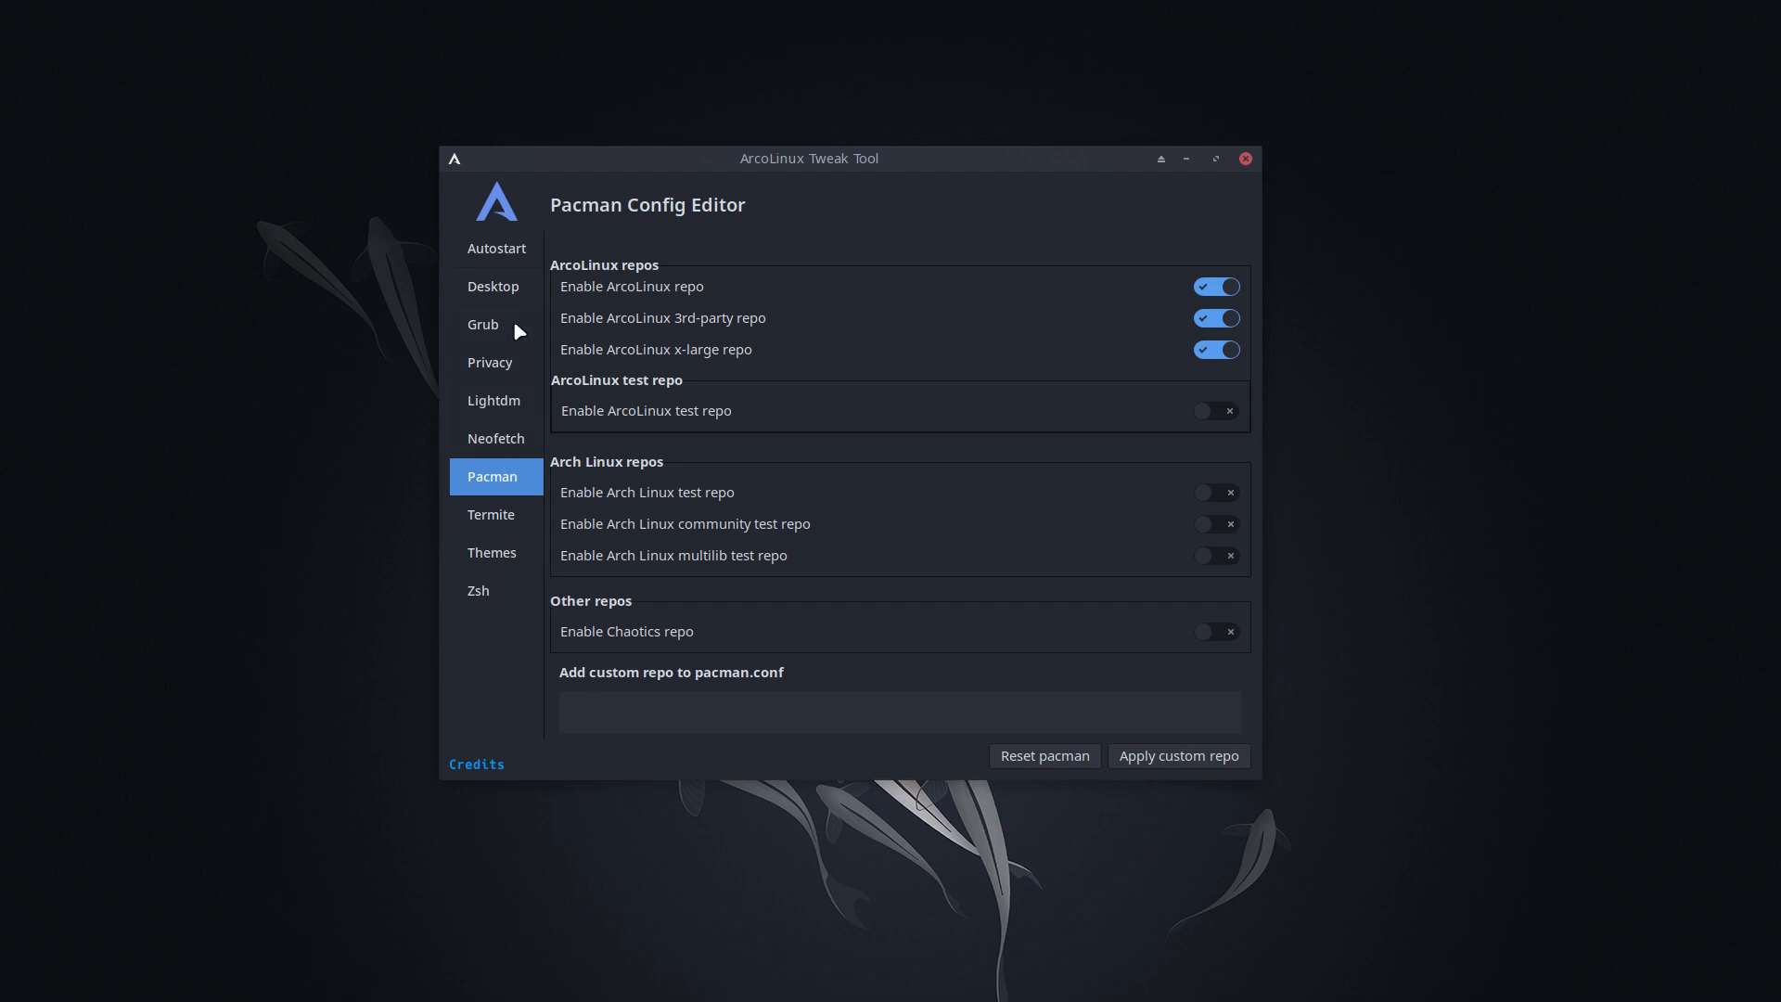
- Choose gnome in the Desktop Installer, reported as already installed
left_click(494, 286)
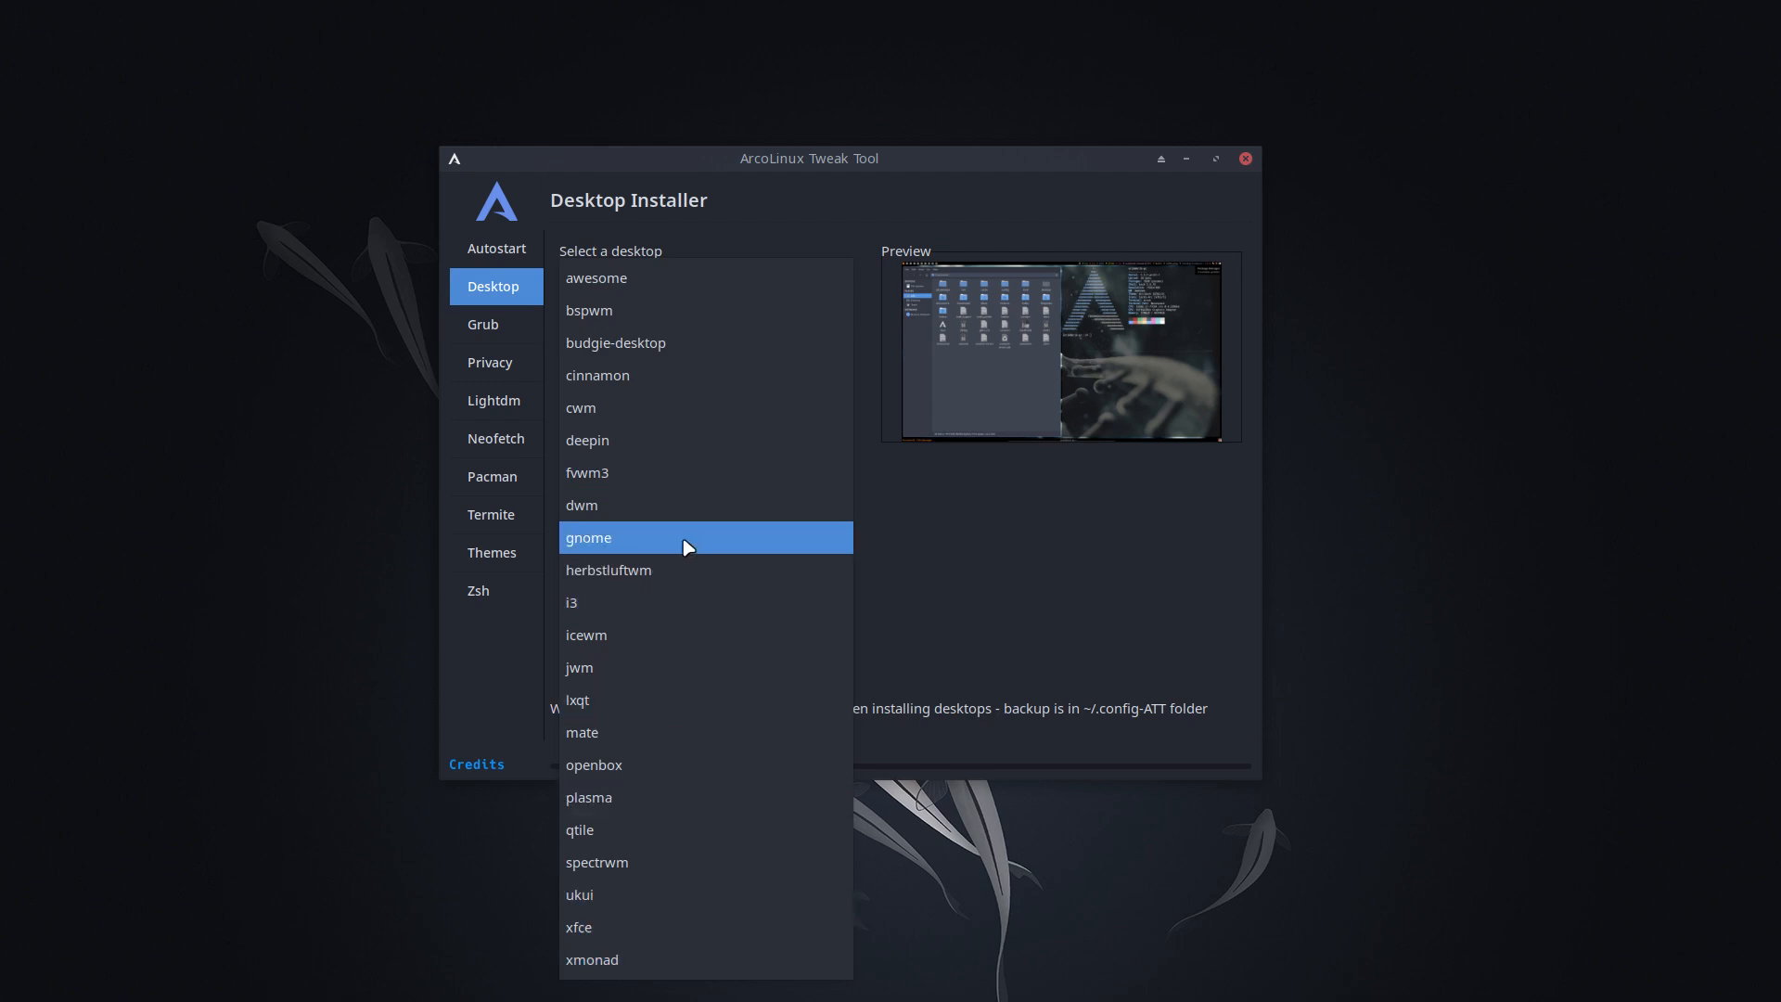
left_click(590, 538)
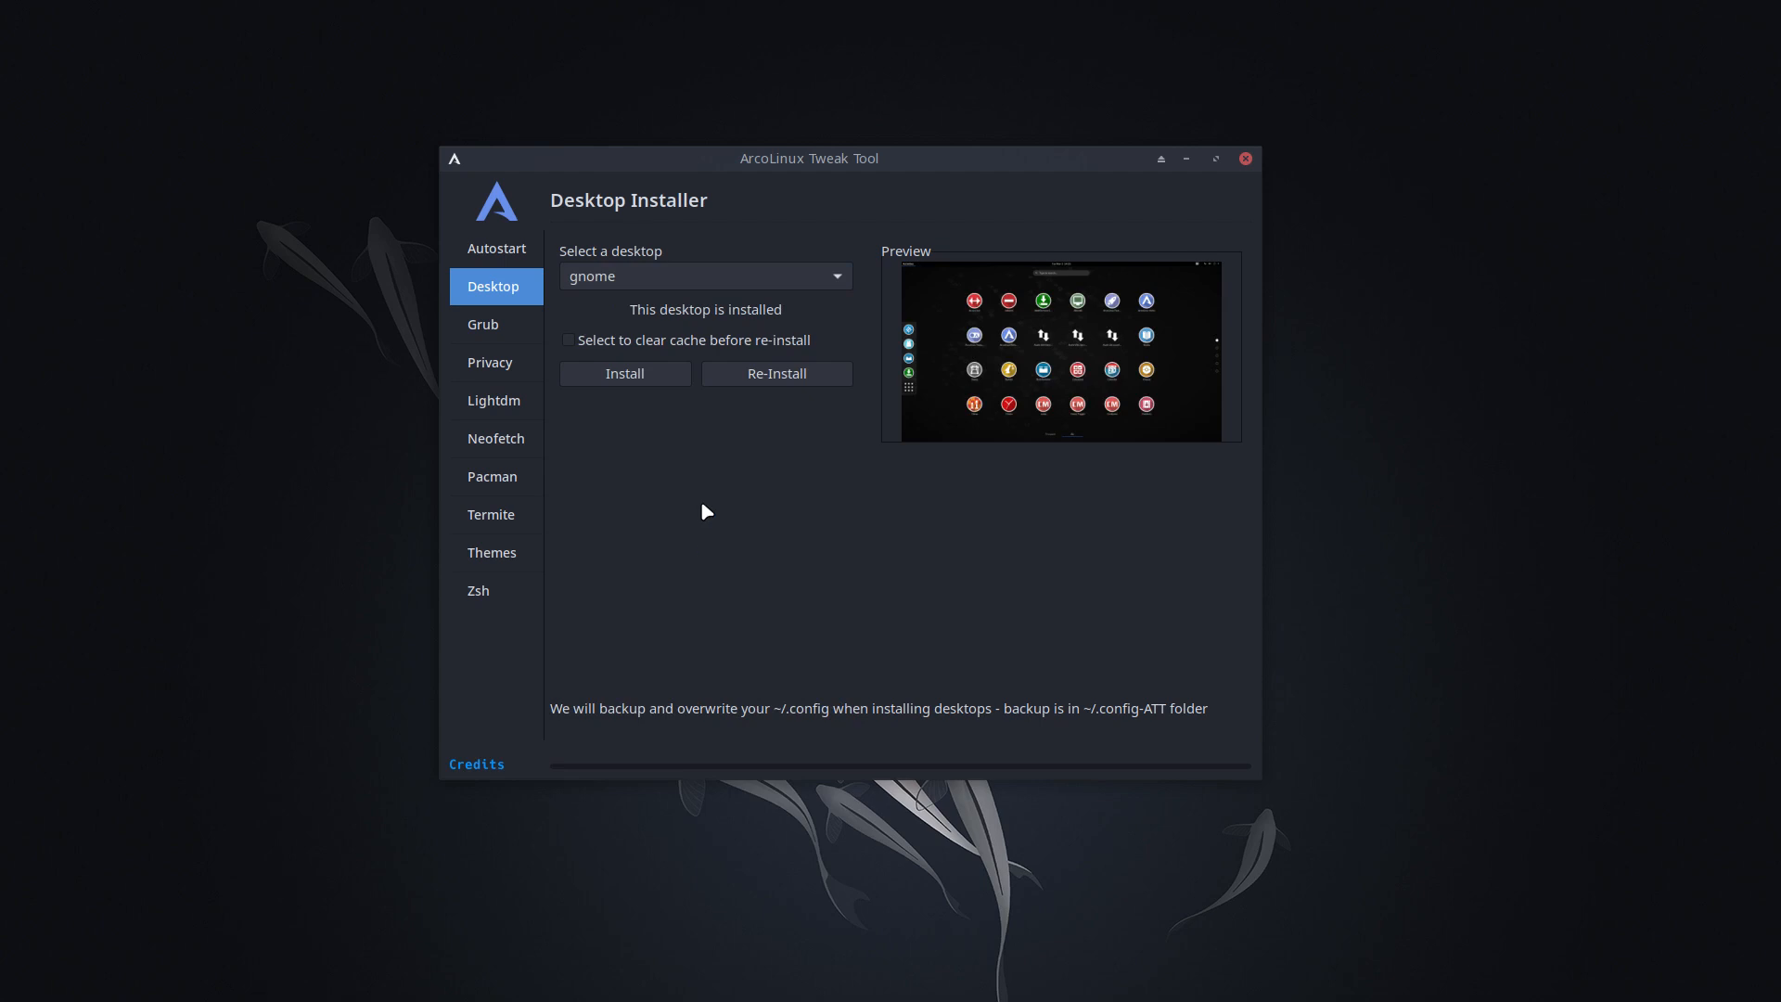
mouse_move(712, 330)
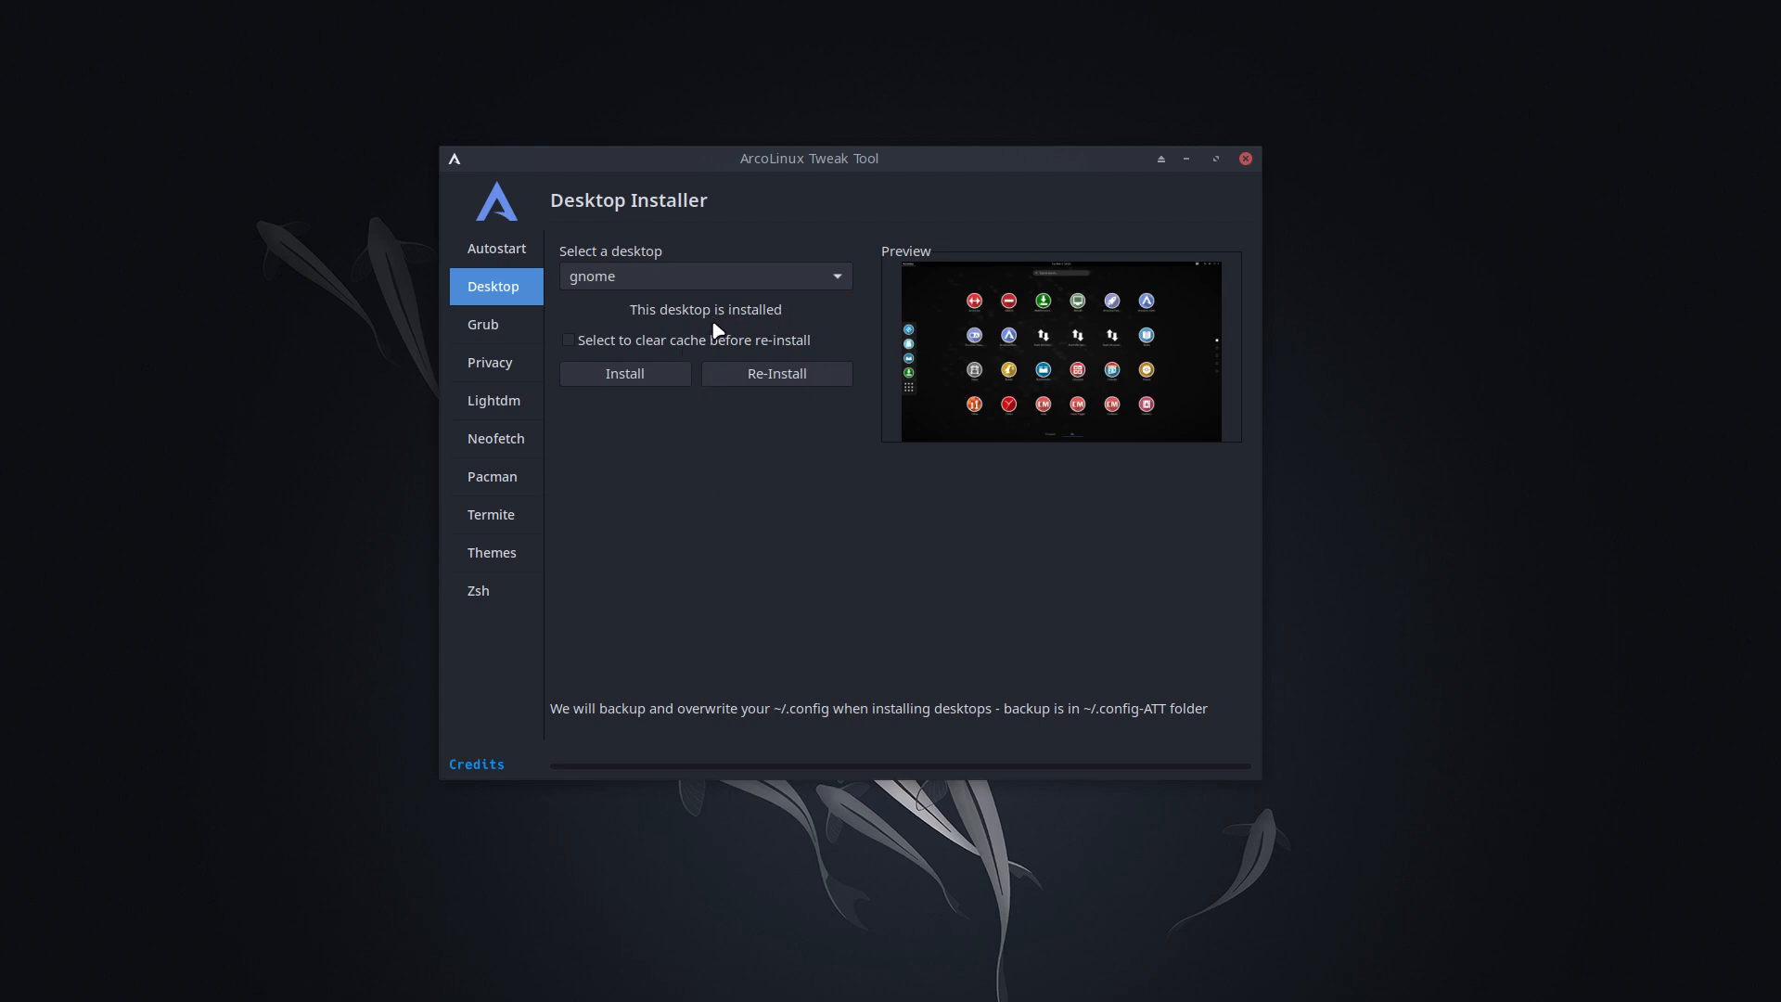
mouse_move(675, 373)
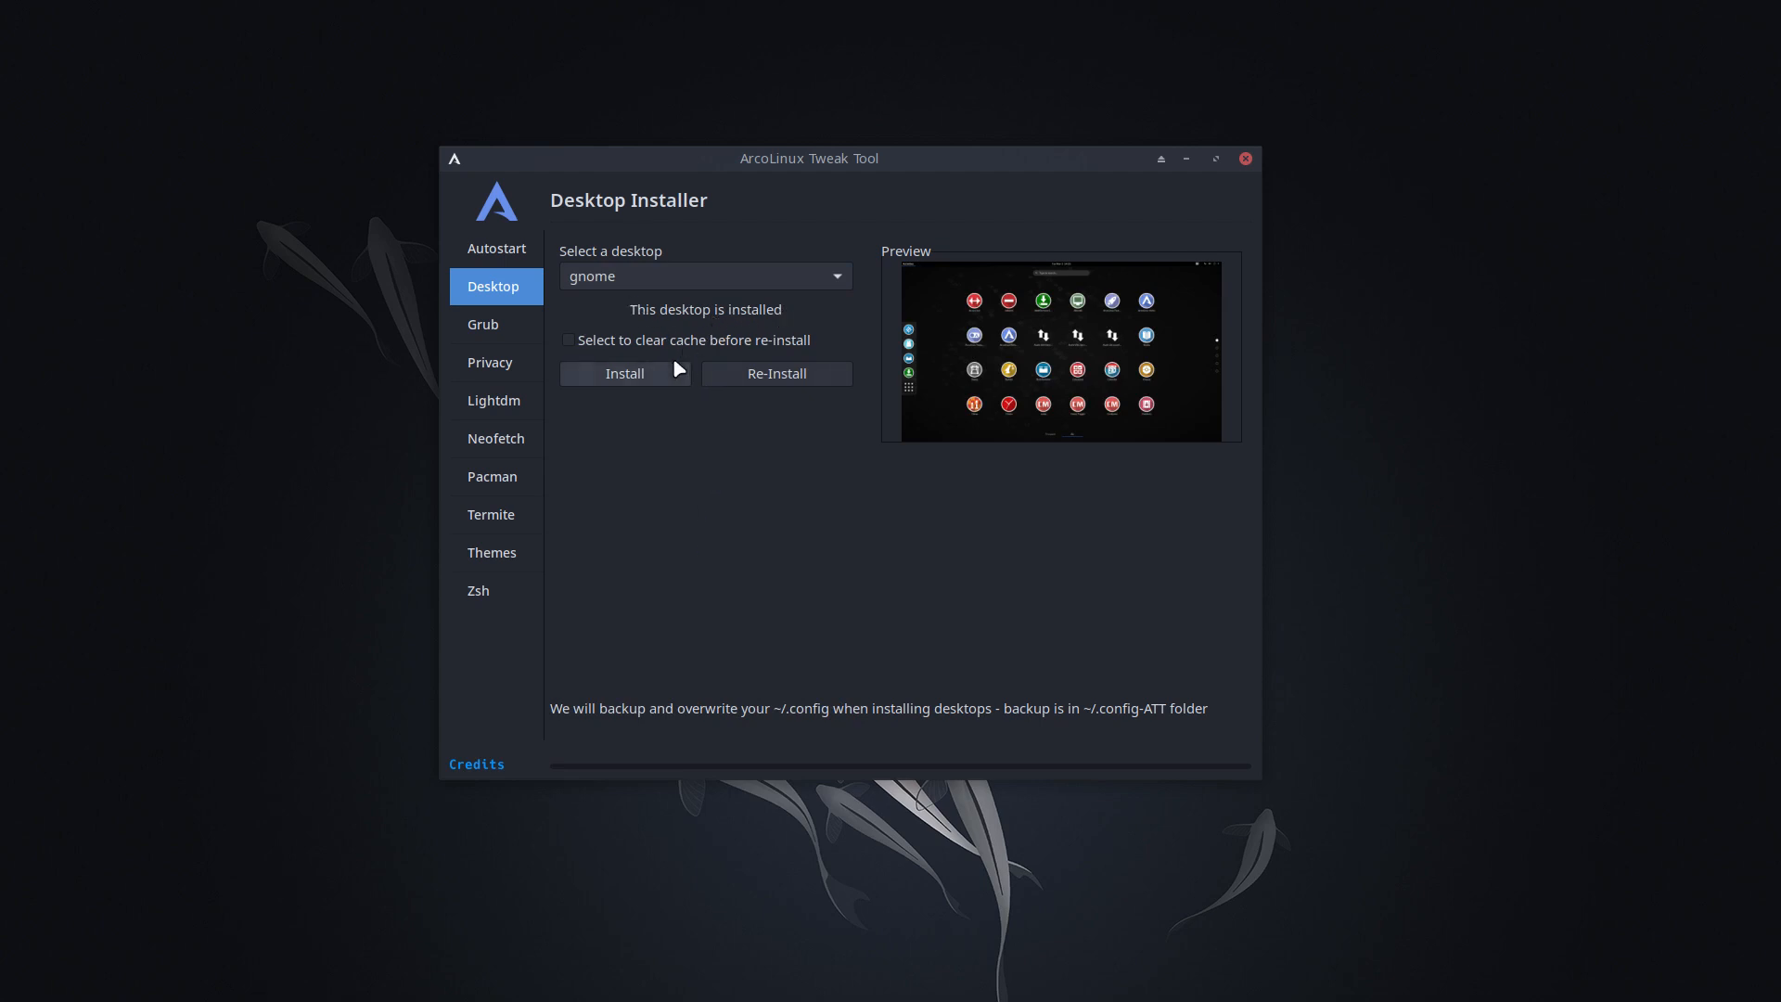
mouse_move(781, 345)
type("s")
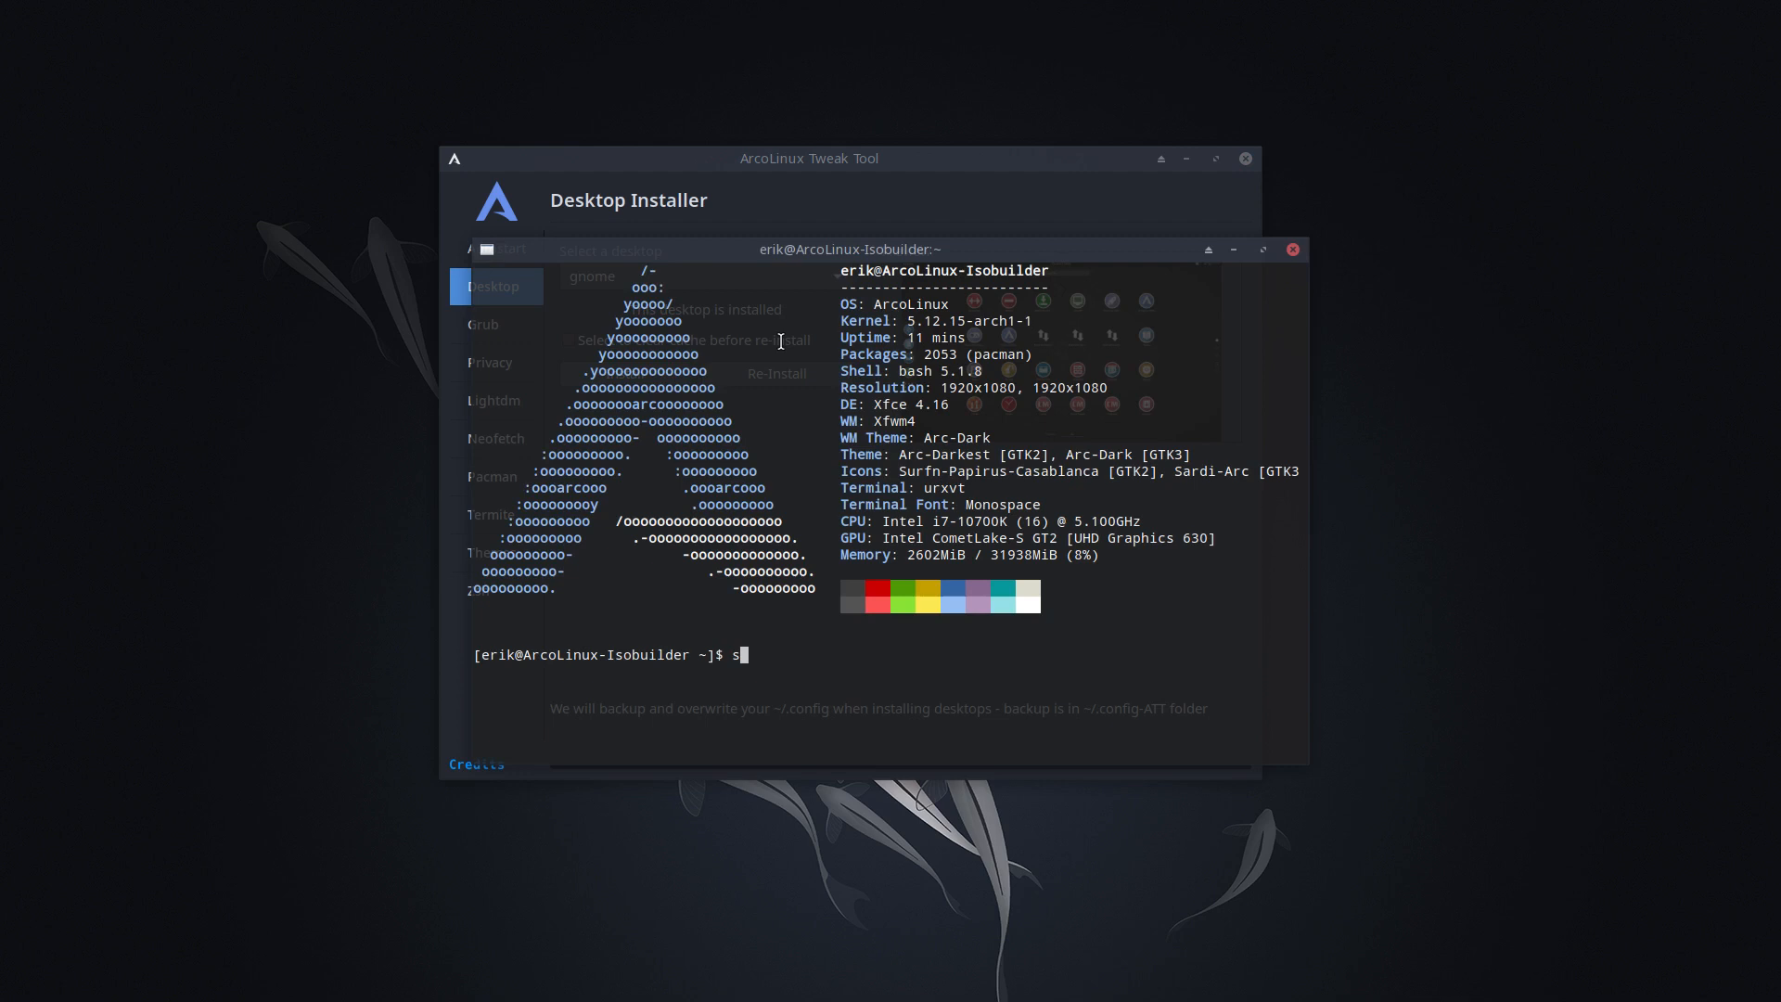
- Run 'sudo pacman -Suv', which reports nothing to do, and select the cache folder path
type("udo")
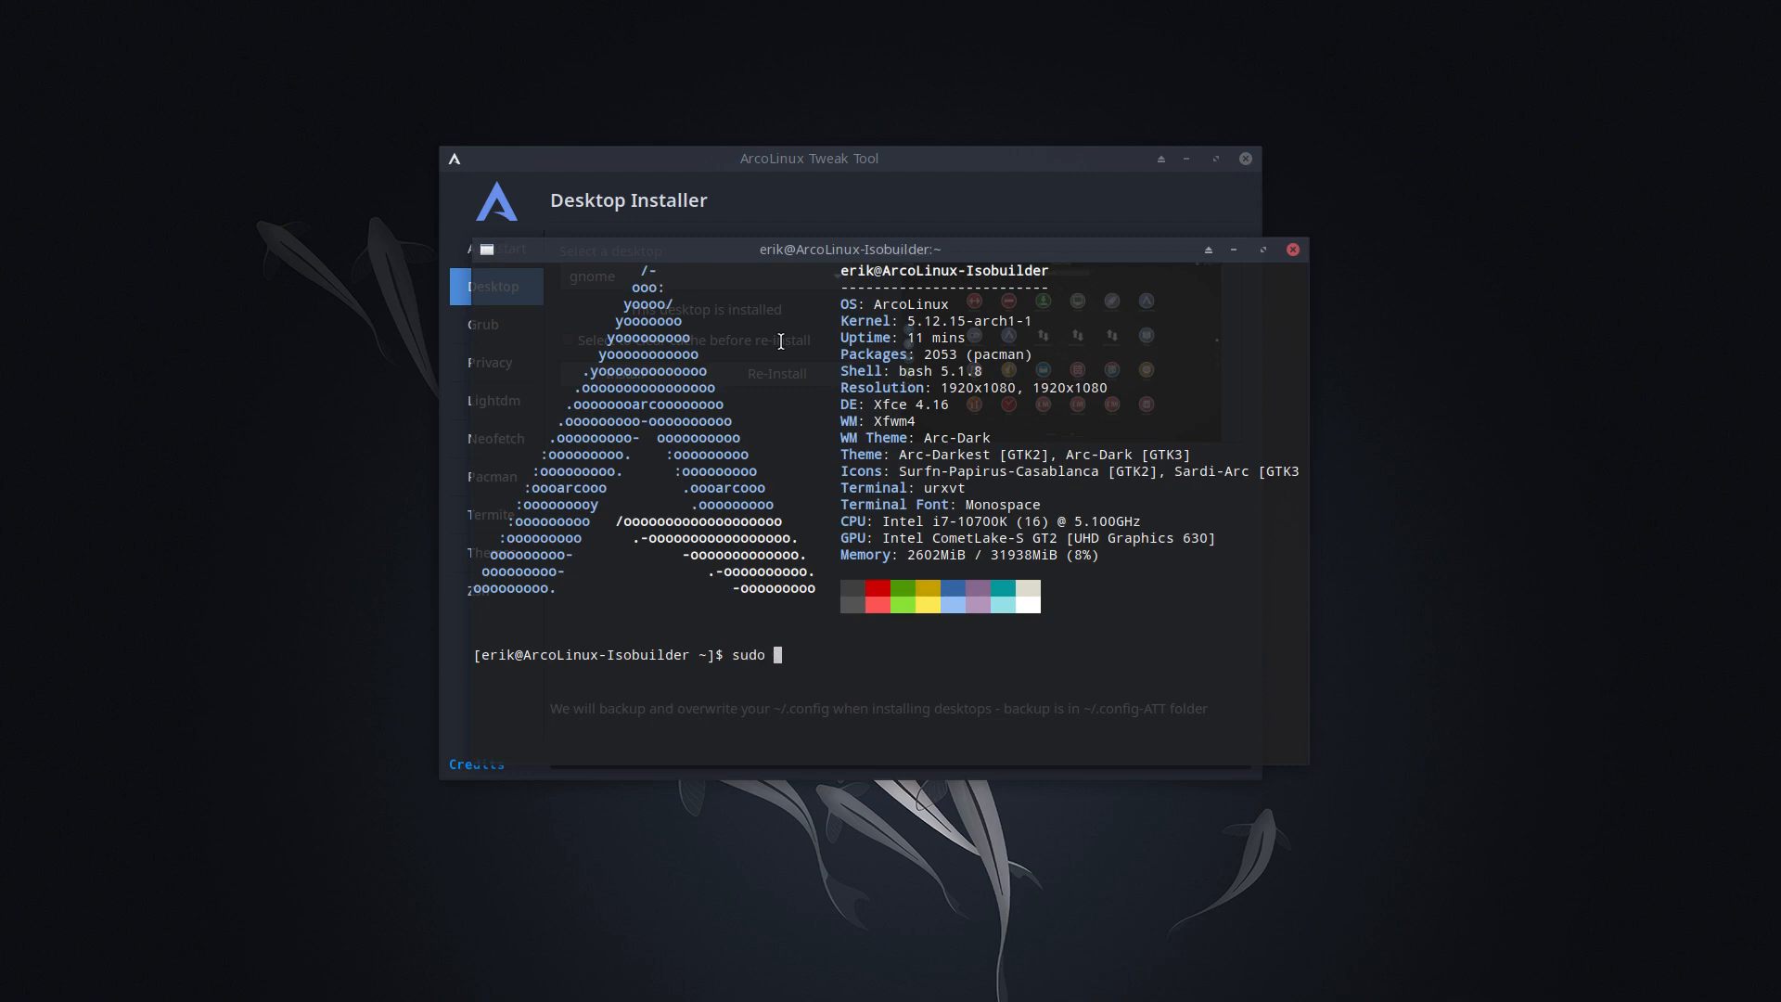
type("pacman )")
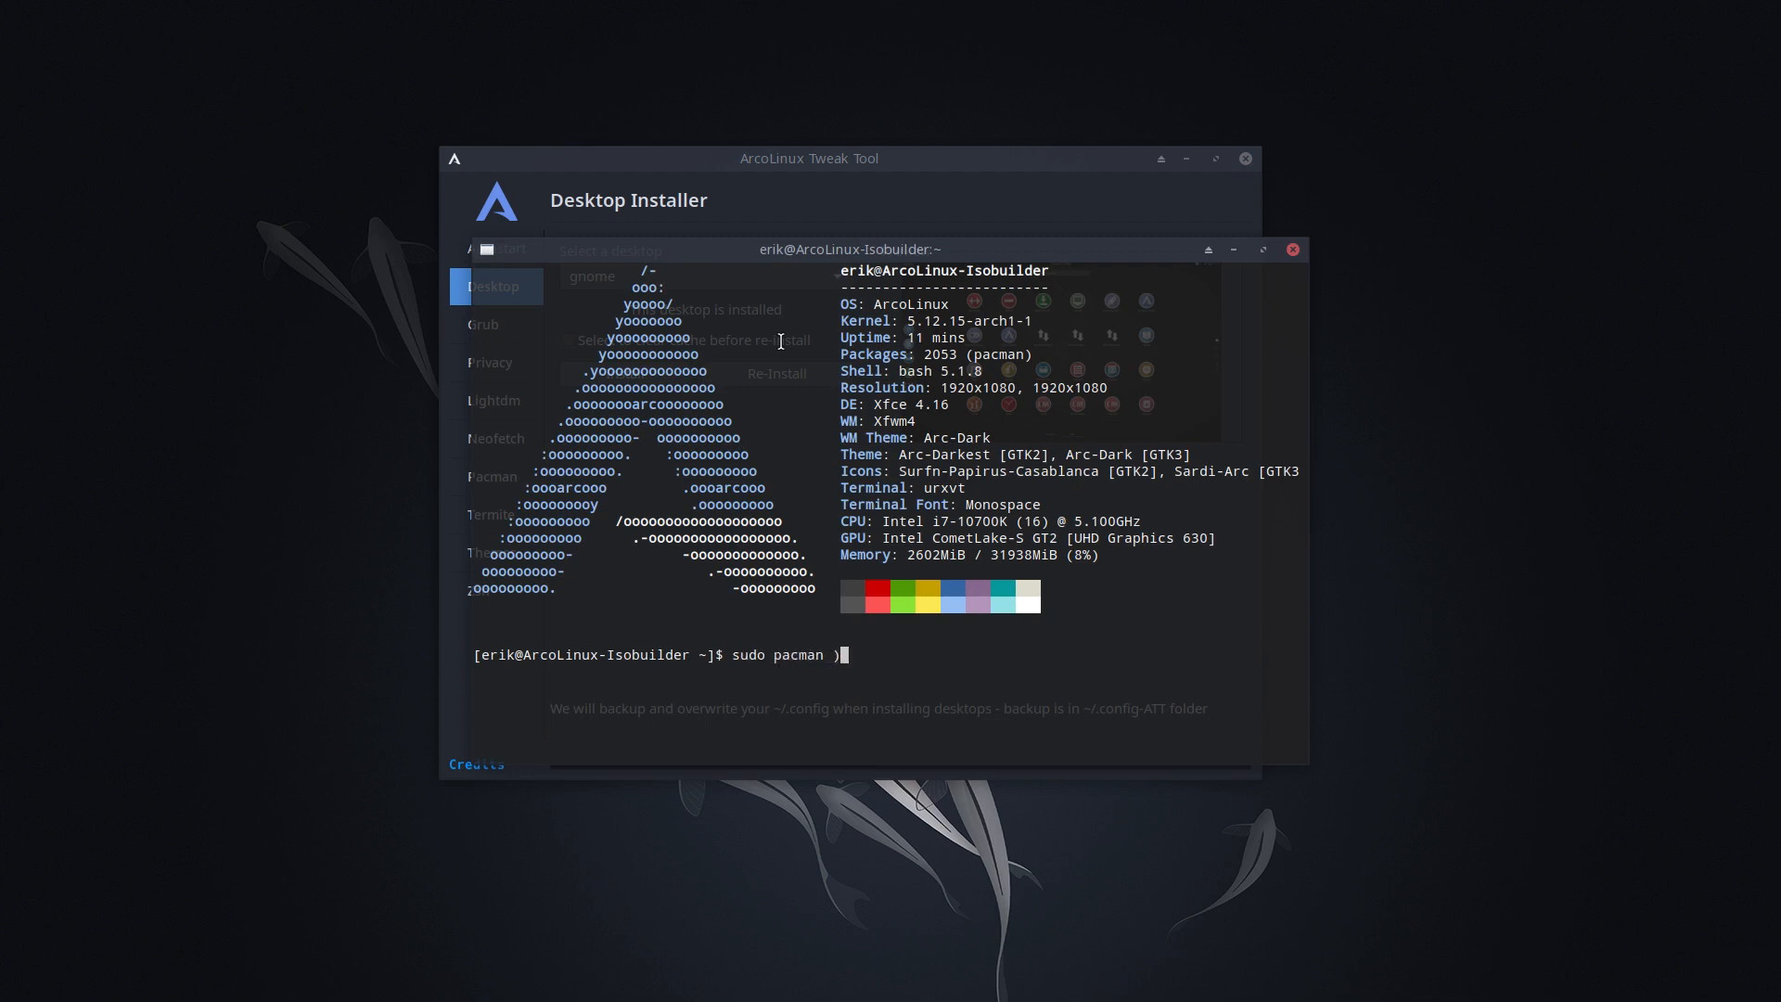
type("Suv")
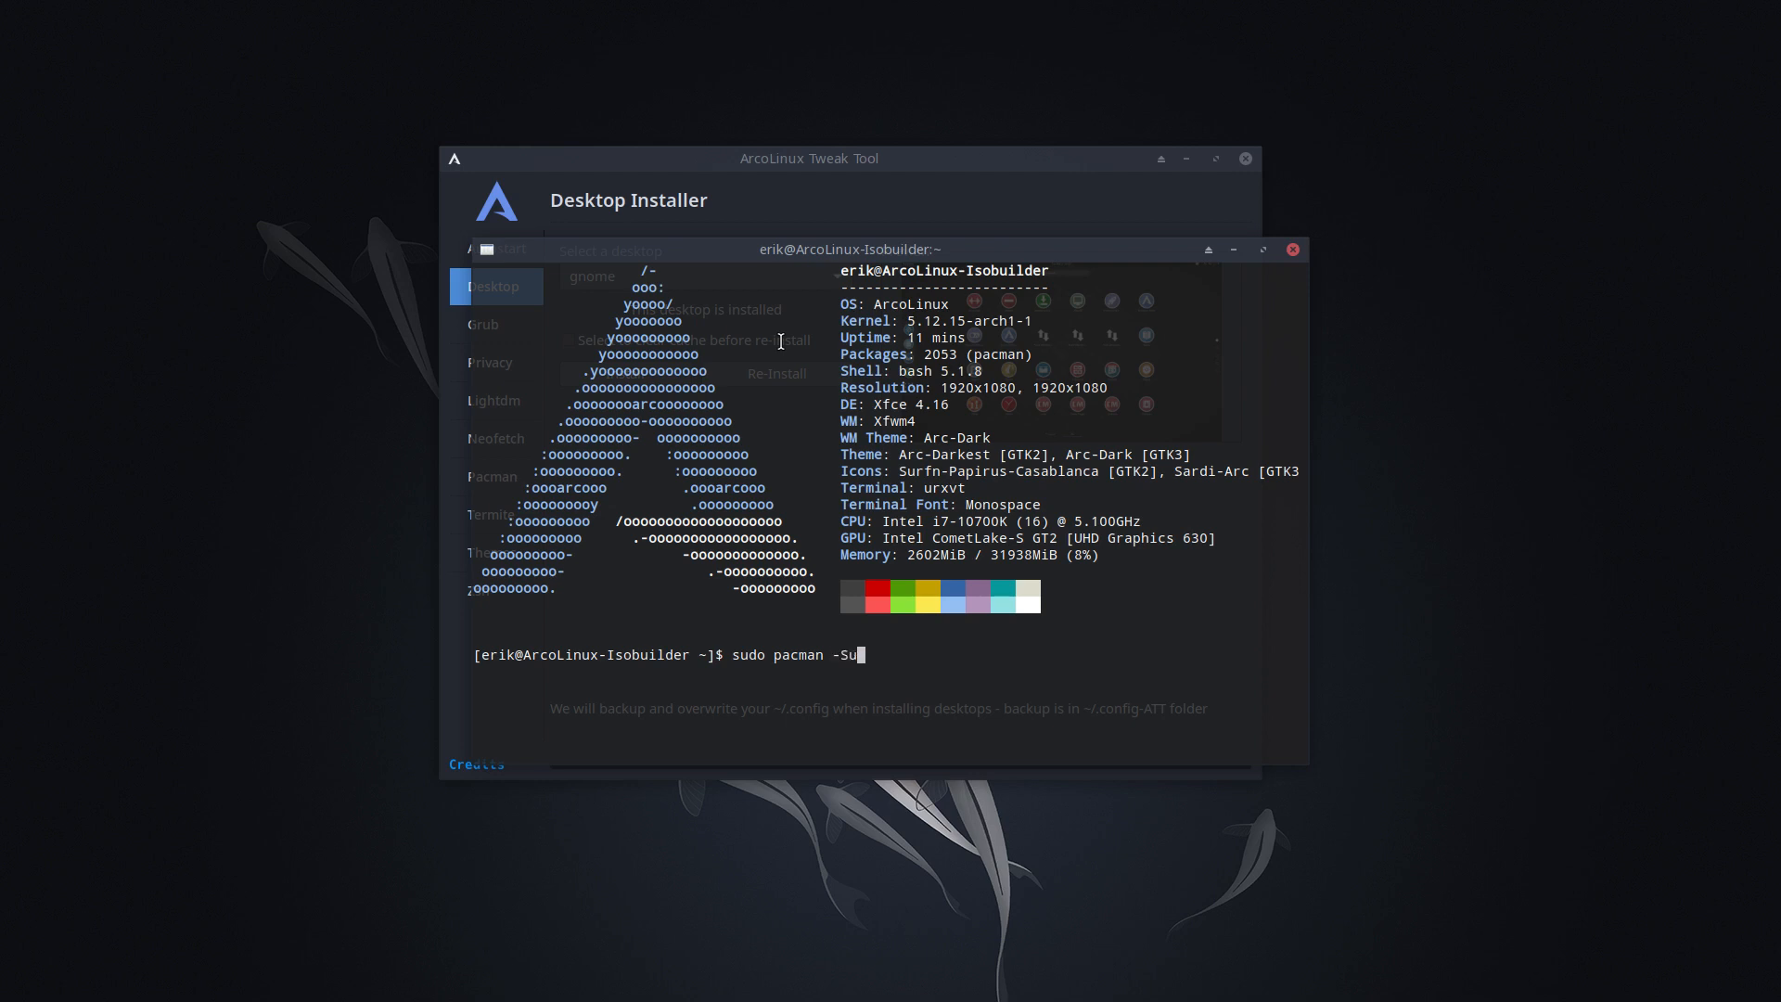
key("Return")
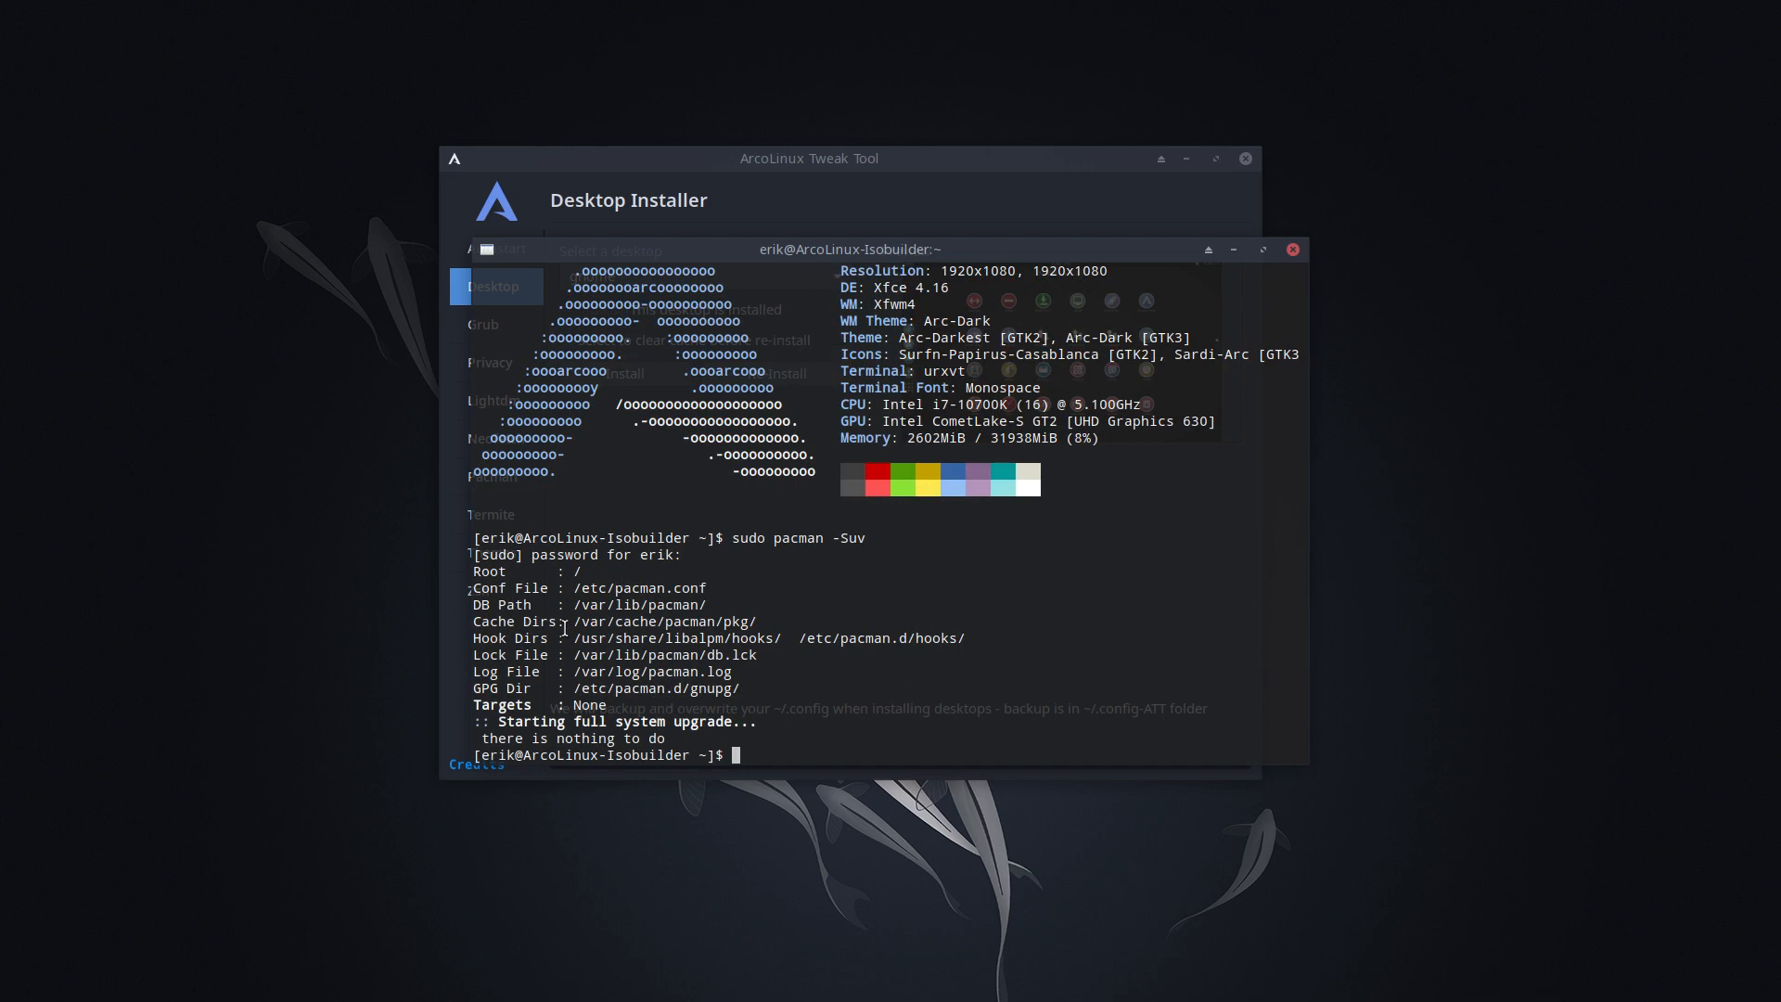
double_click(668, 621)
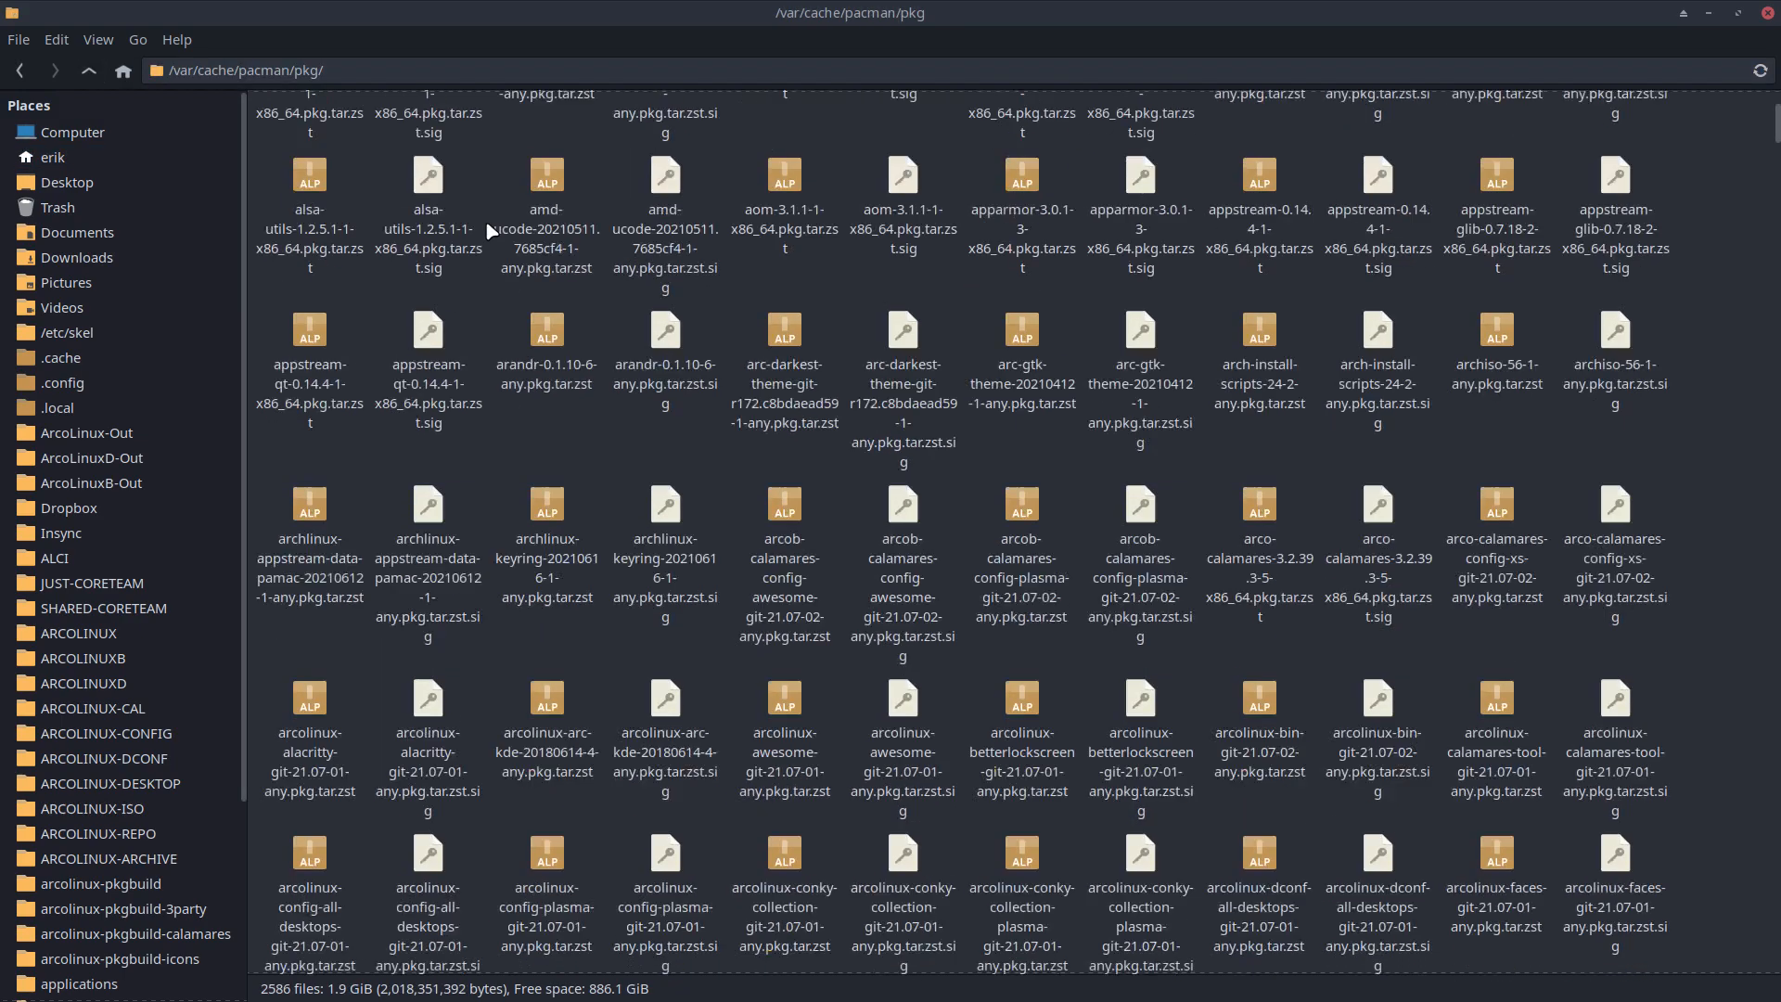
- Scroll through the package archives in /var/cache/pacman/pkg/
scroll("down", 3)
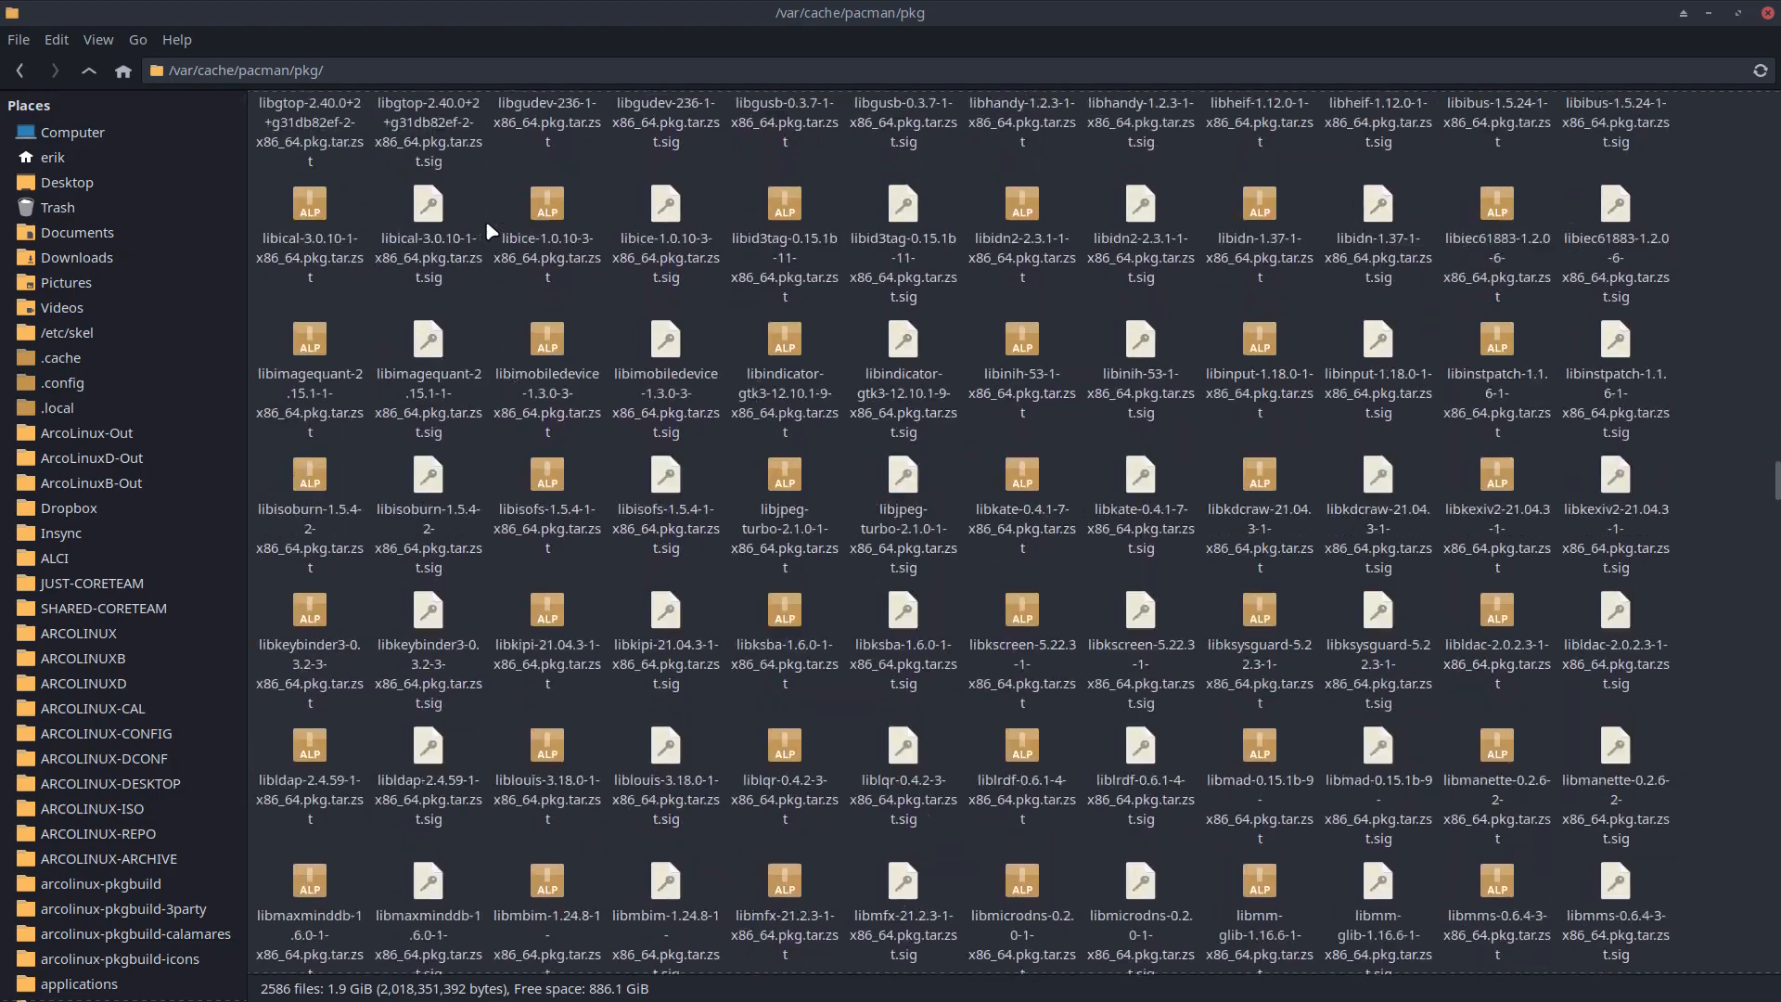
scroll("down", 3)
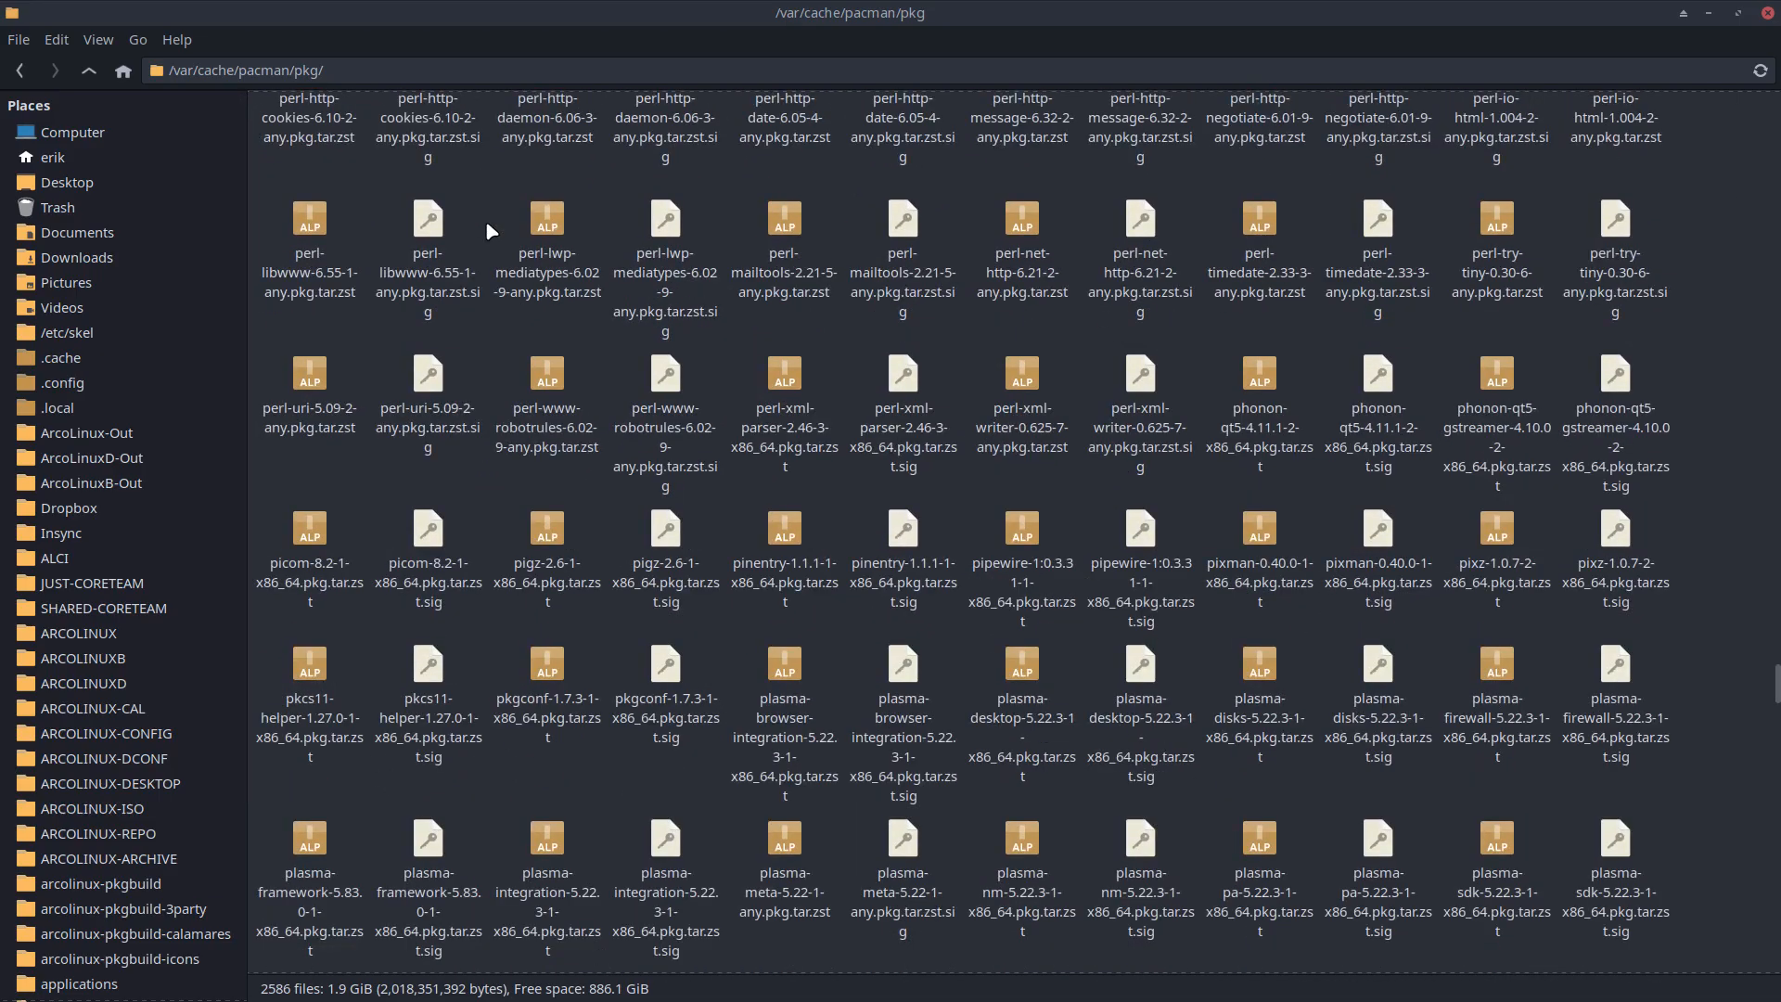
mouse_move(1603, 15)
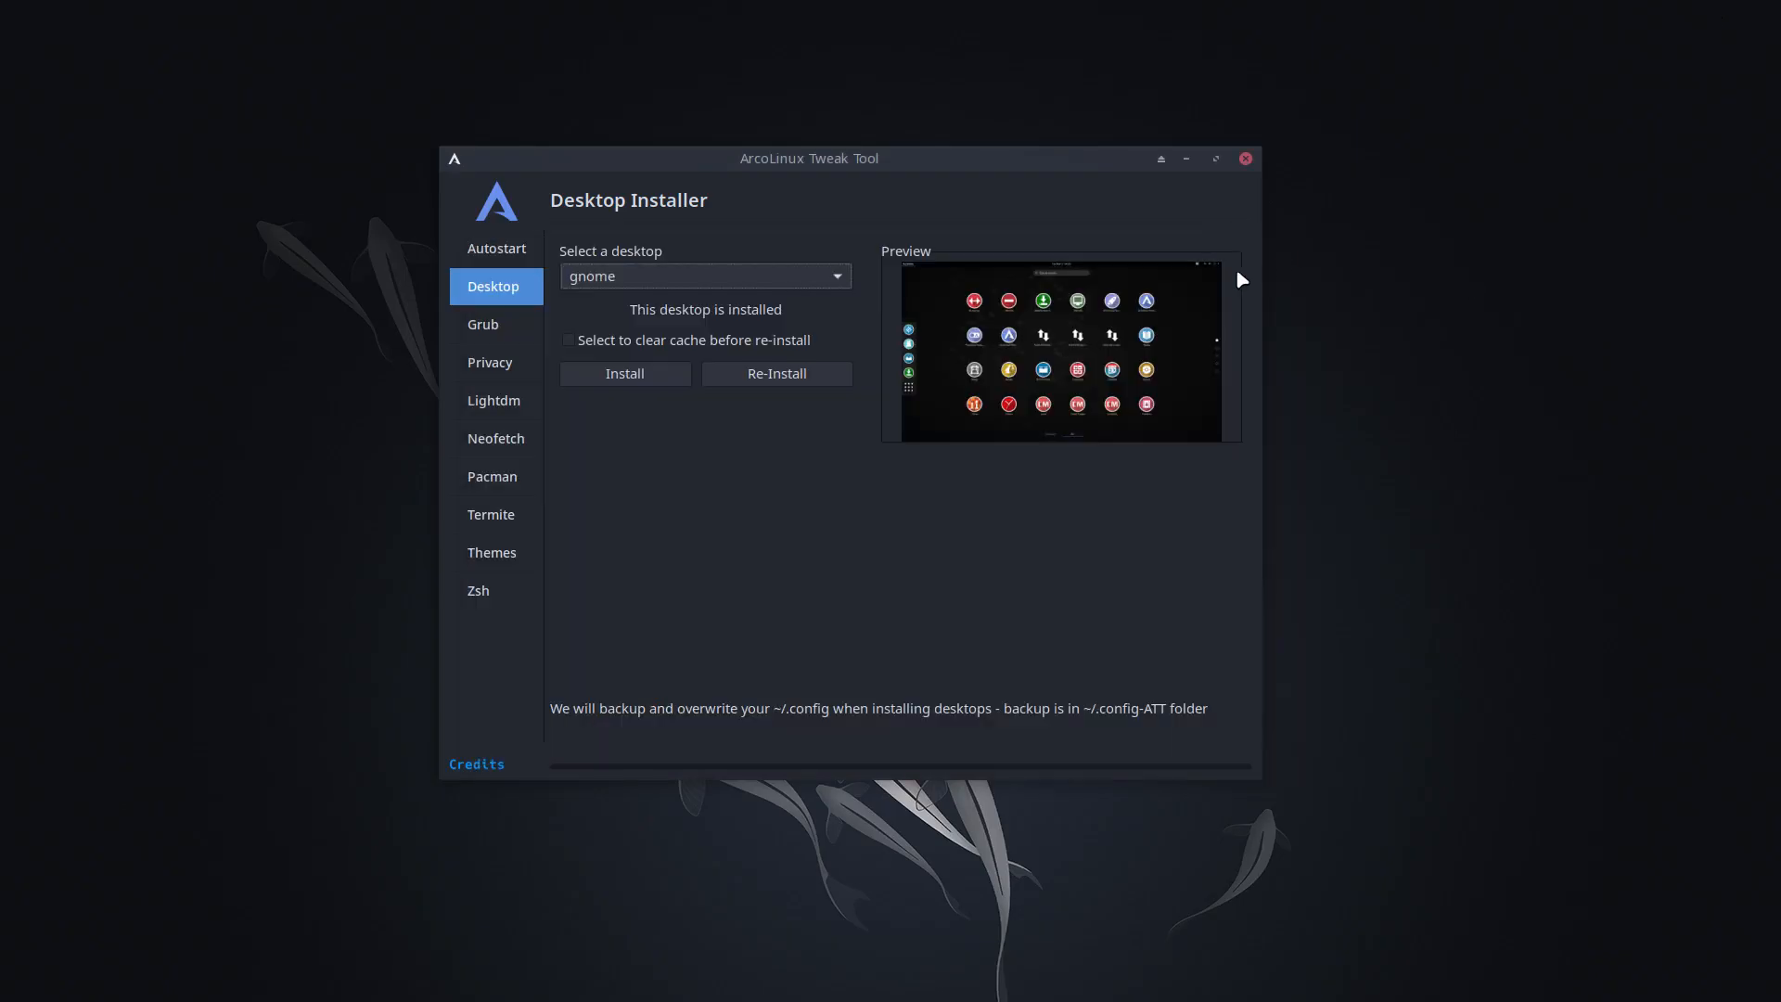
mouse_move(777, 373)
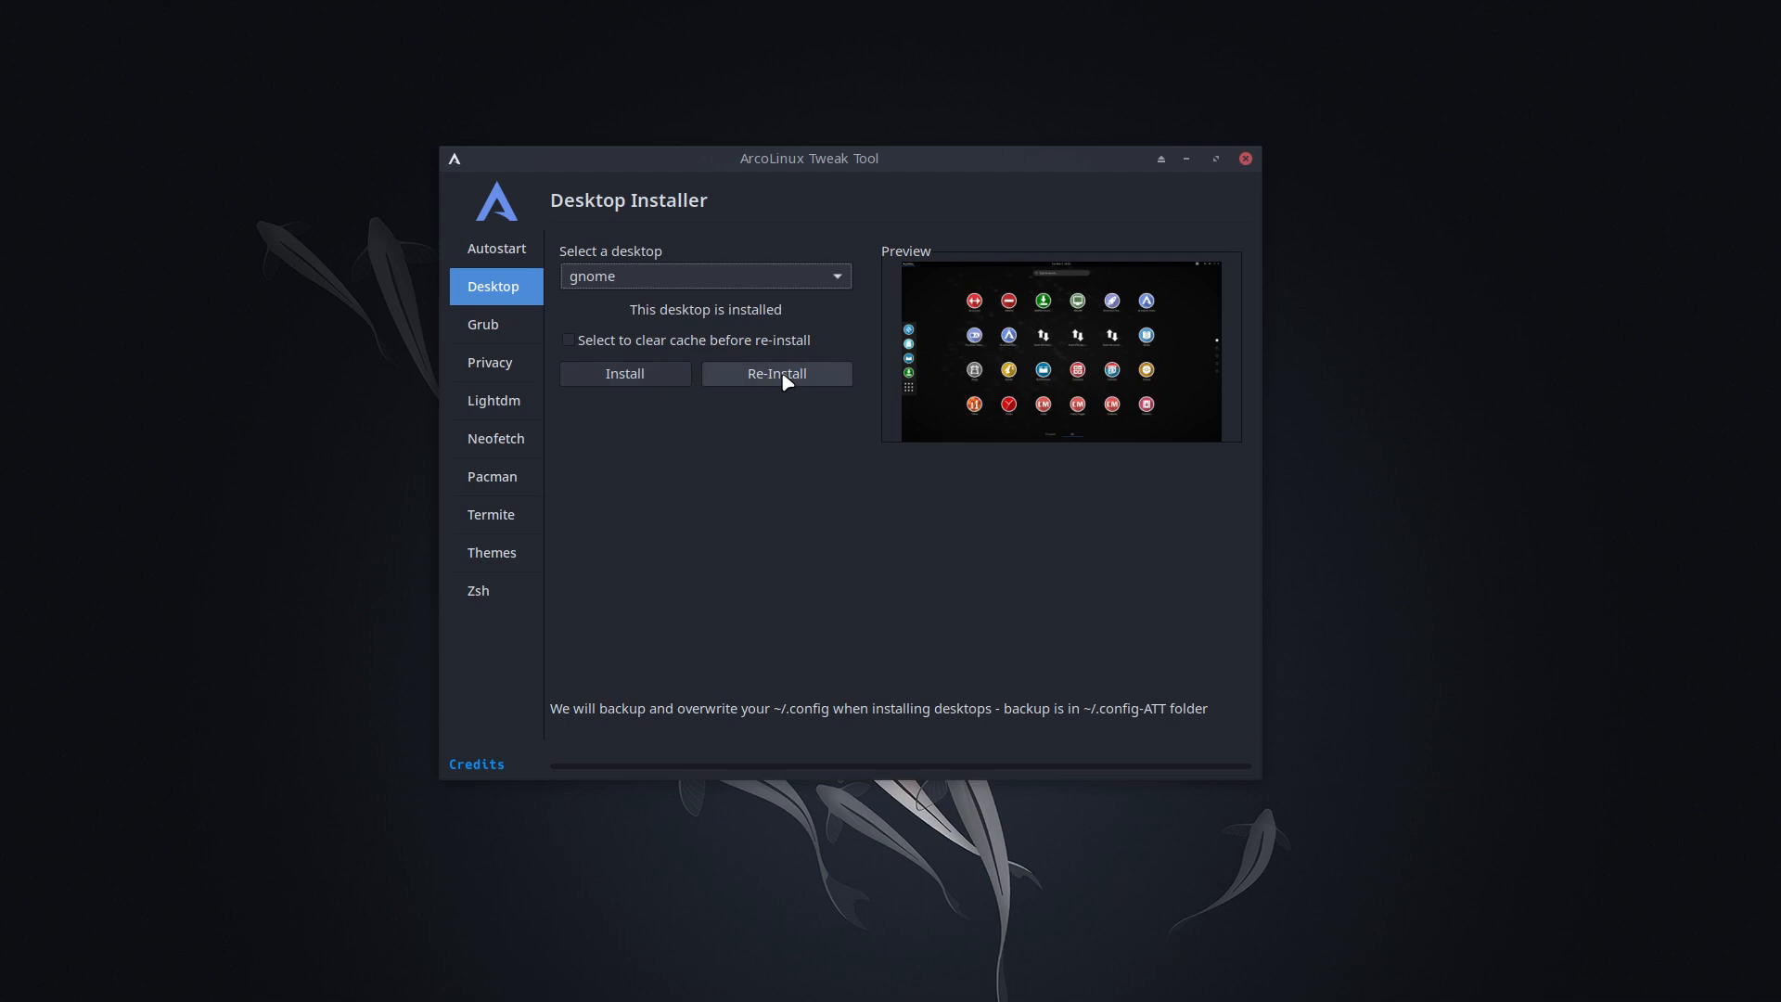
mouse_move(752, 351)
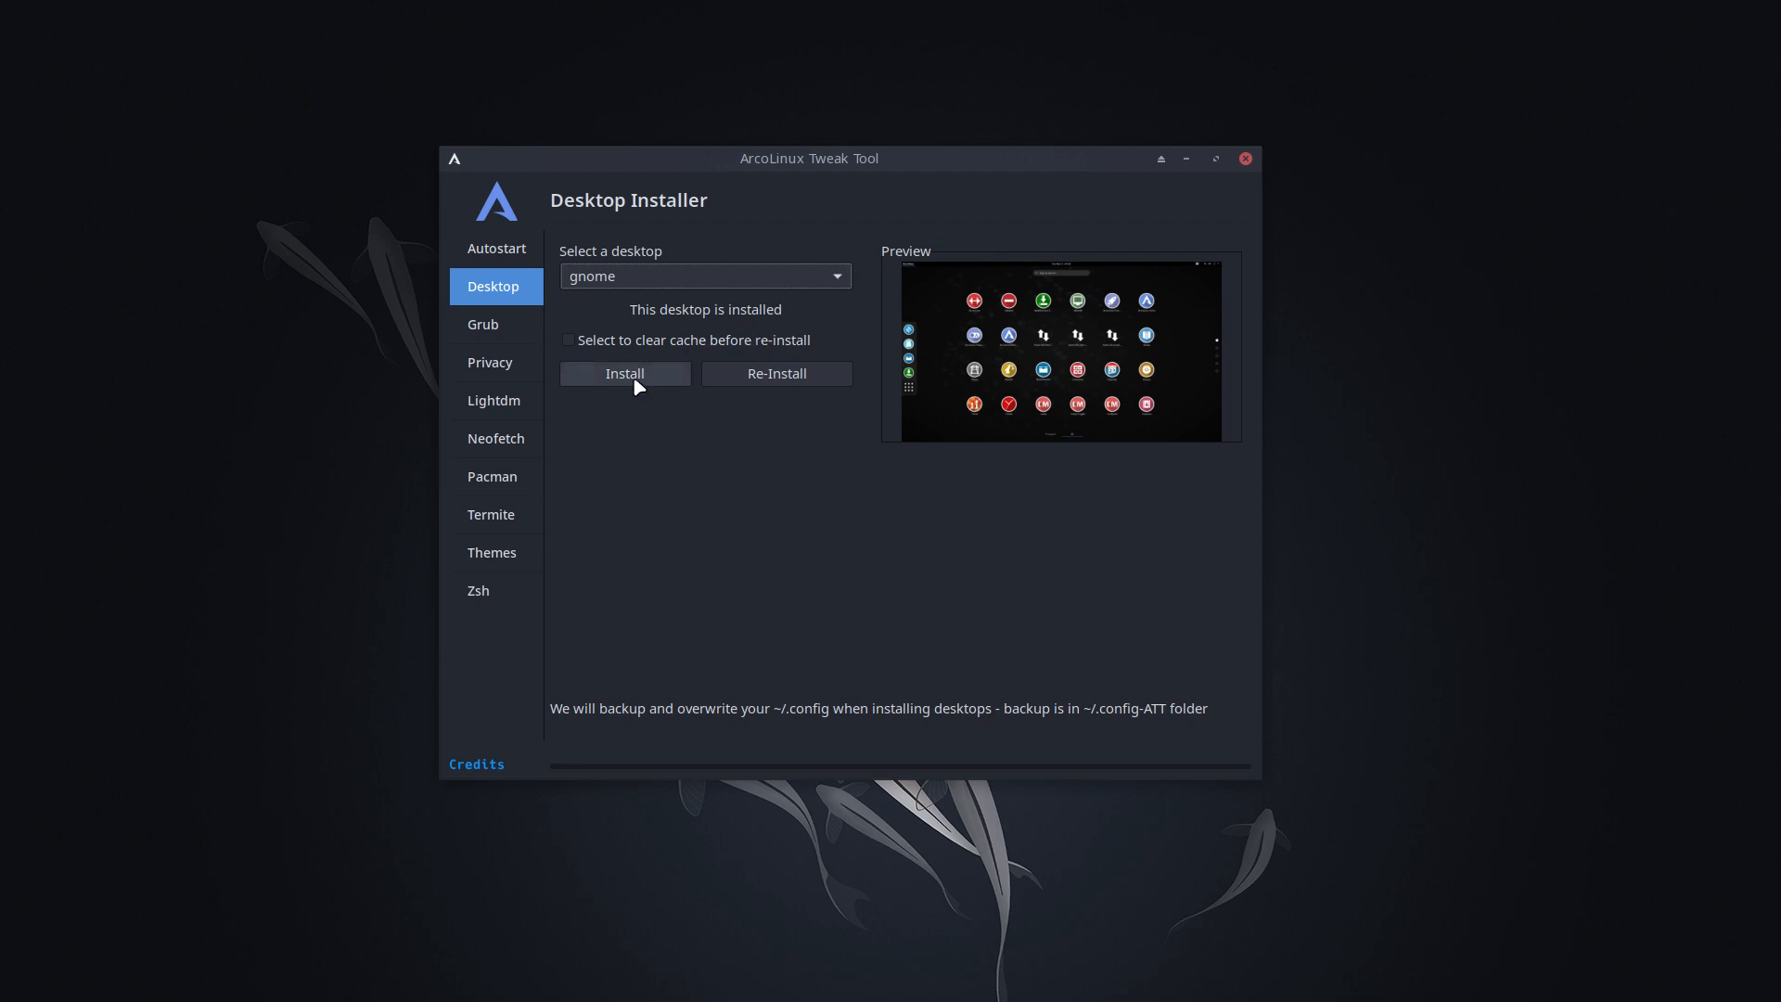
mouse_move(777, 381)
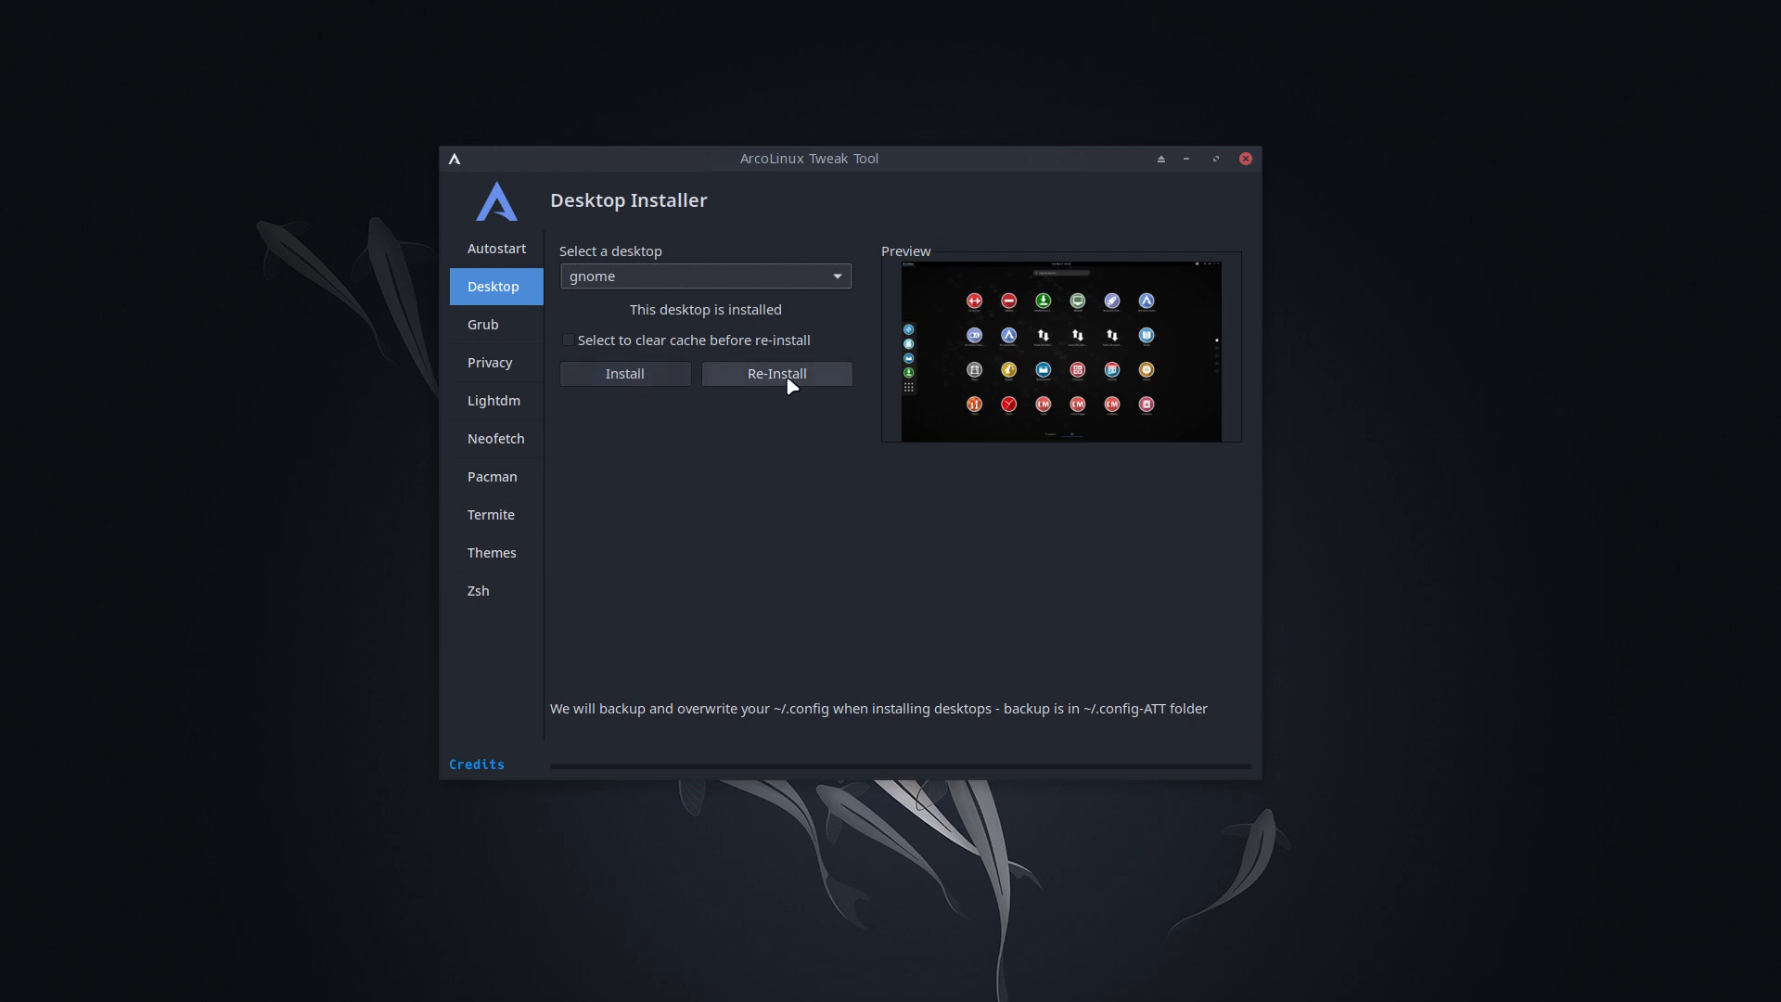
mouse_move(711, 720)
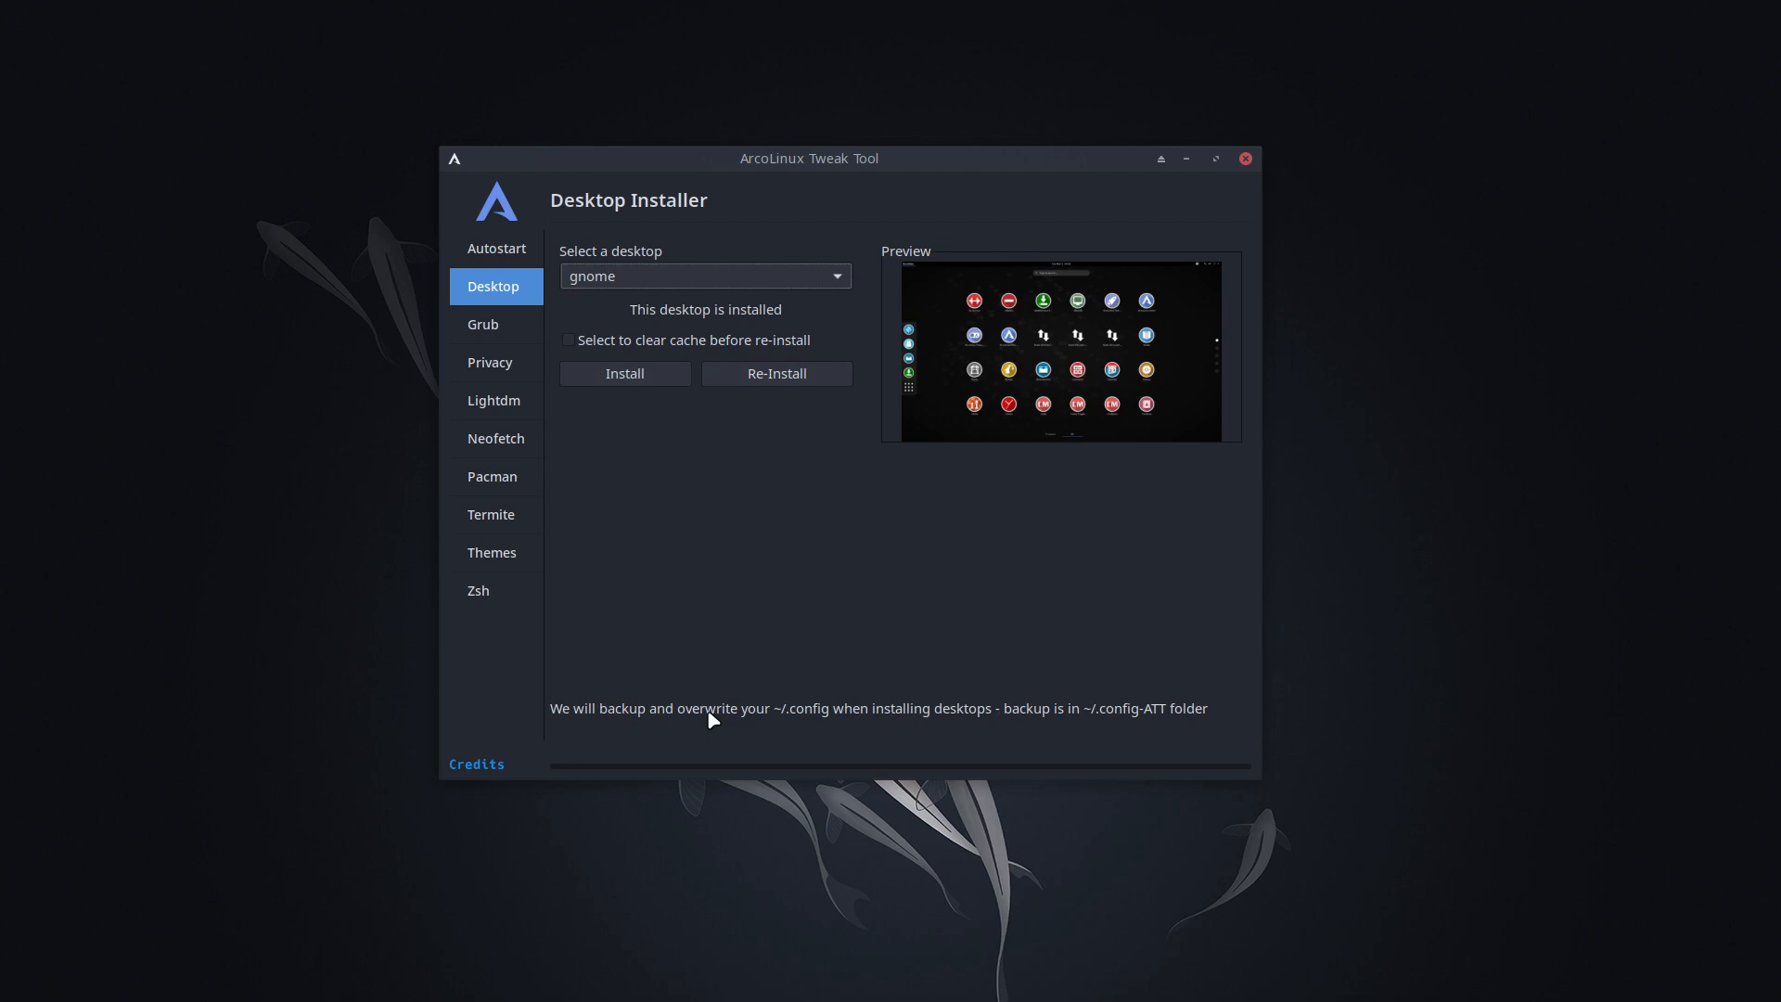
mouse_move(809, 722)
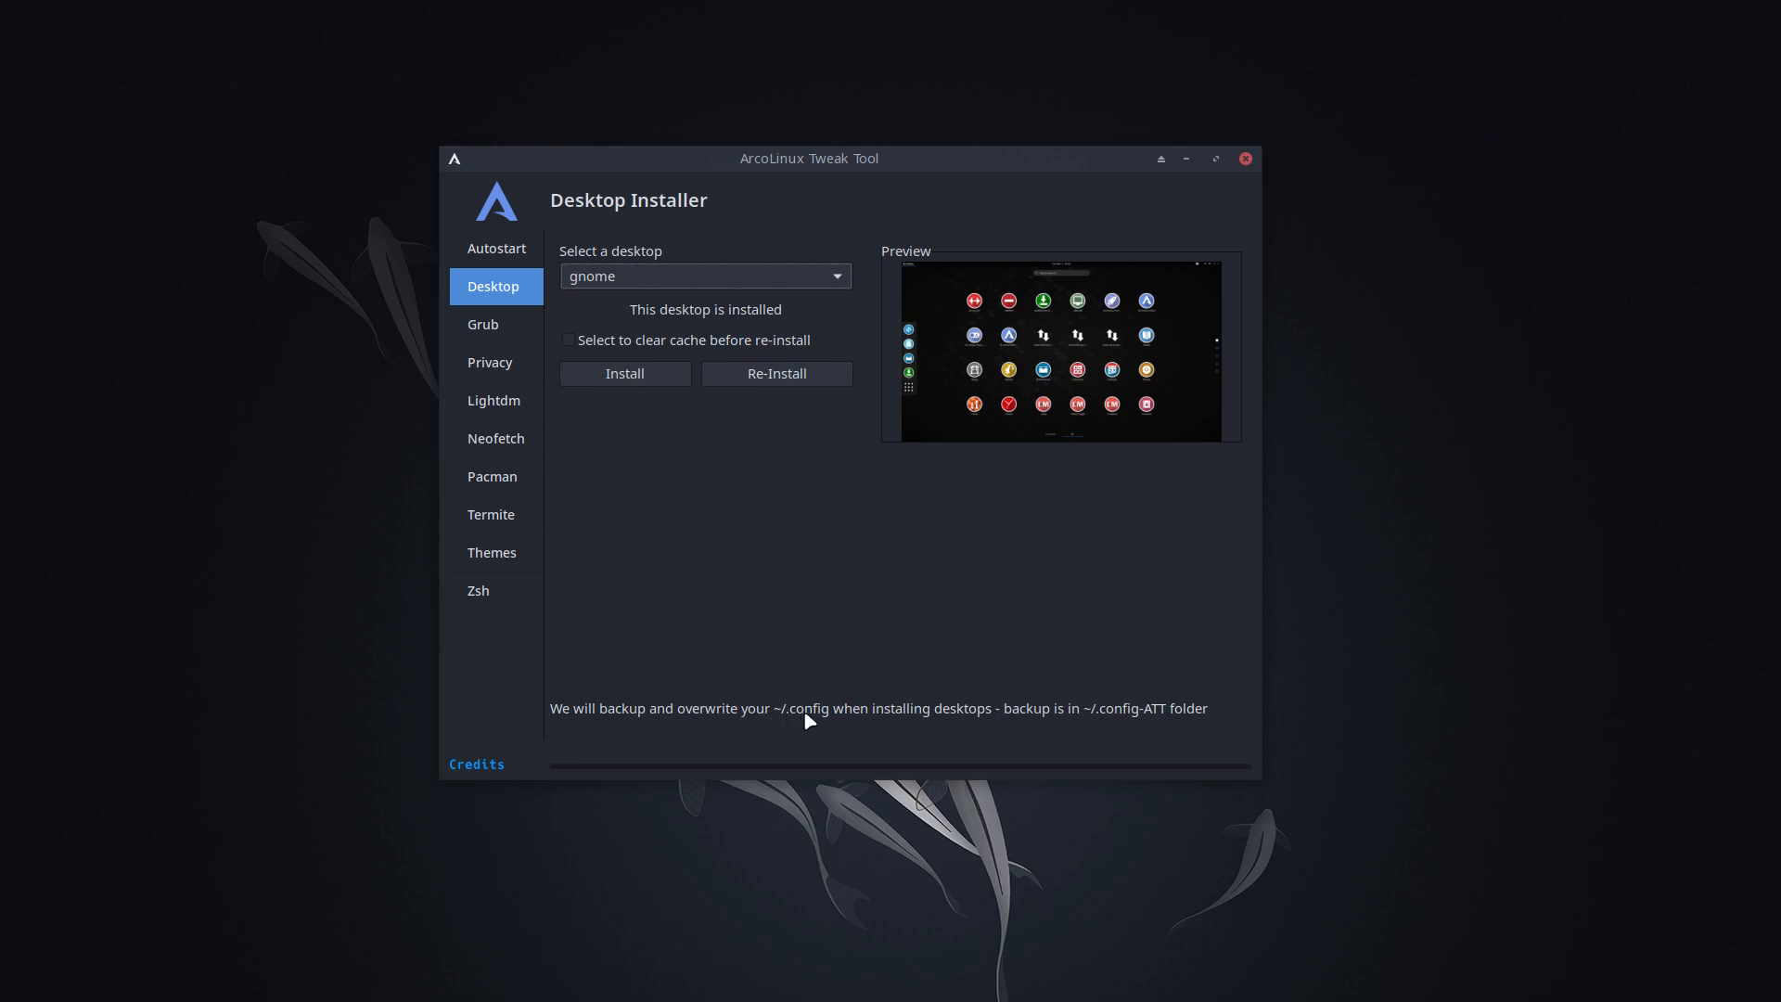
mouse_move(963, 169)
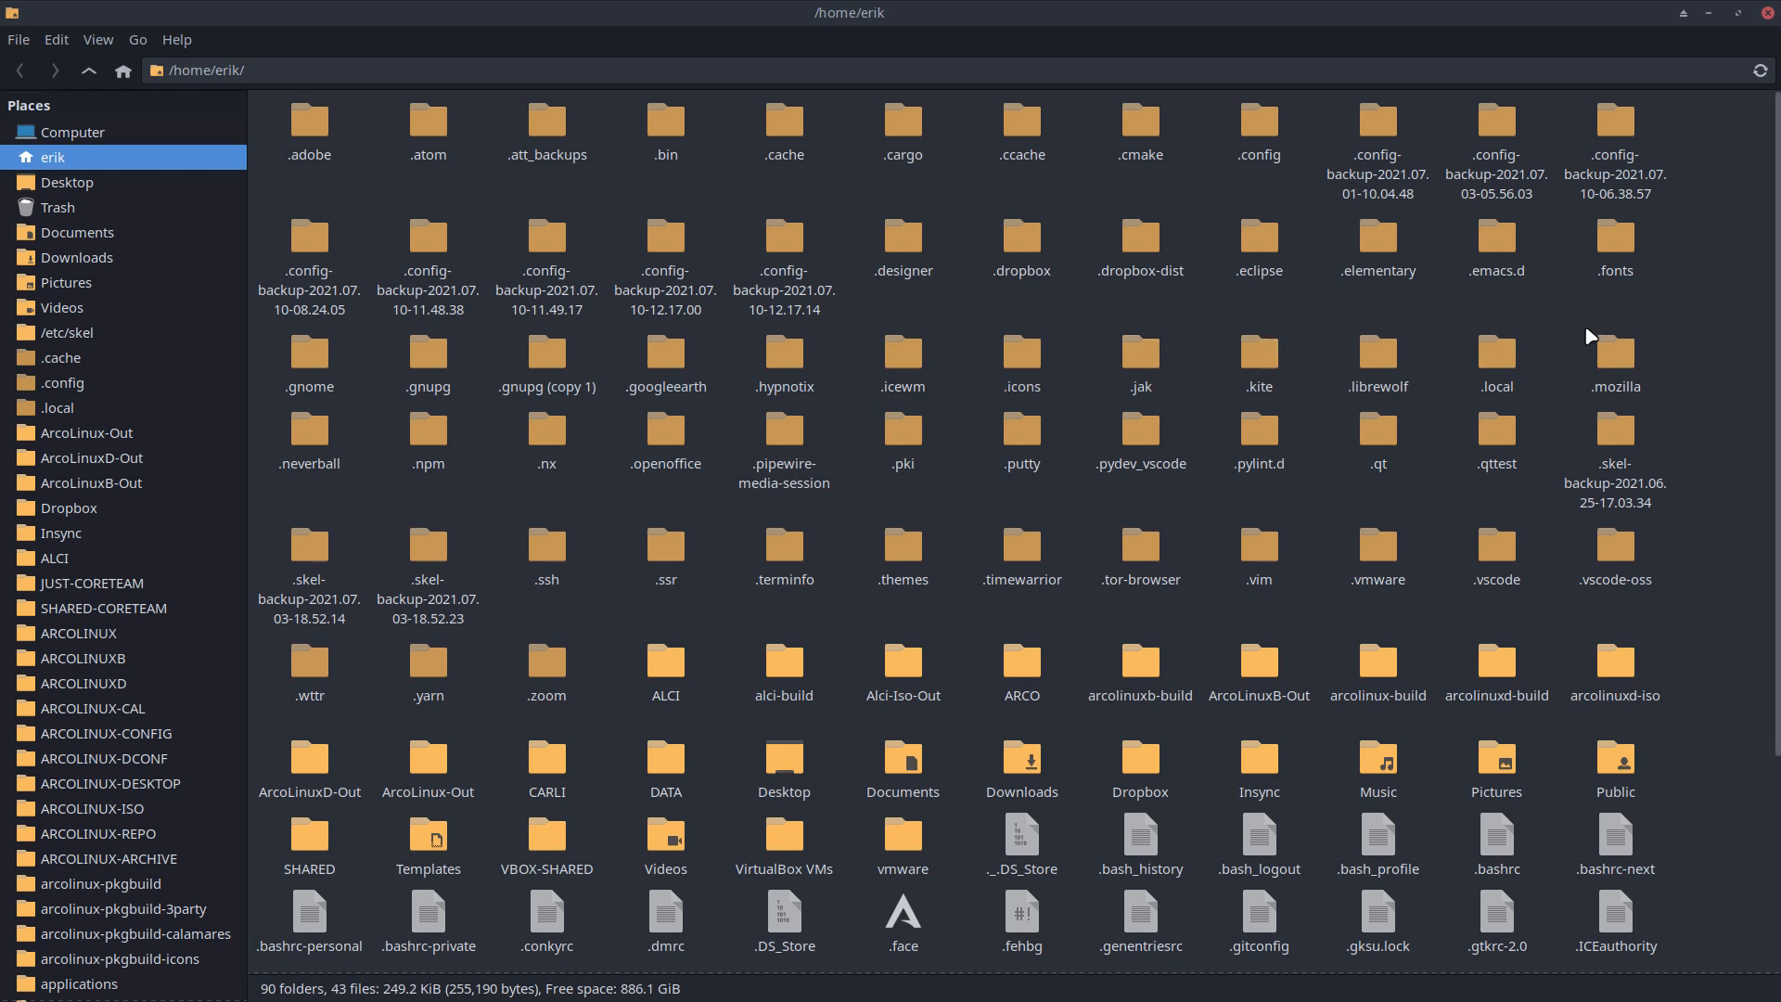
mouse_move(330, 362)
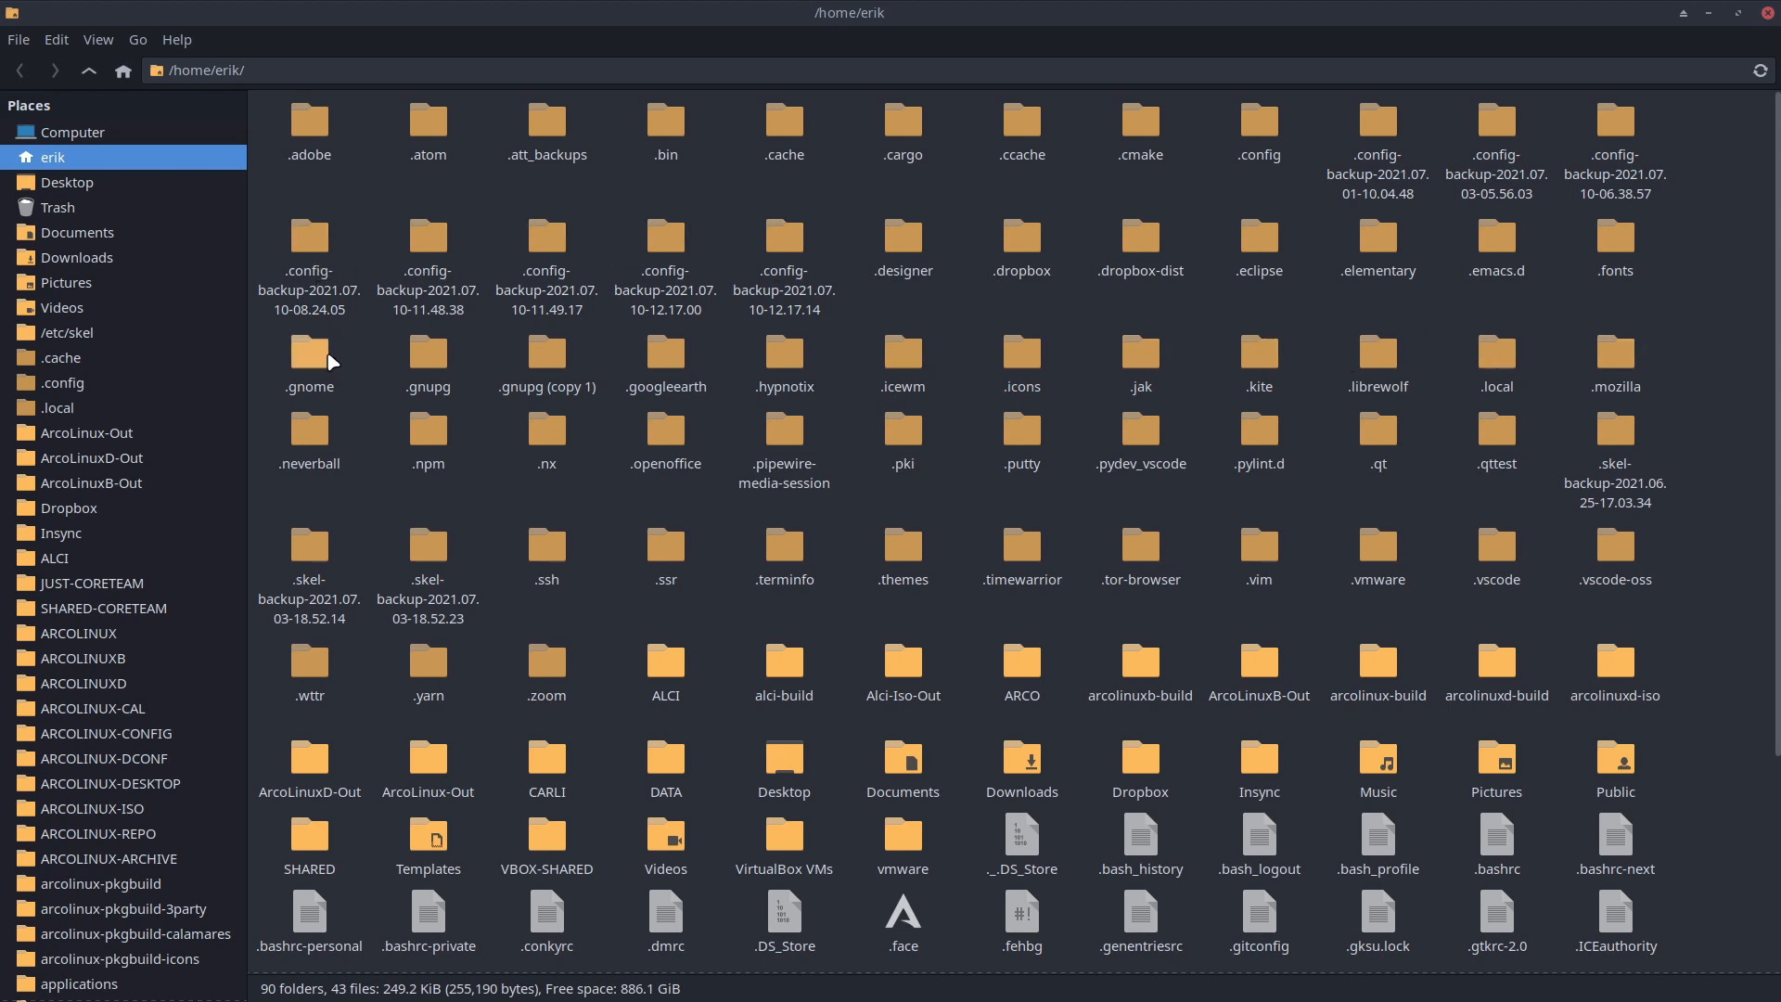
- Delete the old .skel-backup folders from /home, keeping the newest one
left_click(1376, 154)
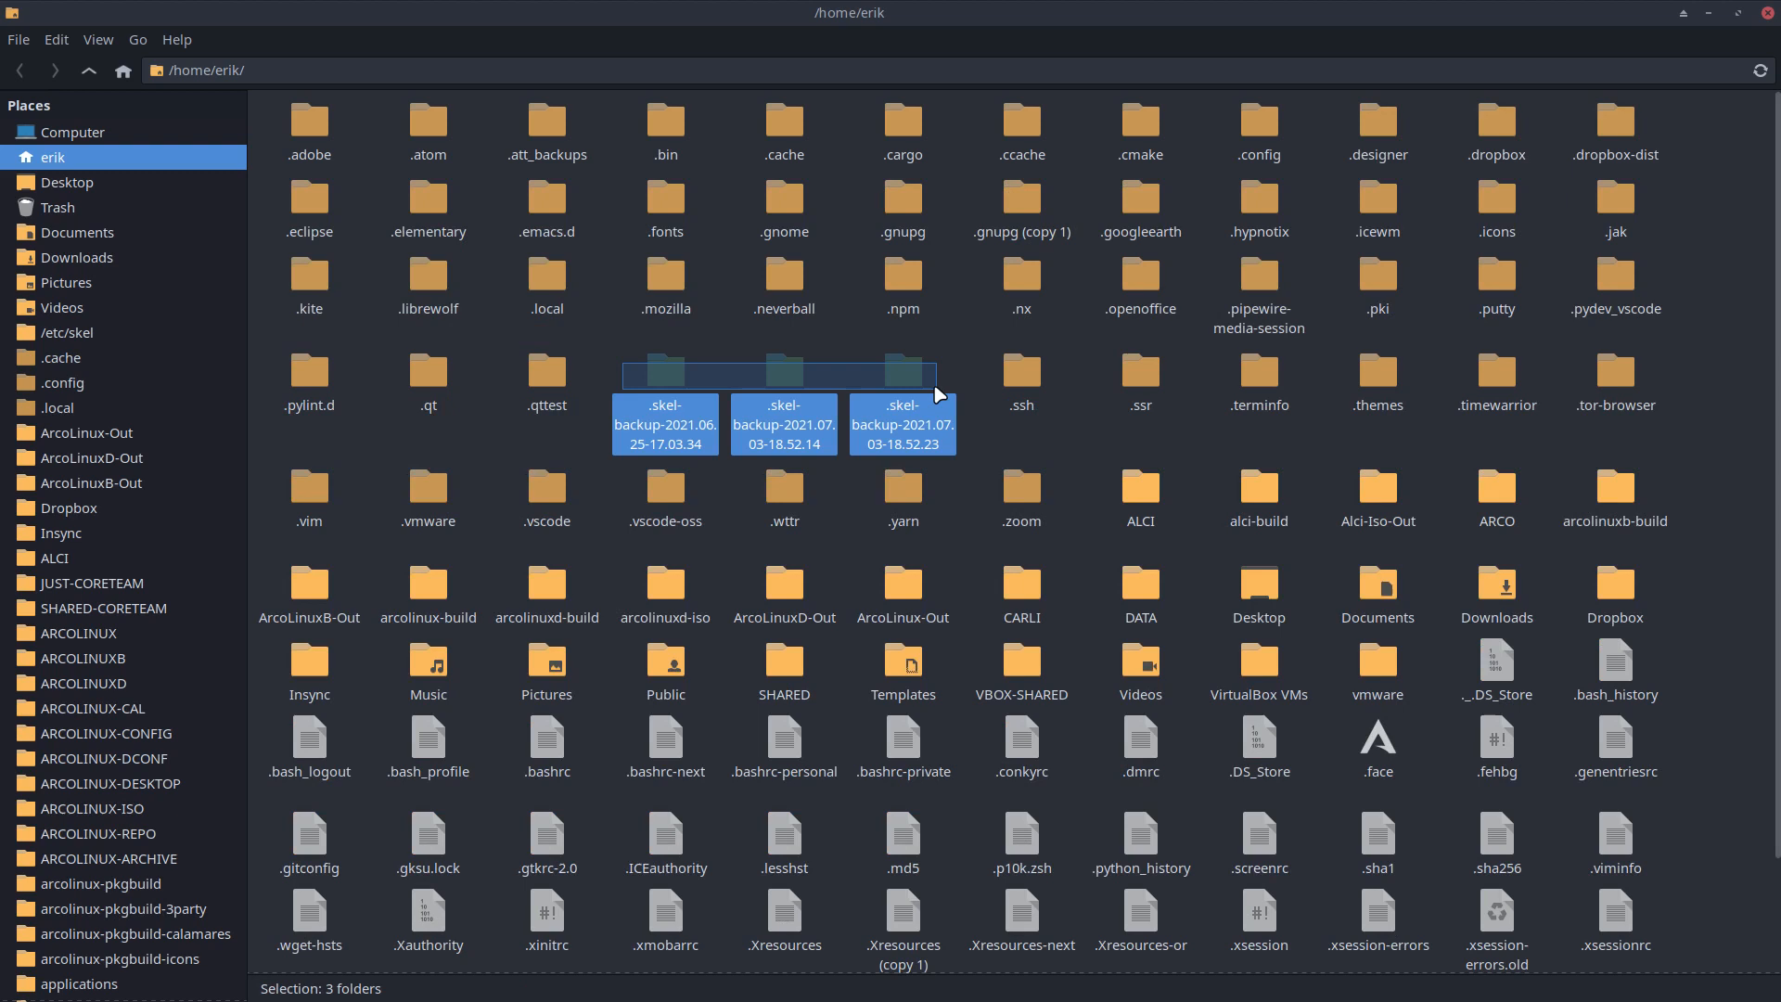
left_click(846, 377)
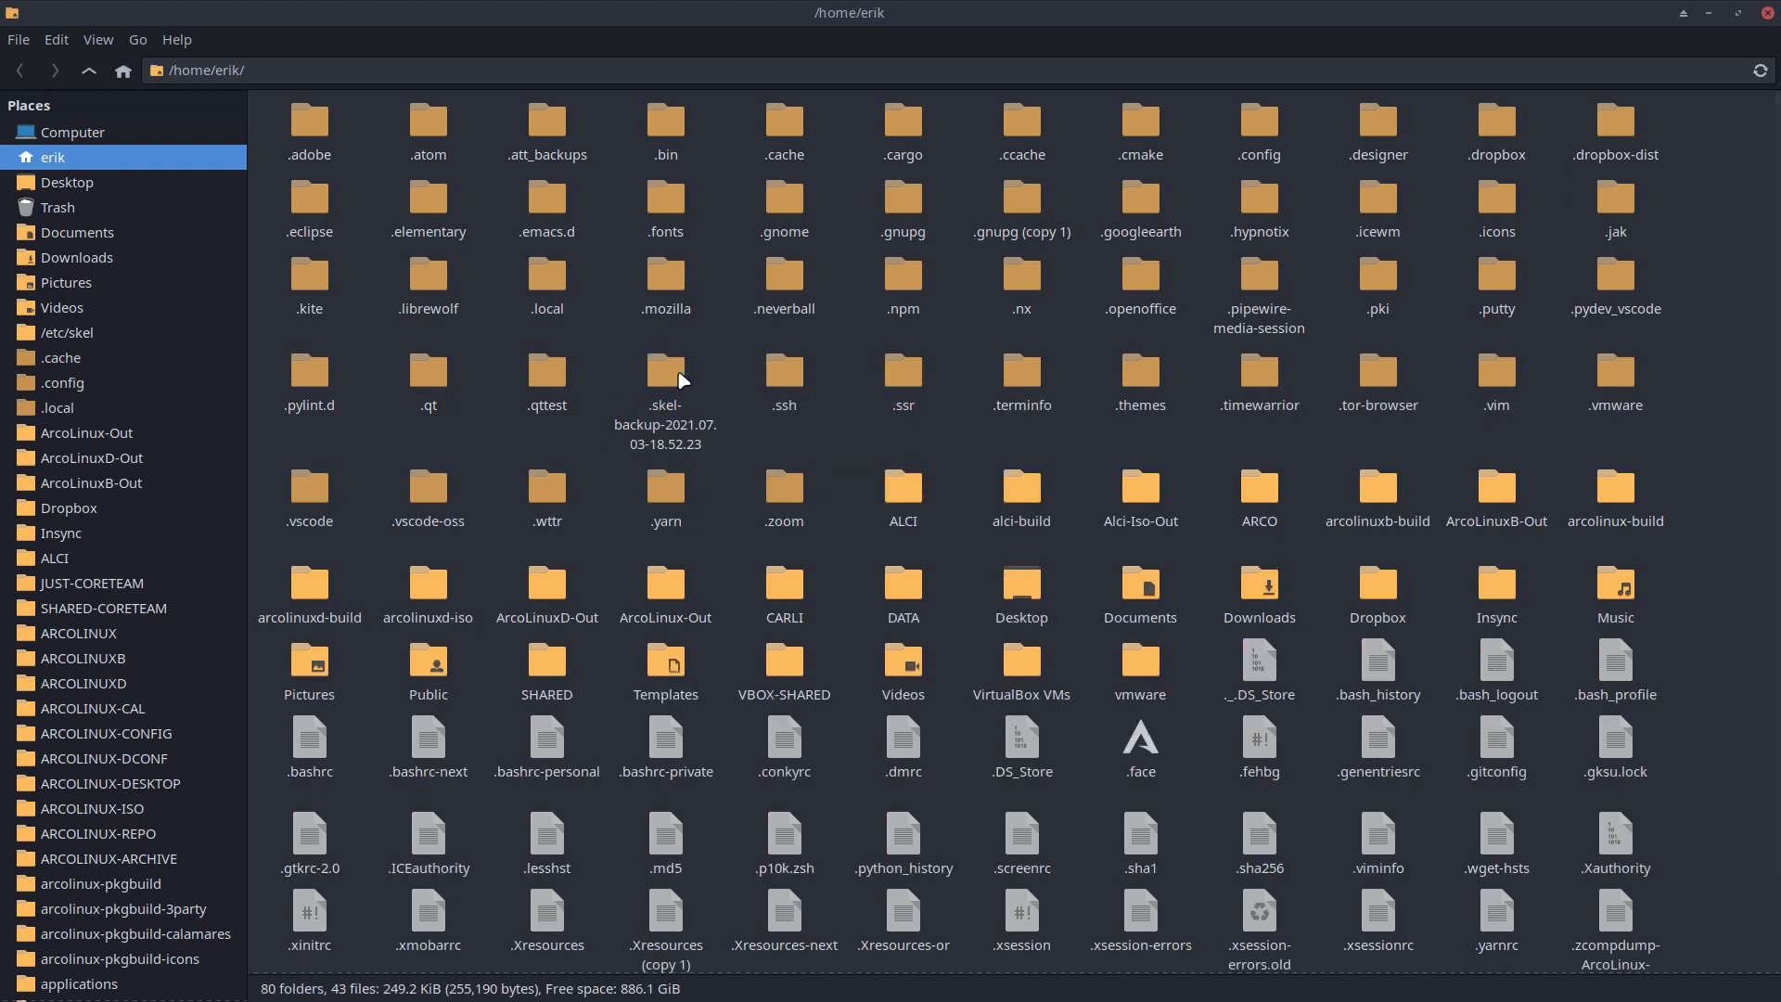
mouse_move(1033, 37)
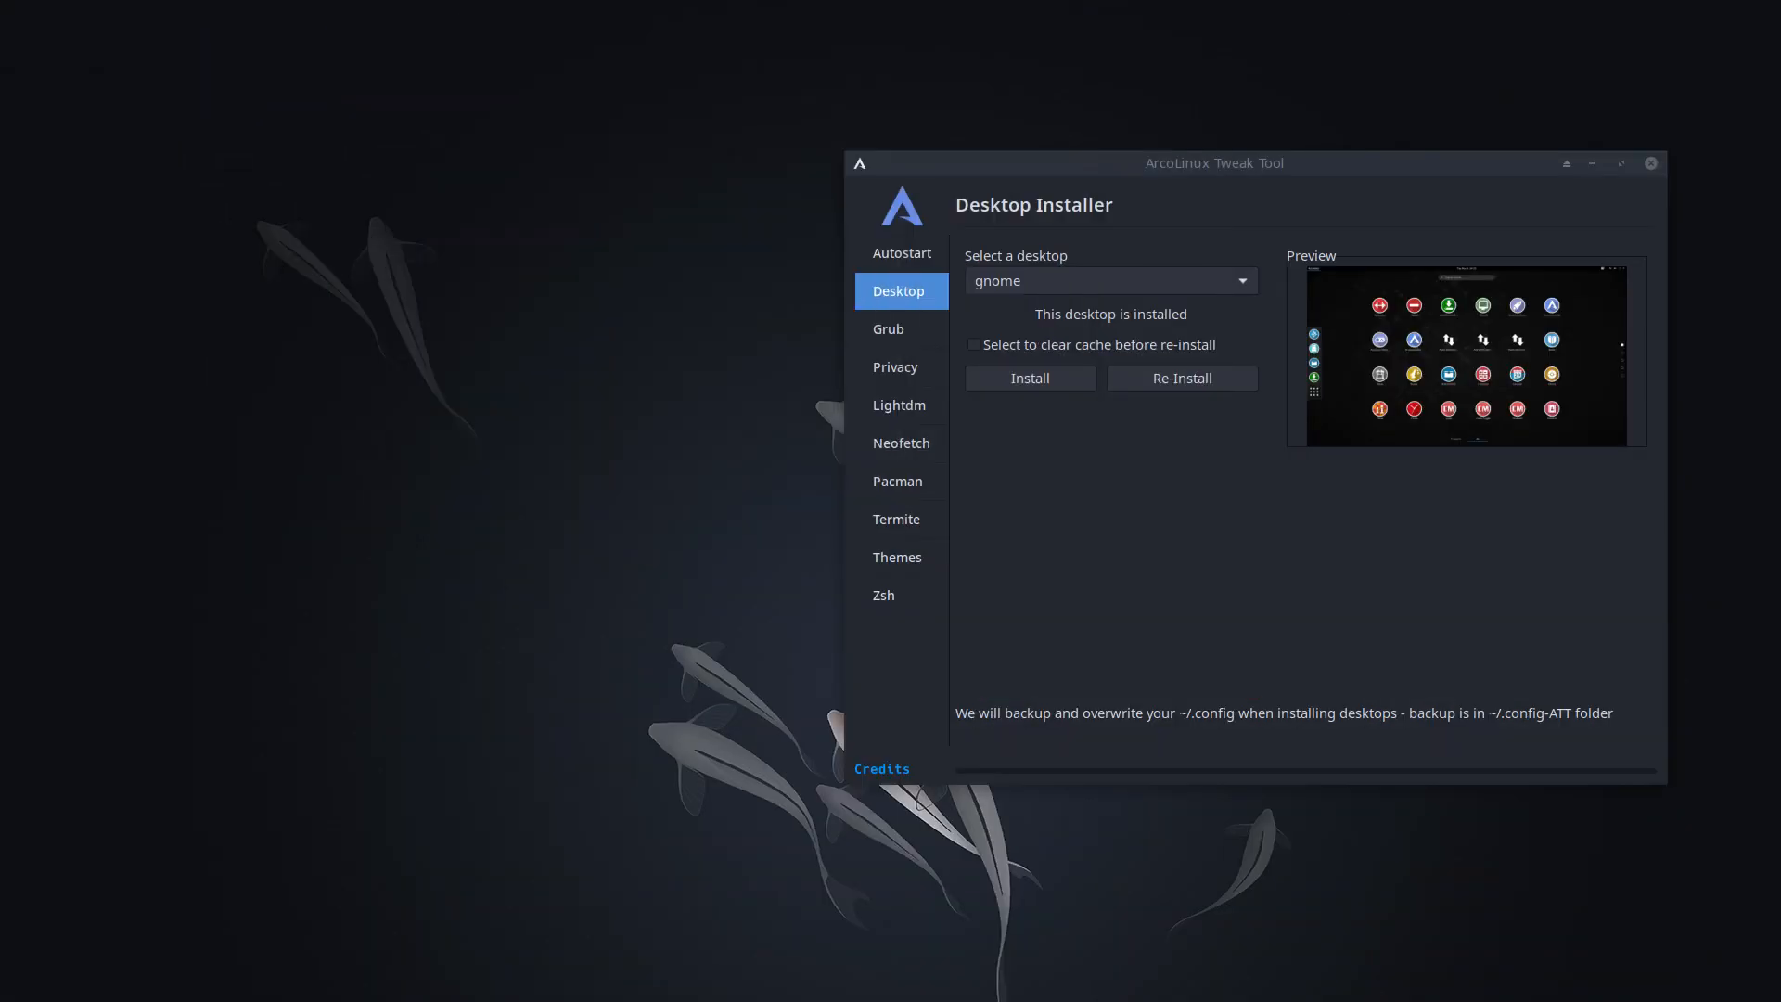
mouse_move(1340, 330)
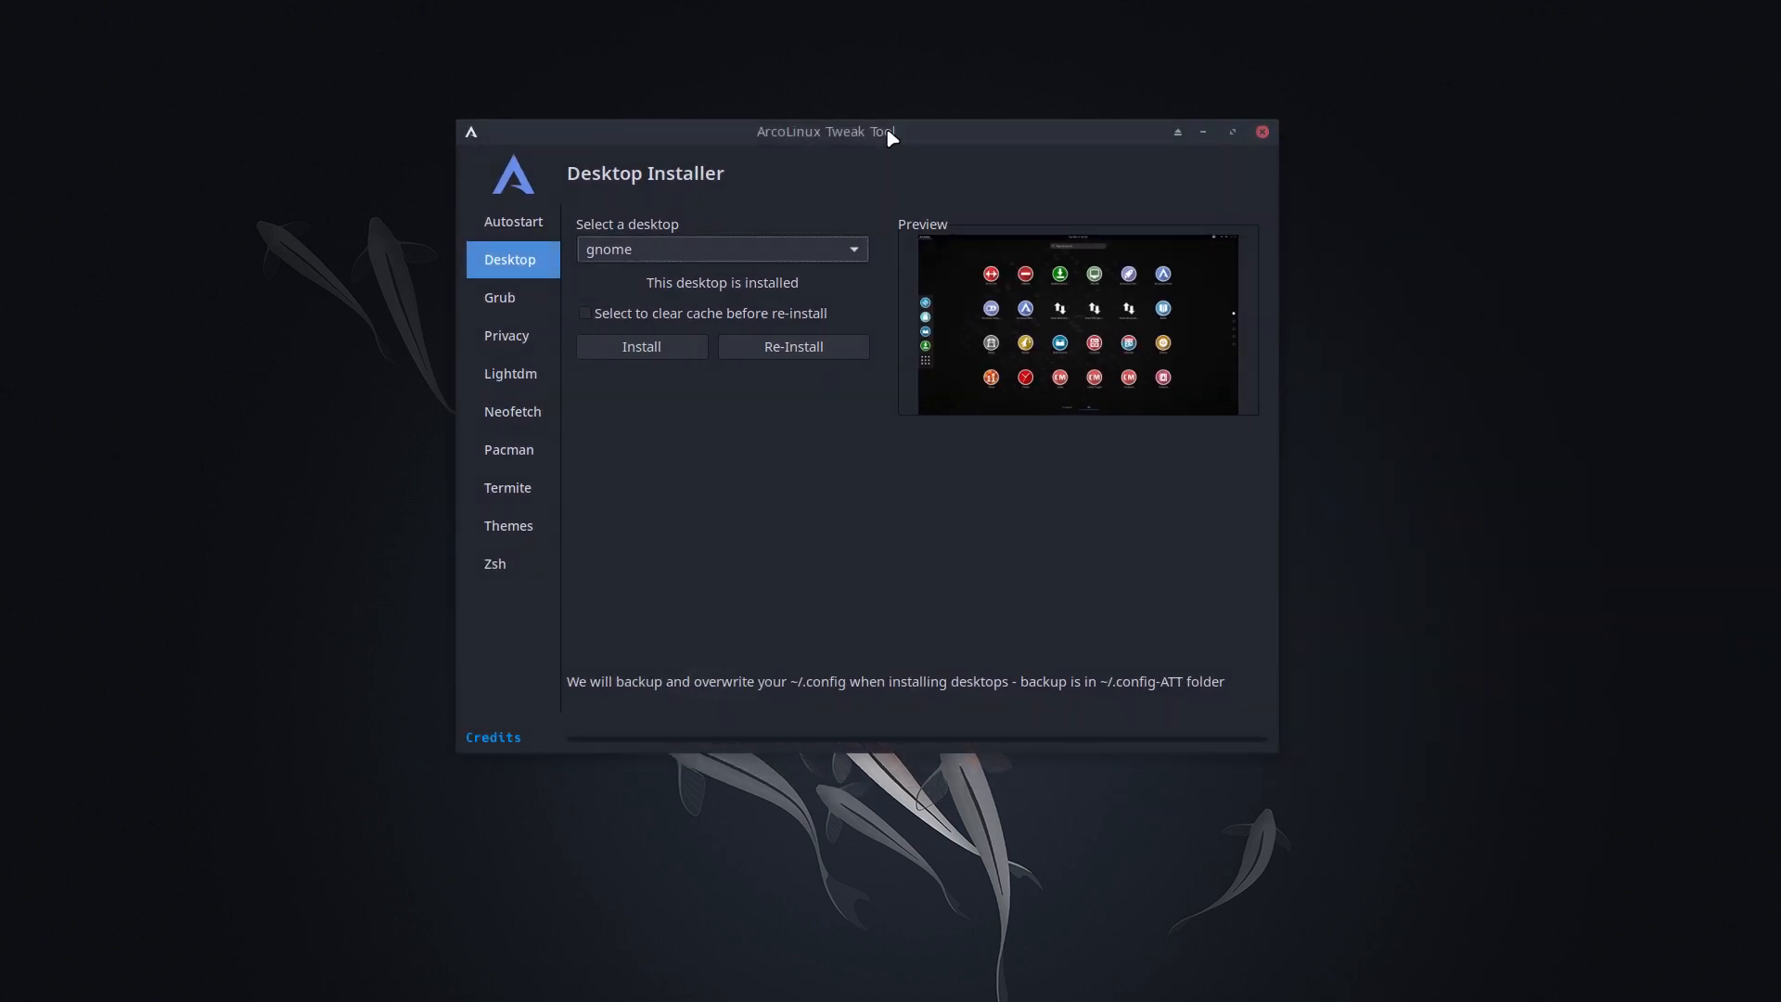
mouse_move(1141, 690)
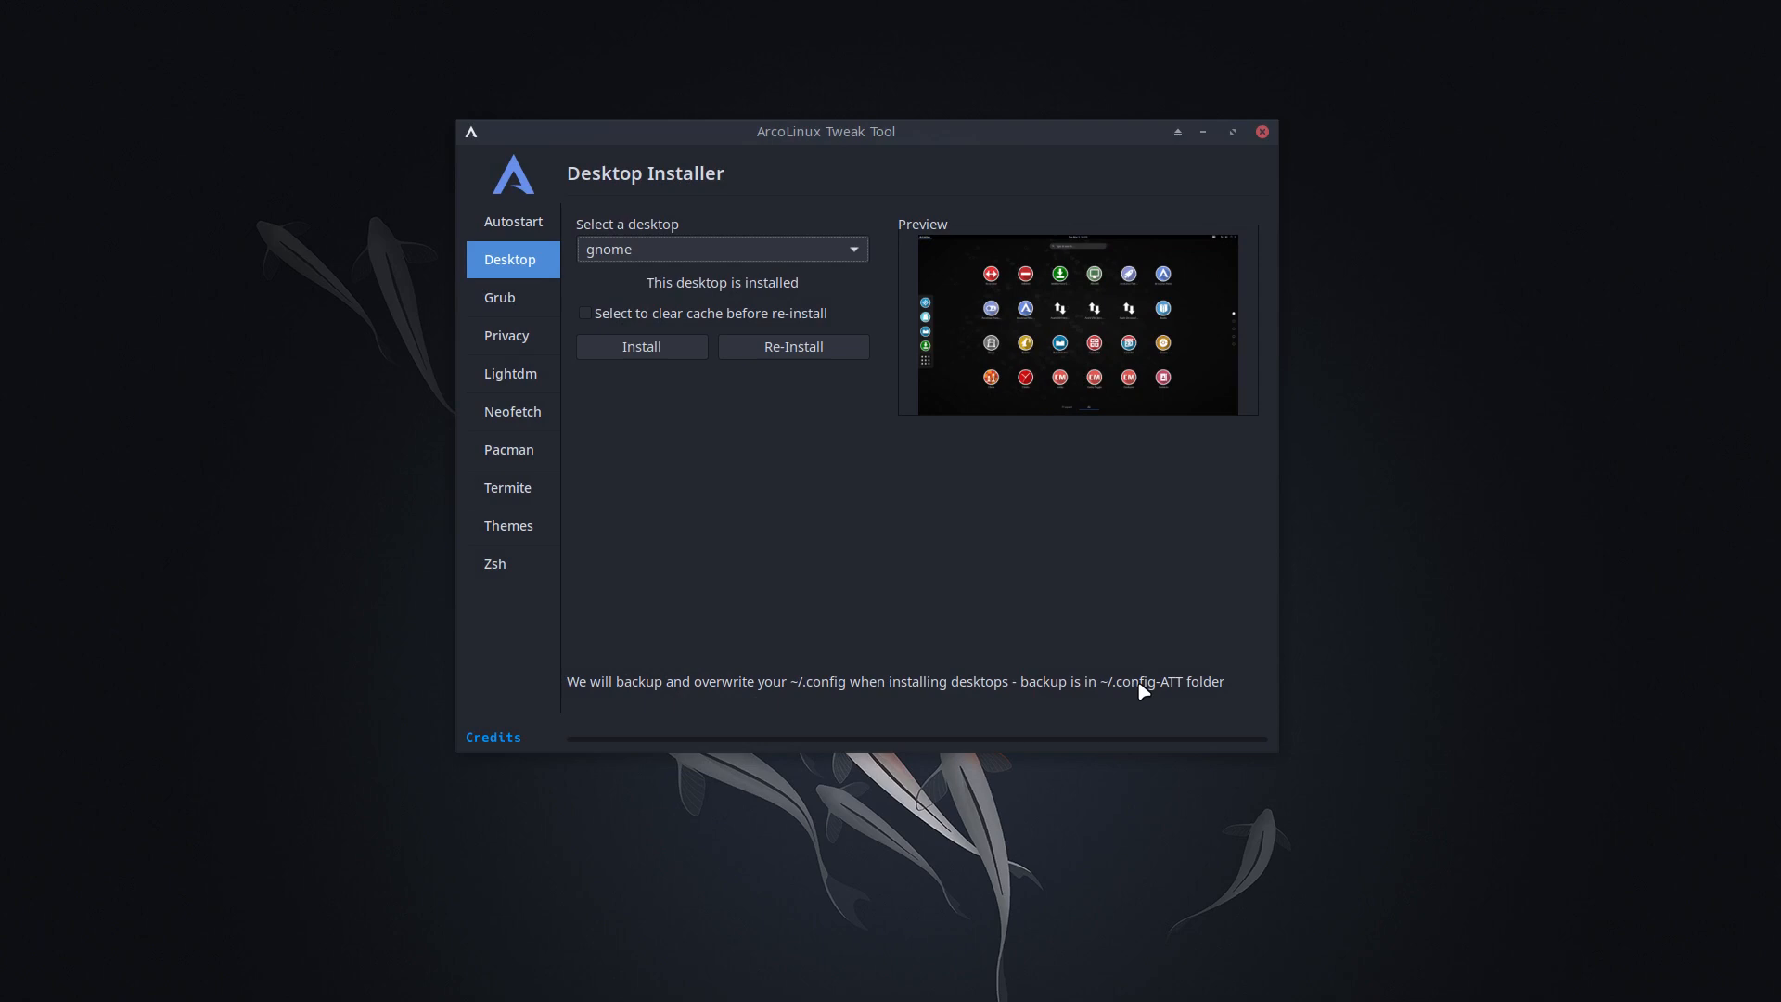
mouse_move(1191, 688)
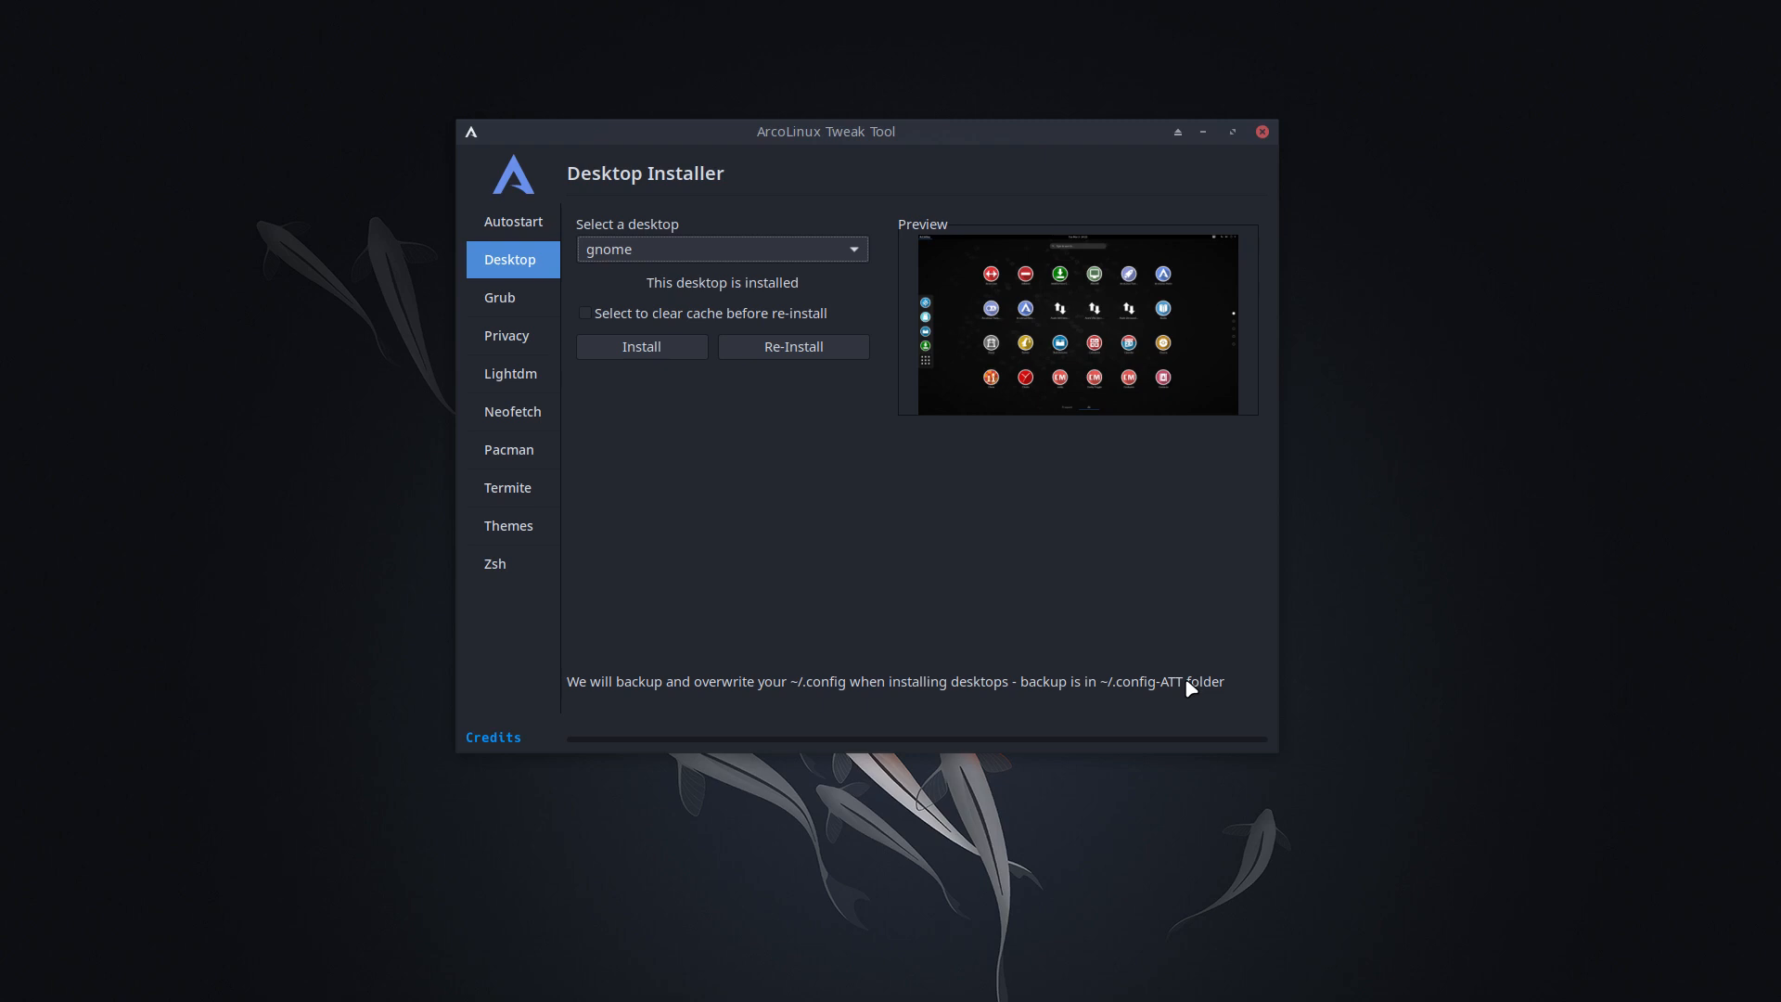
mouse_move(1095, 111)
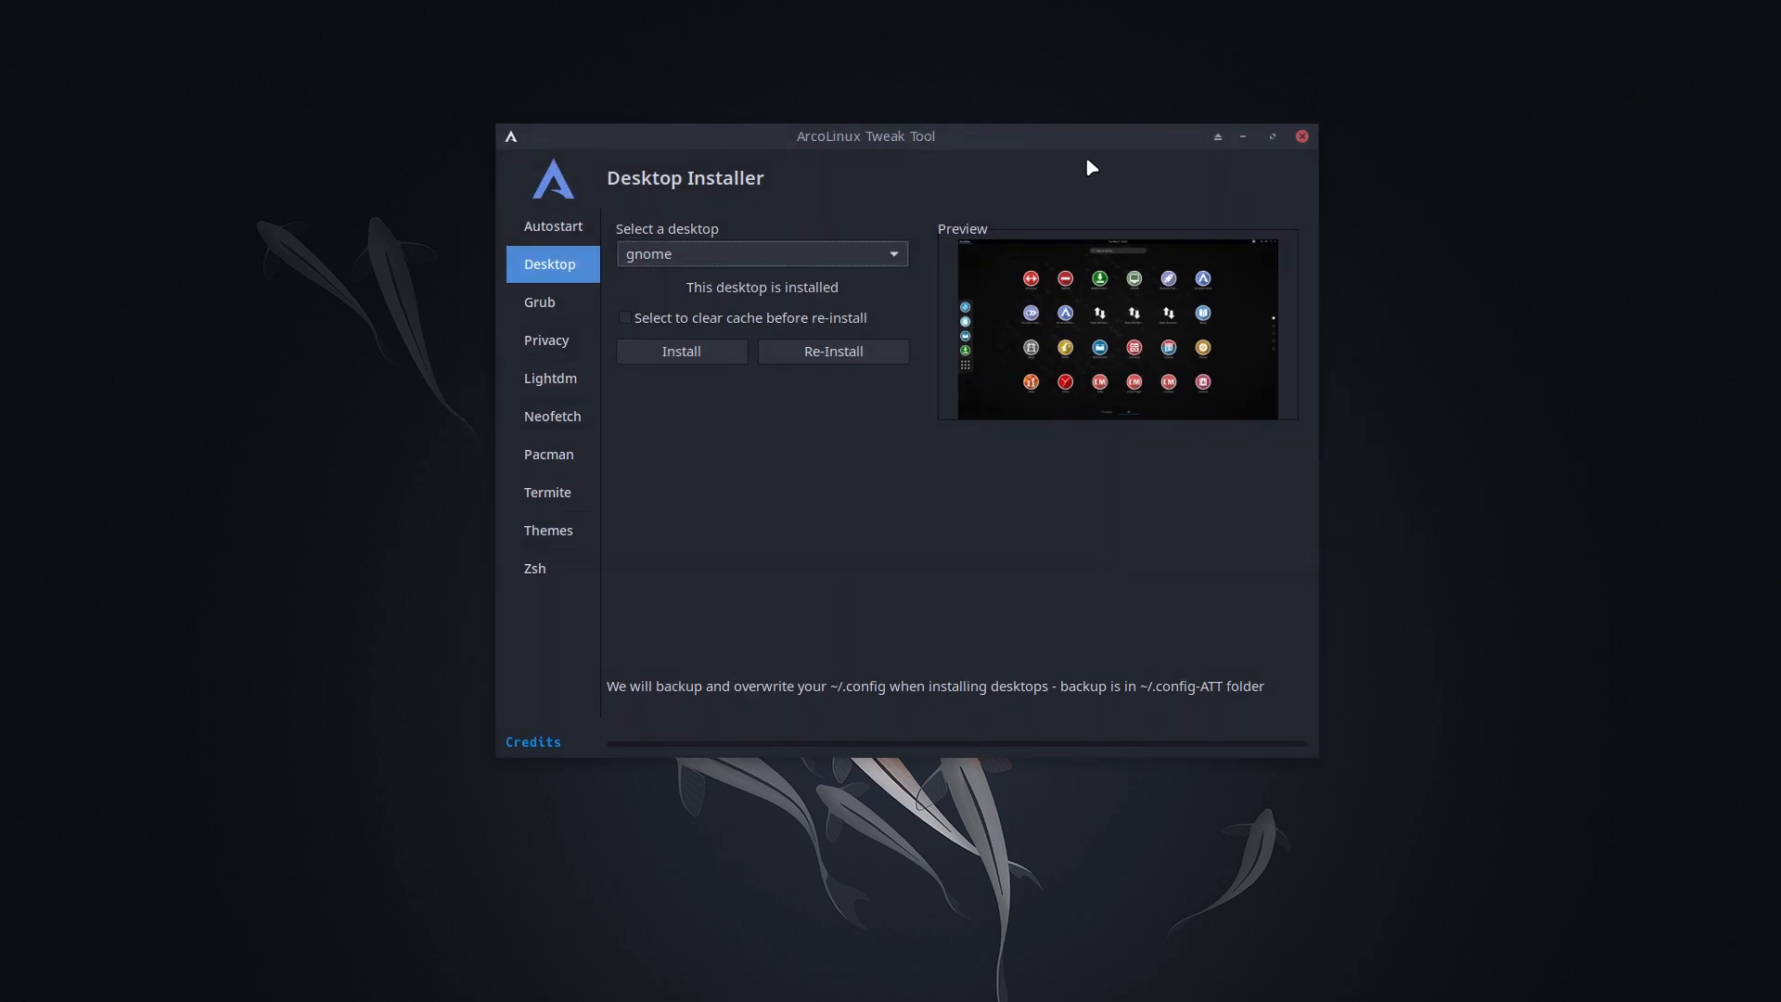
- Close the ArcoLinux Tweak Tool window after reviewing gnome's installer page
left_click(1303, 136)
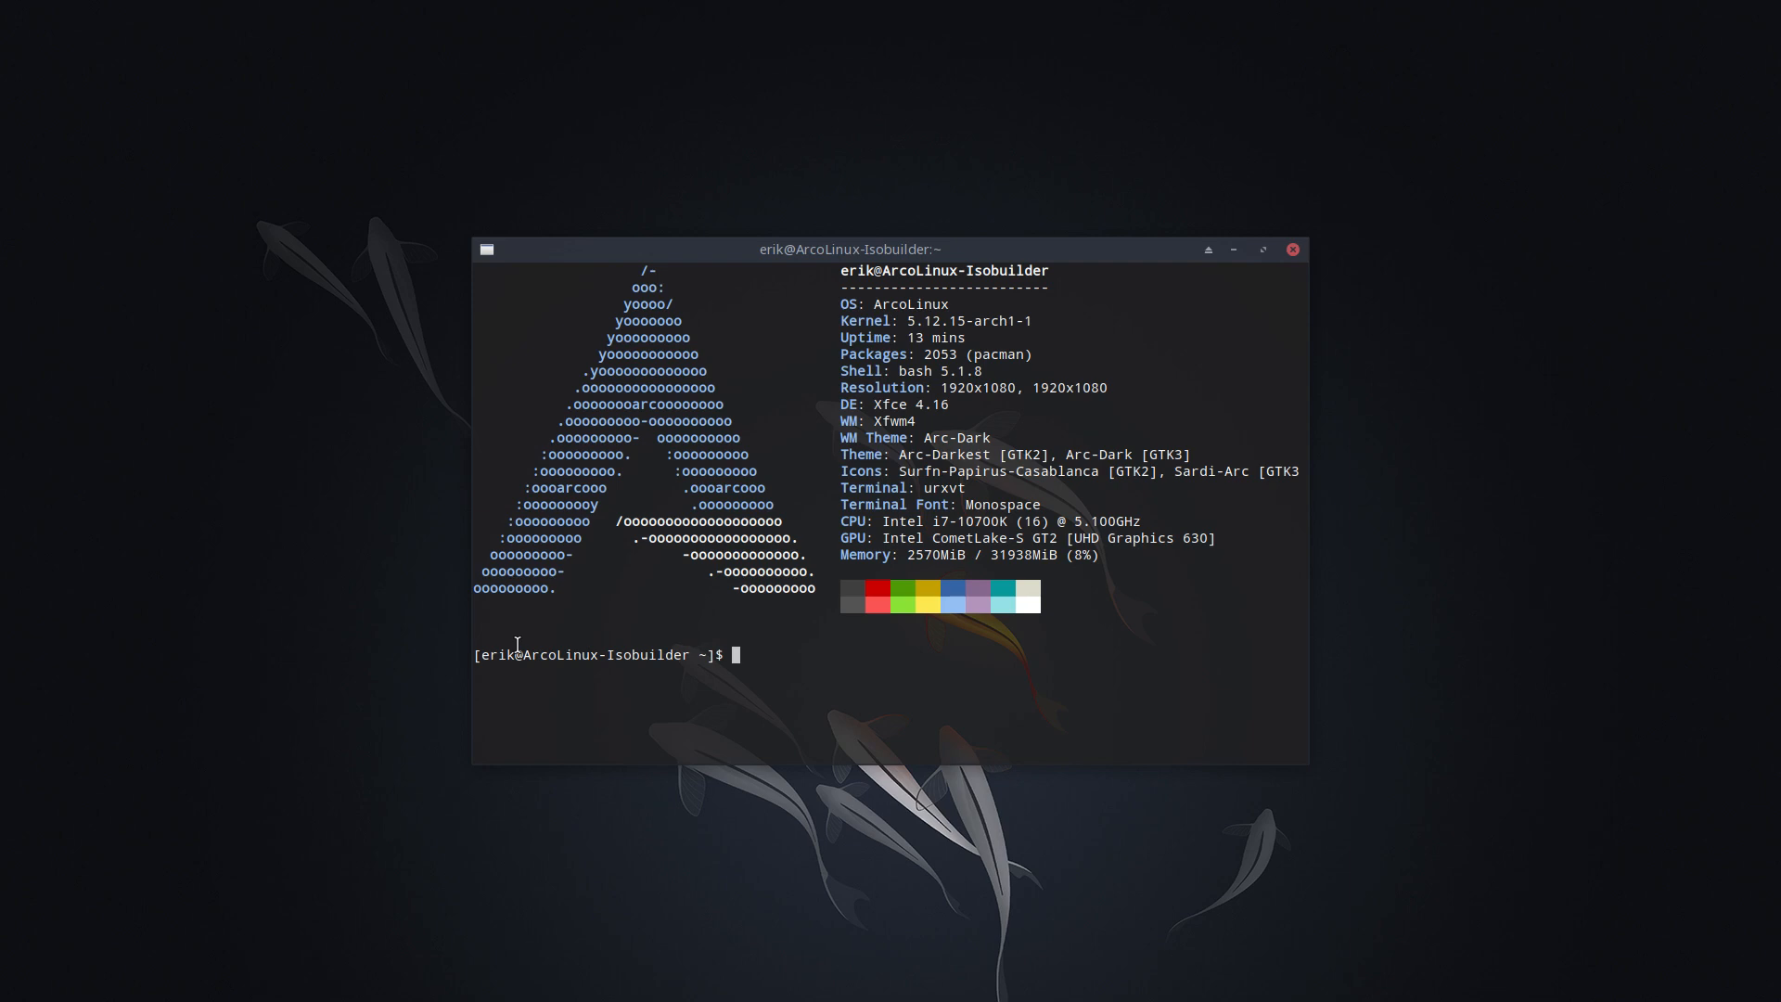
- Run 'arcolinux-tweak-tool' from the terminal so the tool reopens beside it
type("arcol")
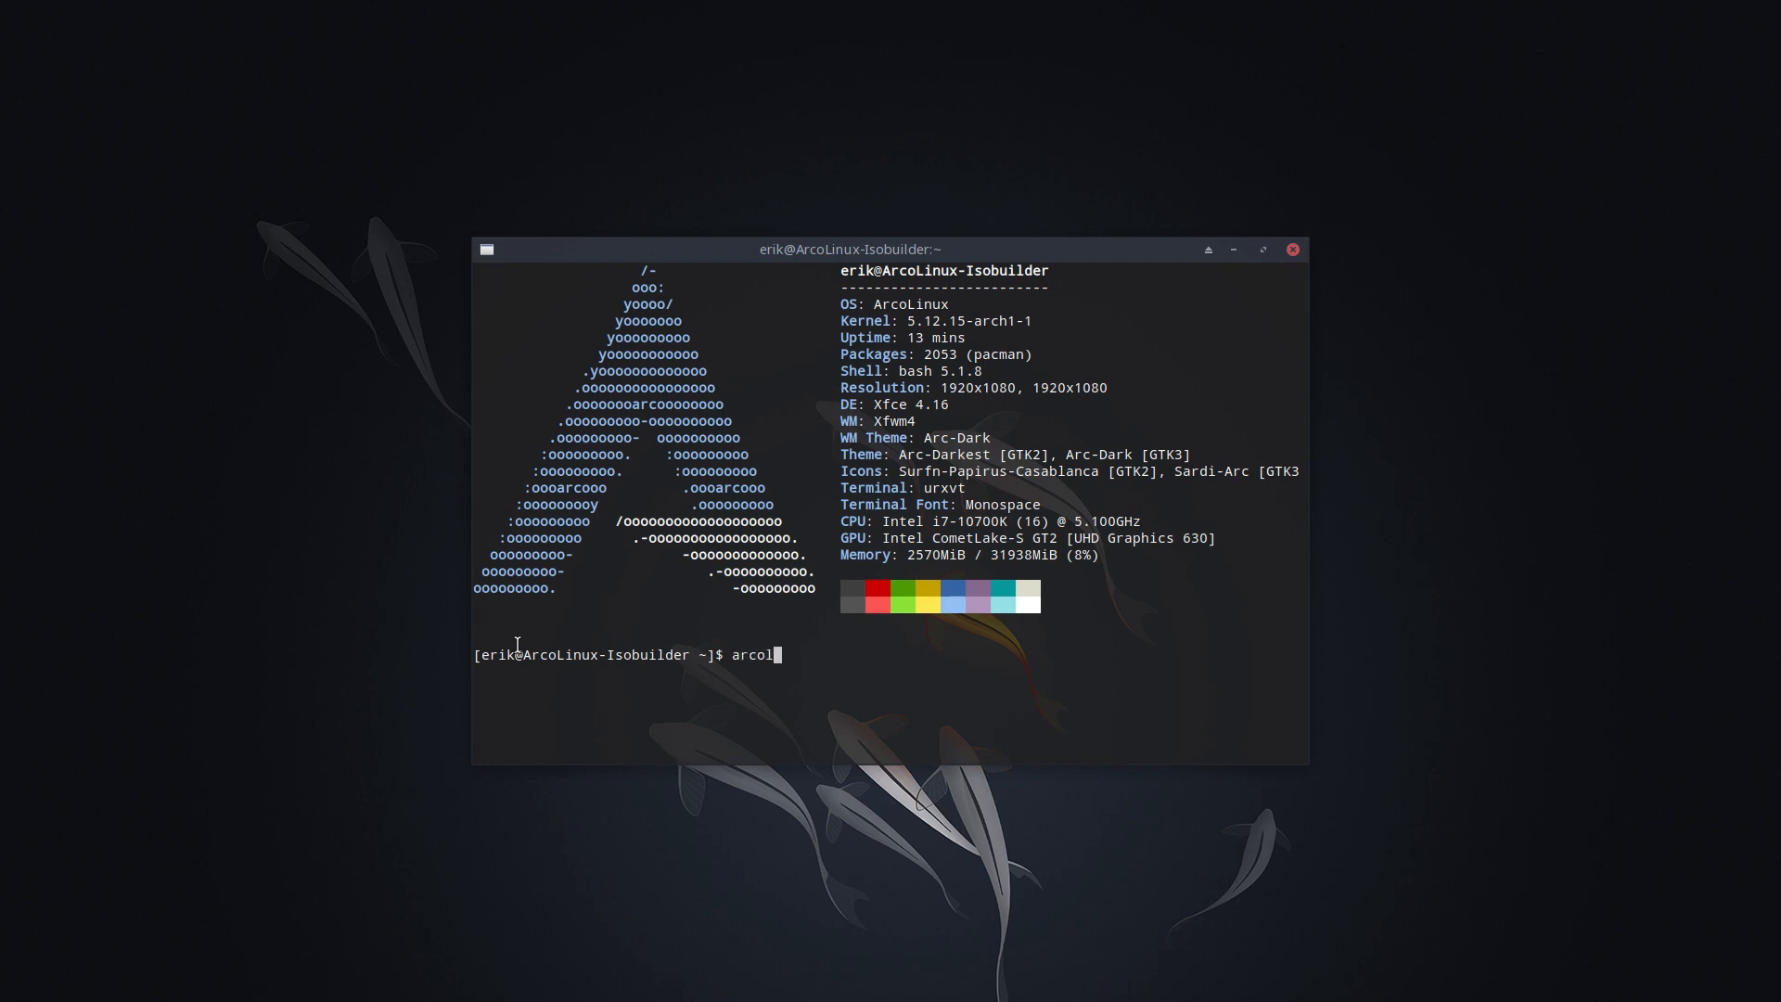
type("inux-")
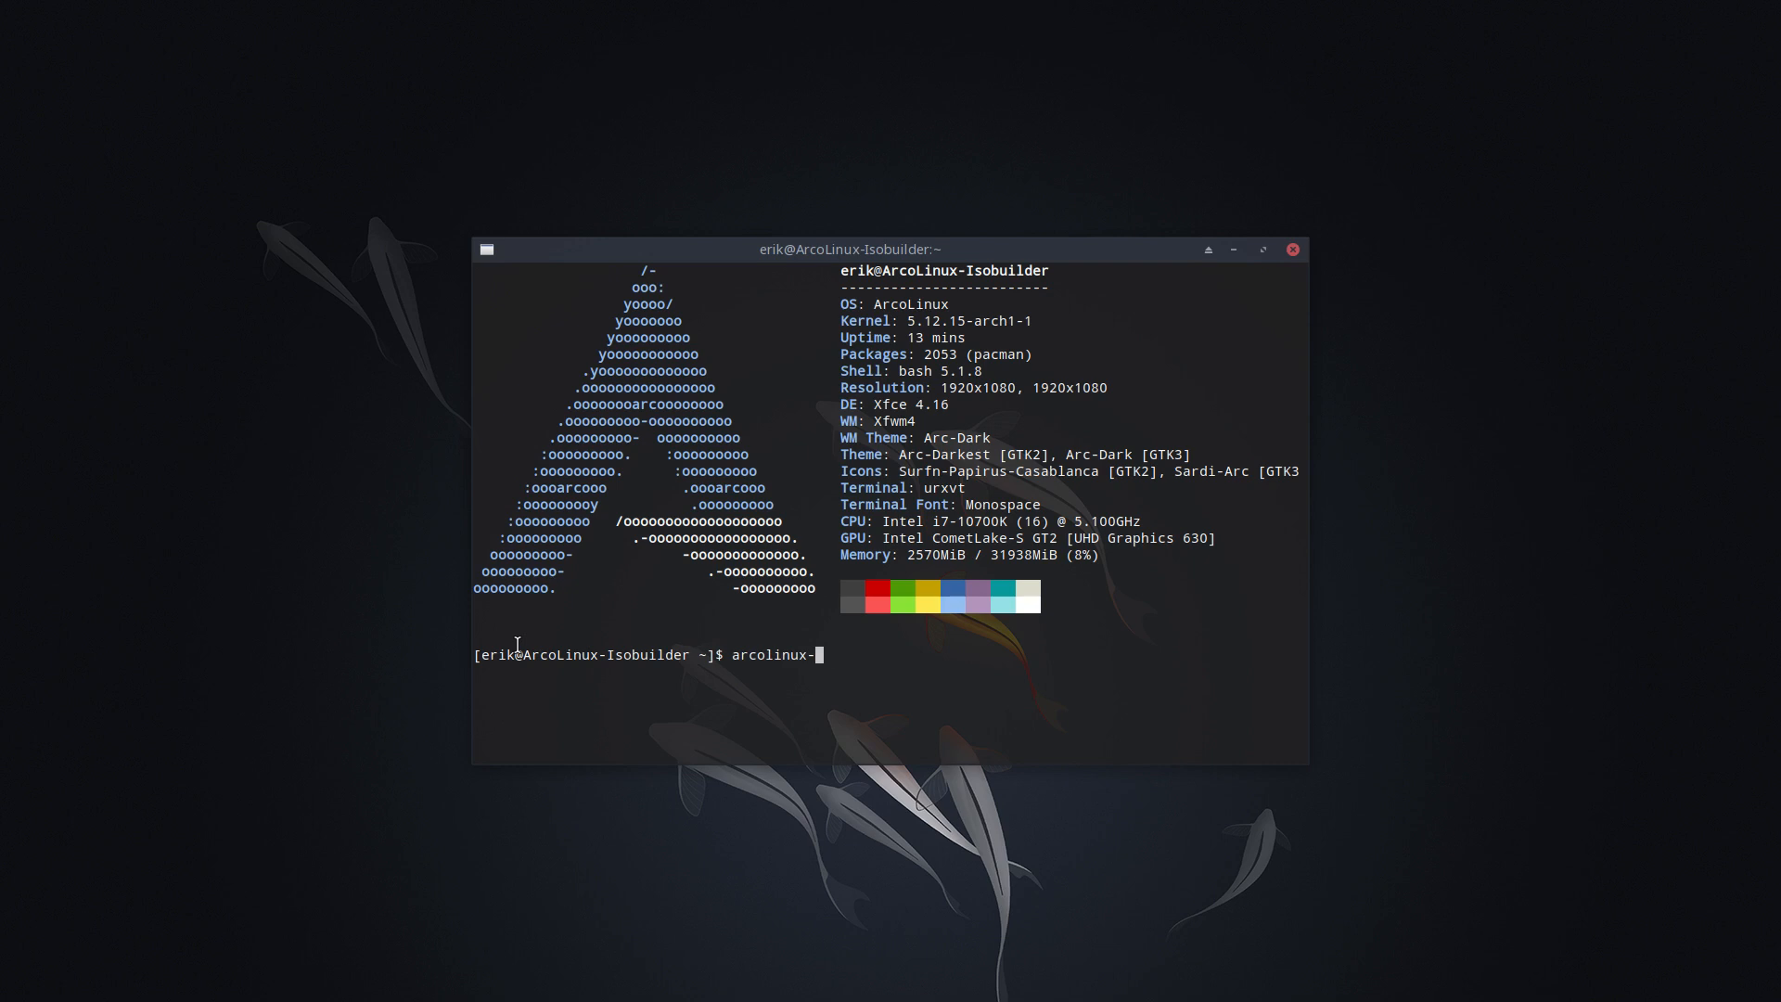
type("tweak-tool")
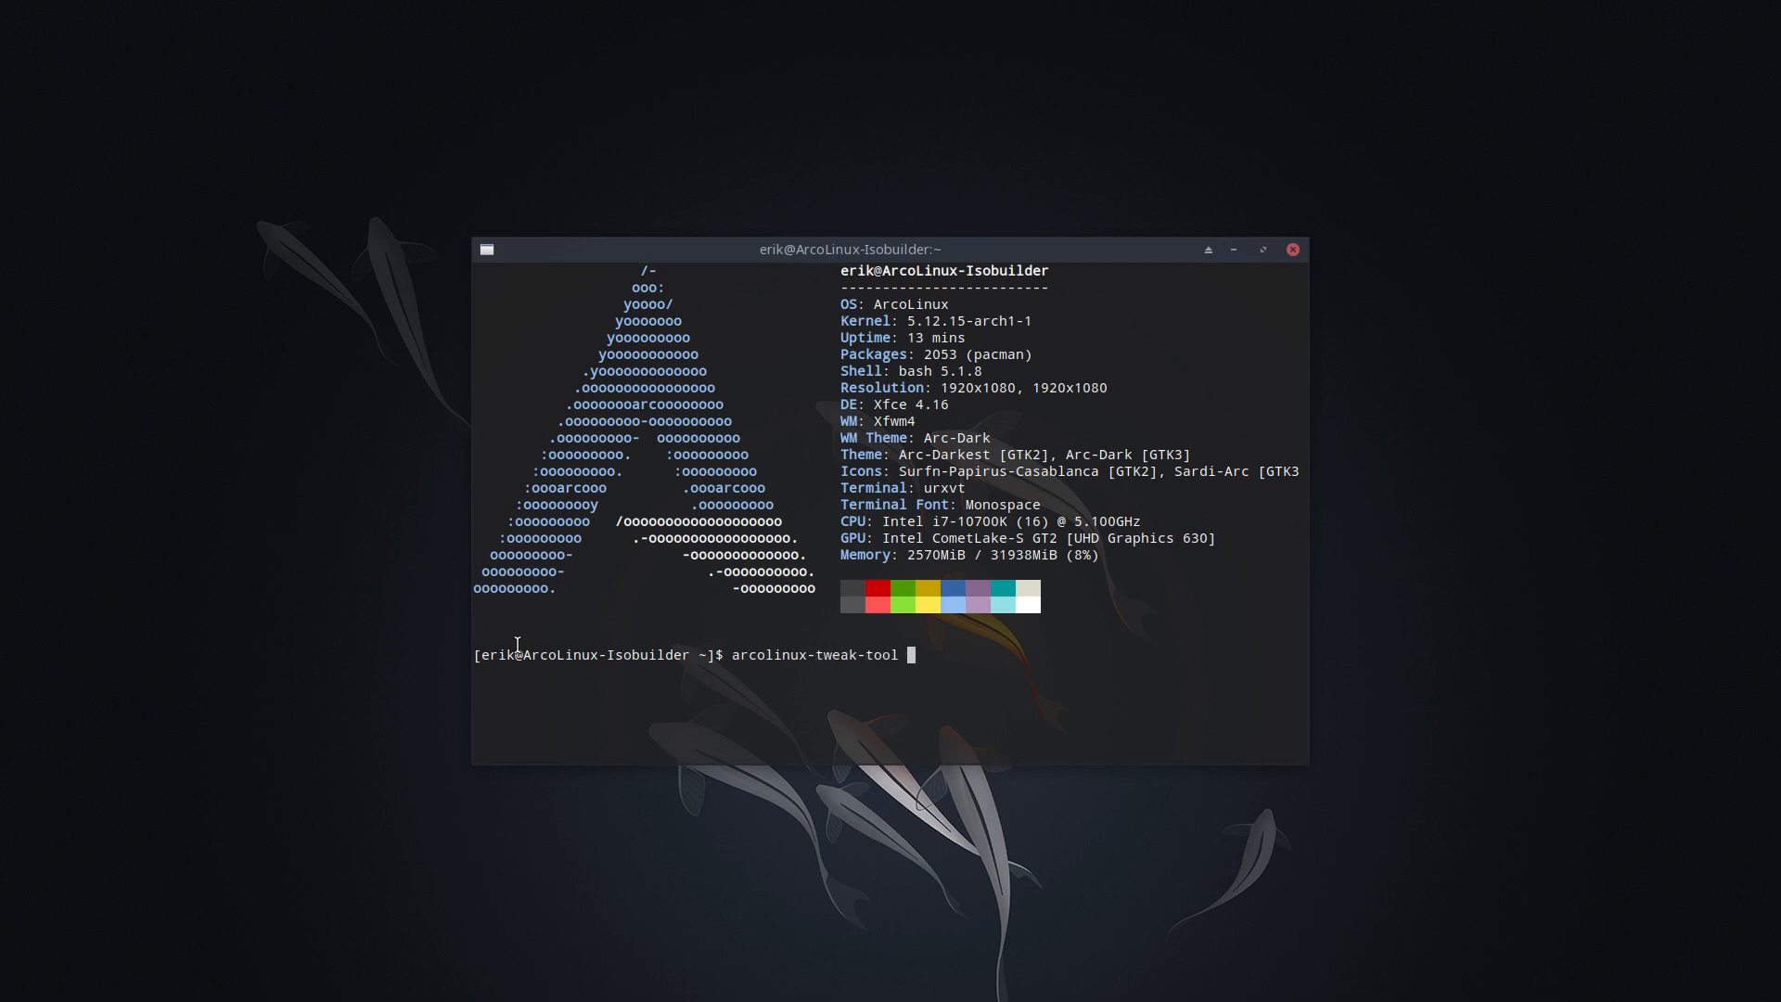
key("Return")
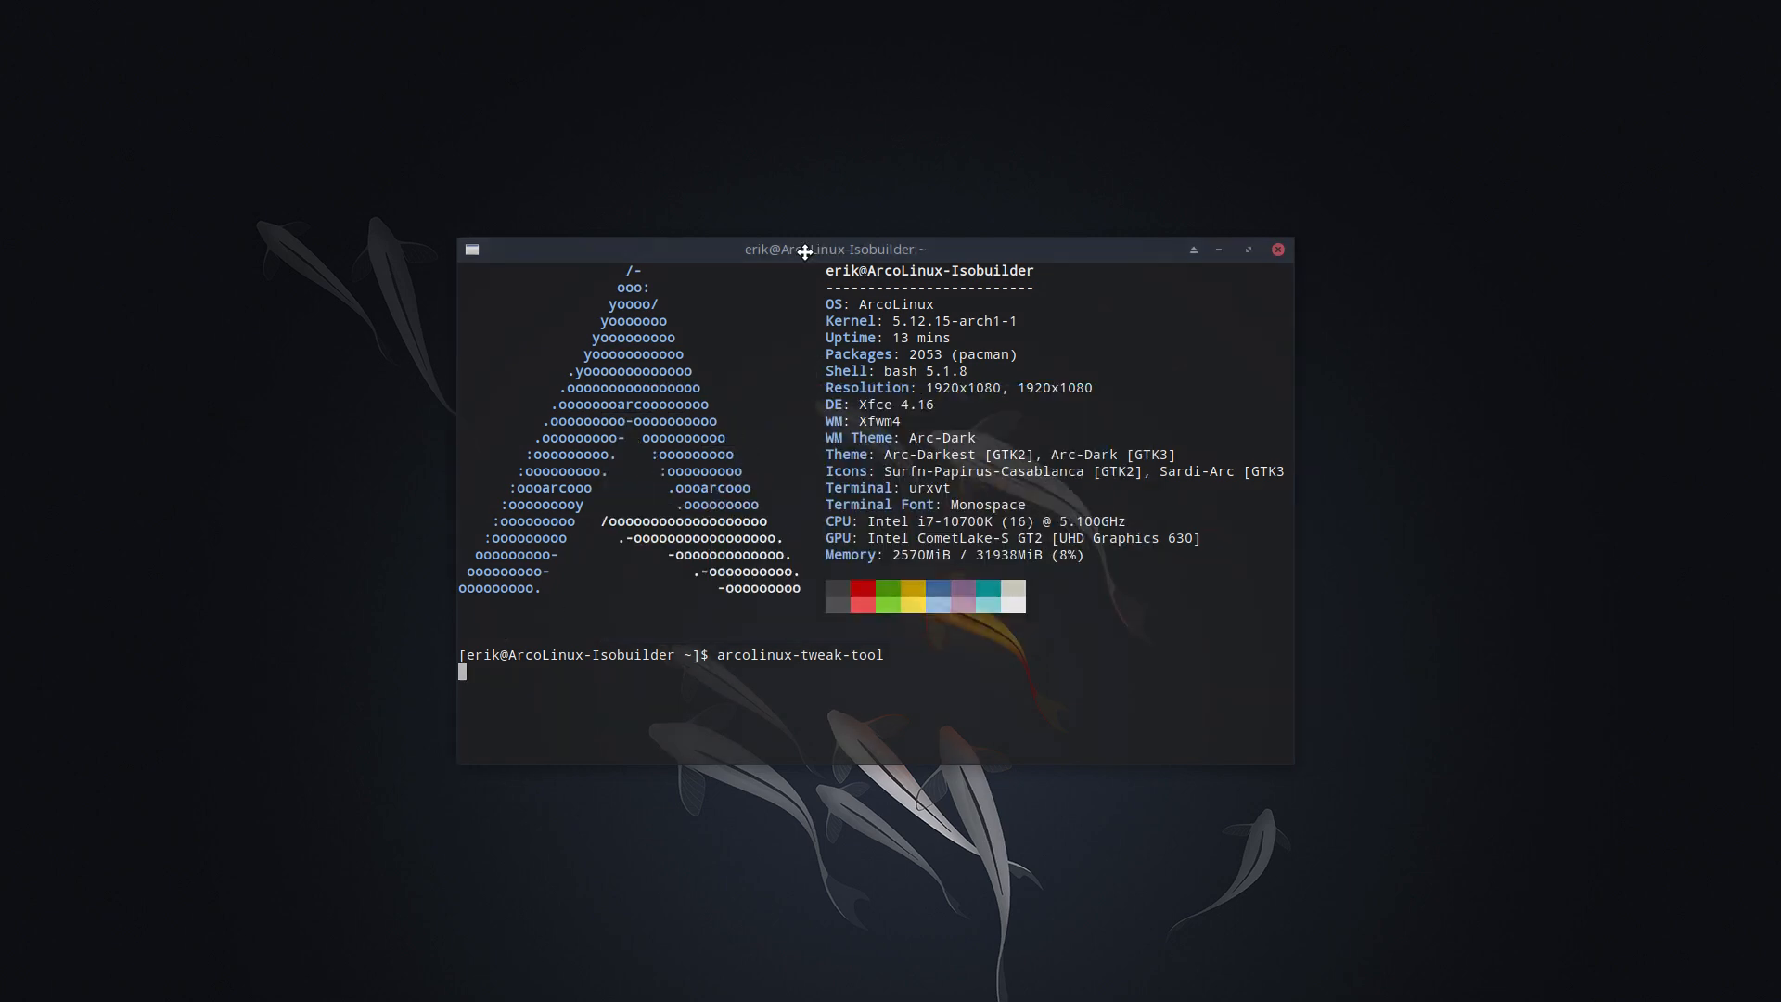
key("Return")
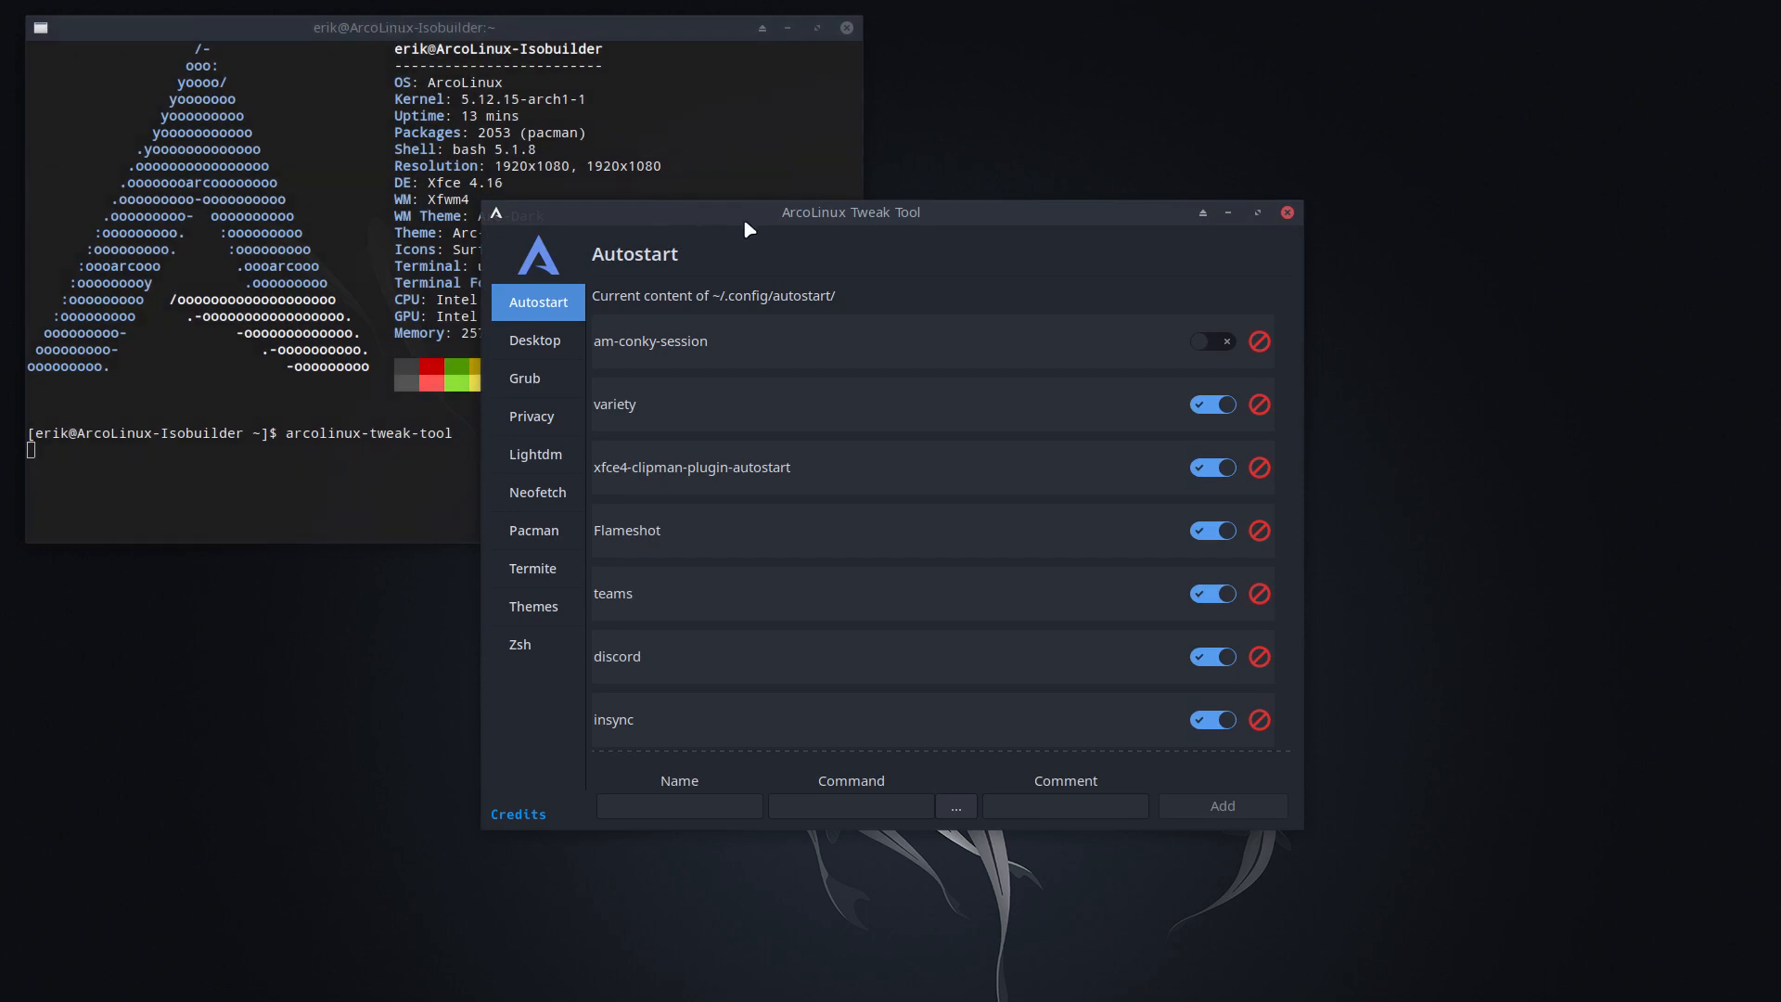
- Install the i3 desktop from the Desktop Installer, reporting 'i3 has been installed'
left_click(535, 339)
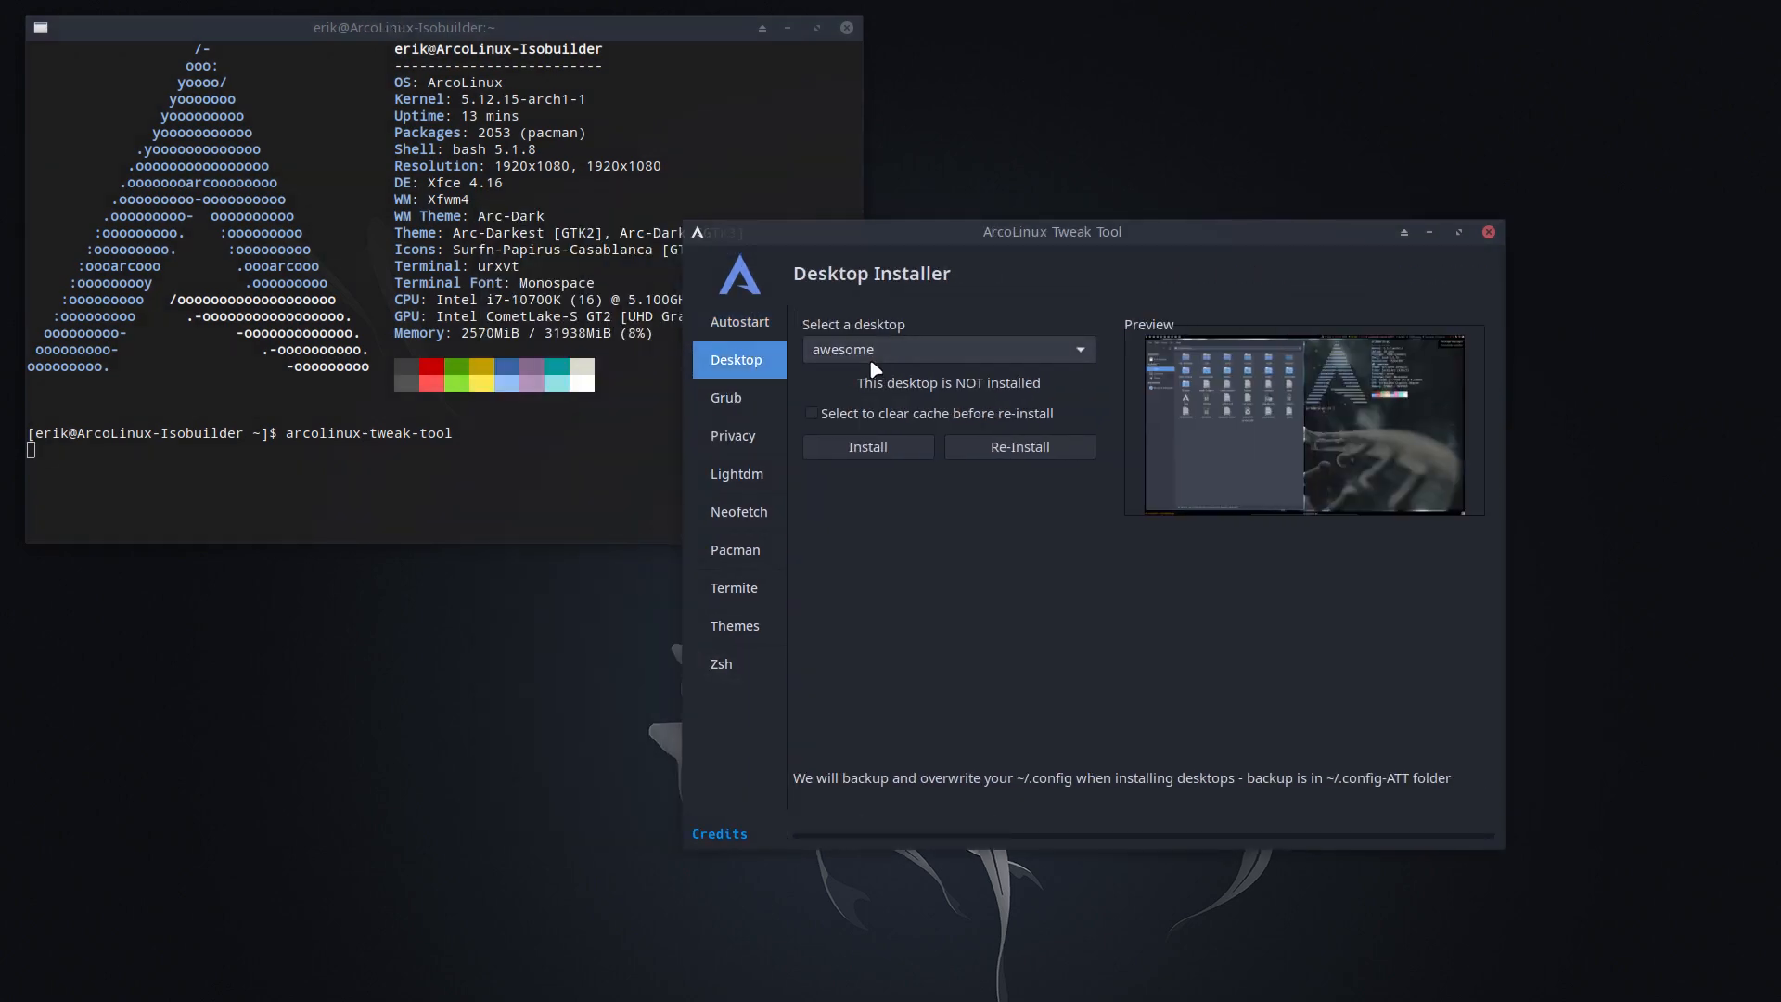
left_click(948, 349)
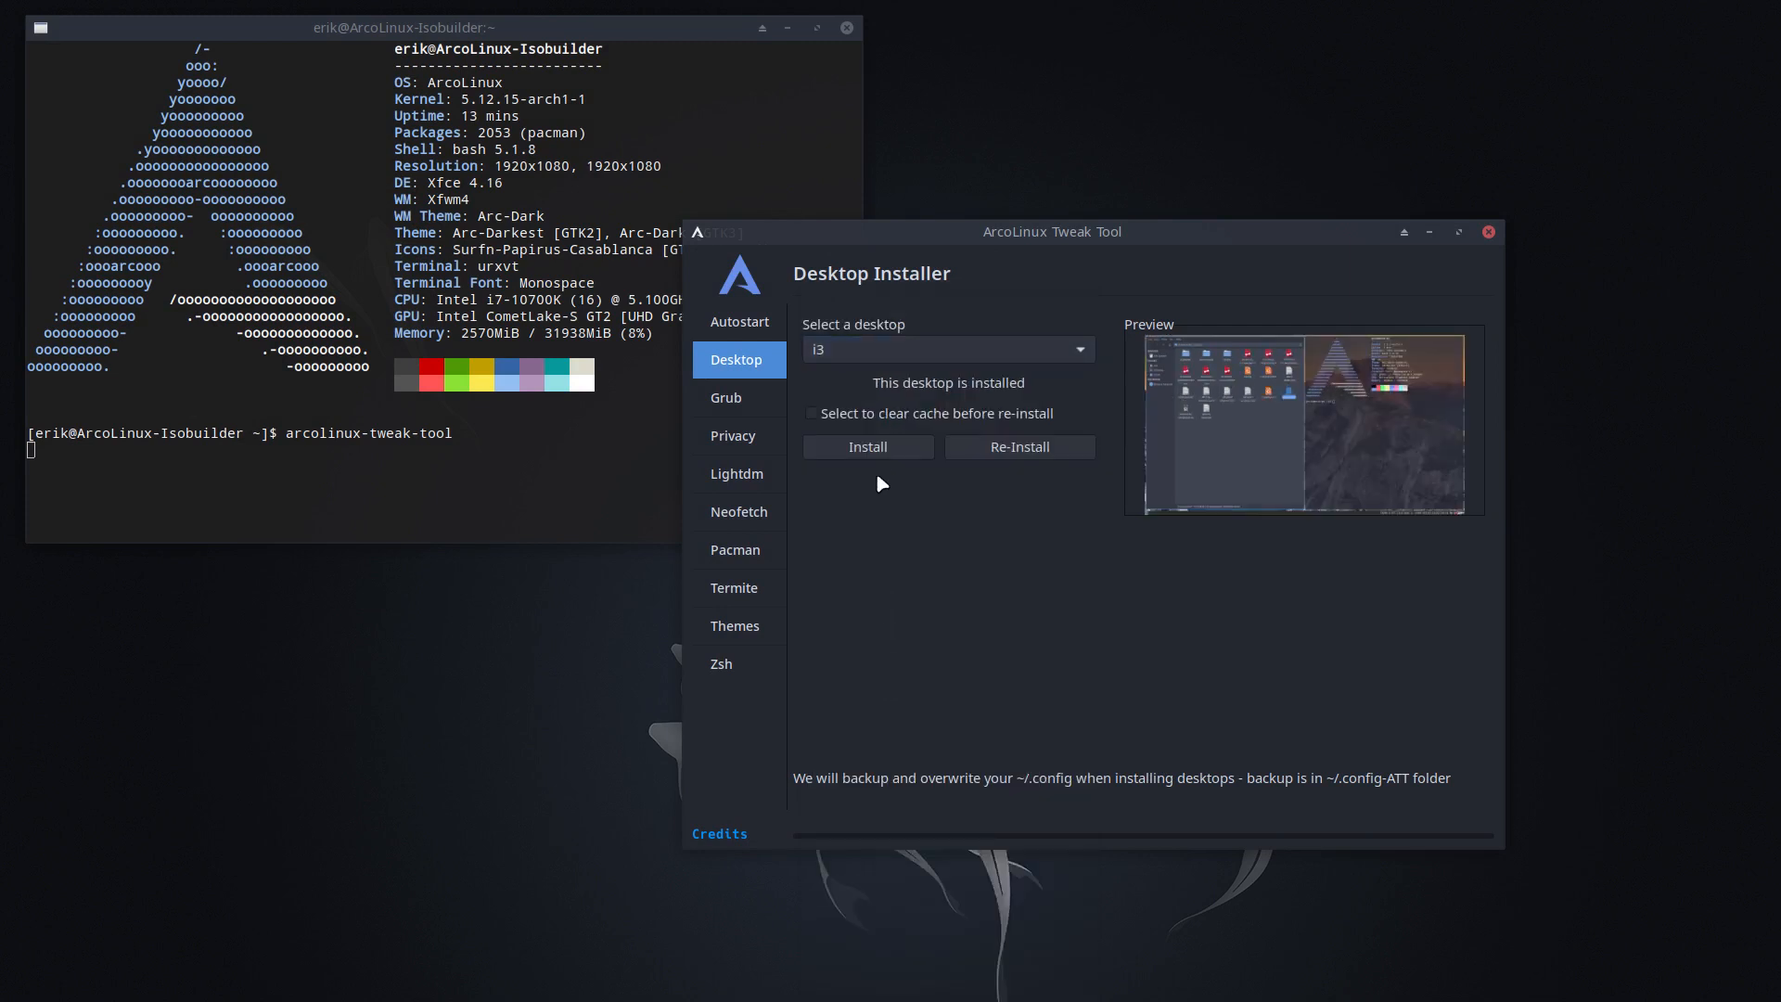
left_click(866, 447)
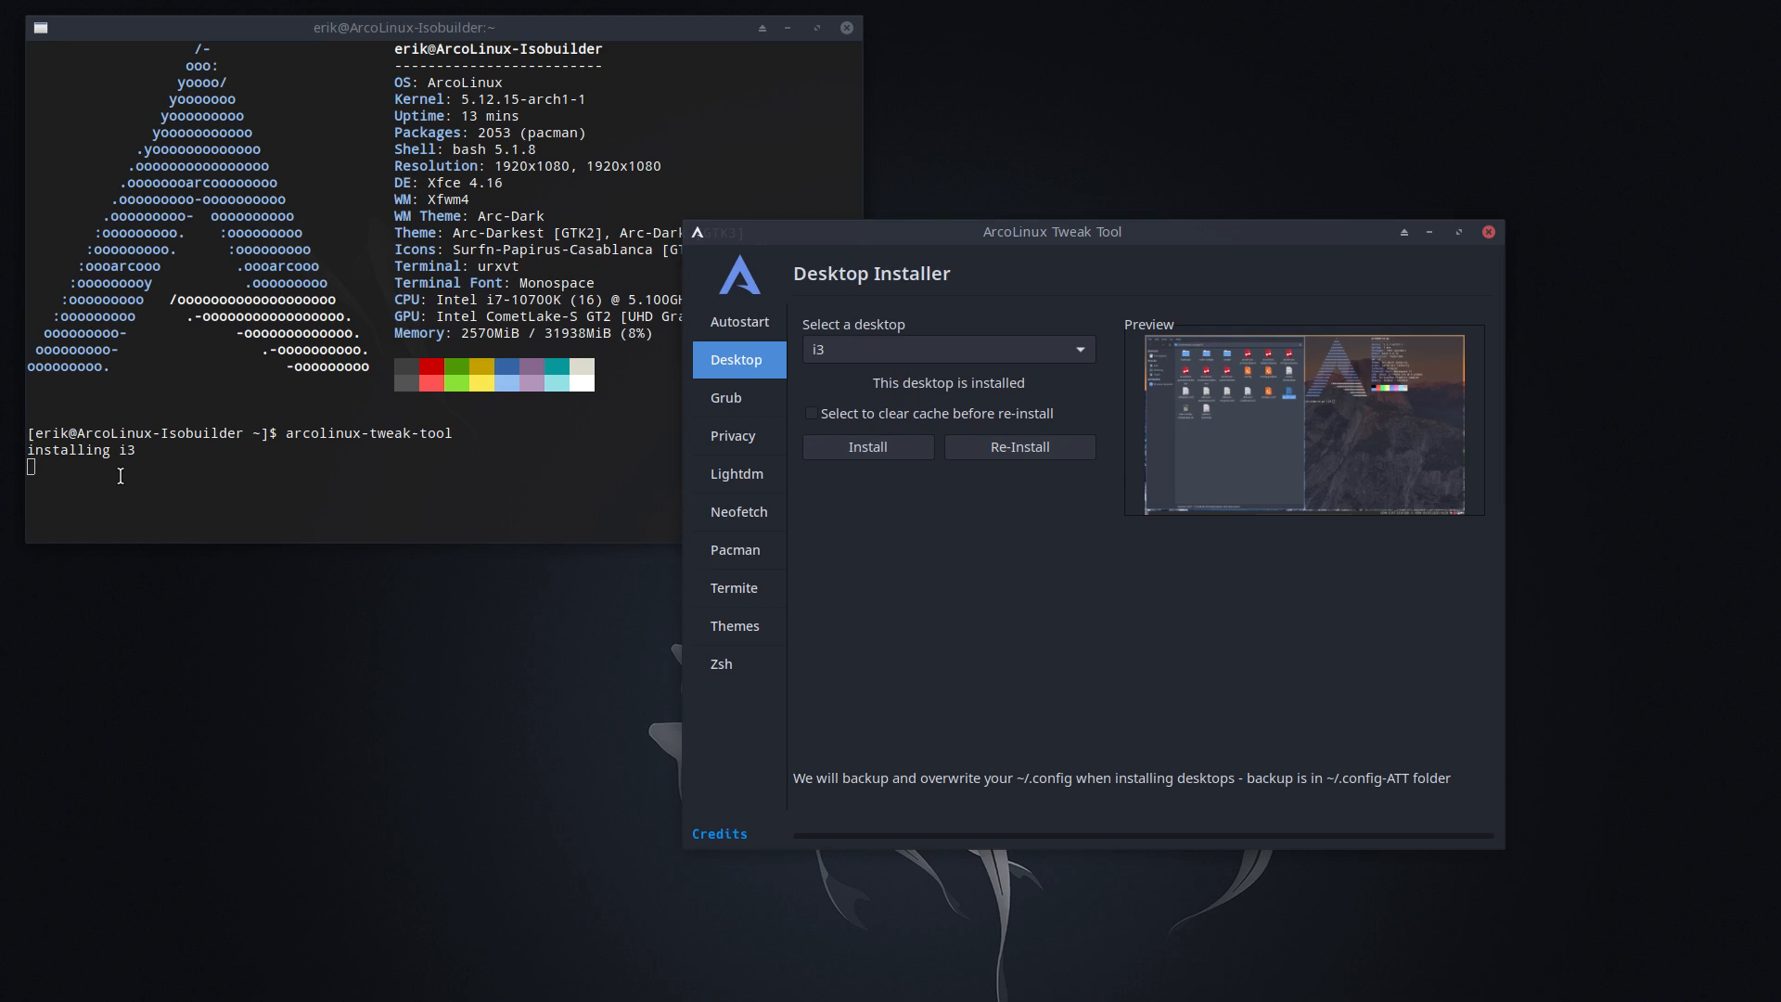
mouse_move(232, 497)
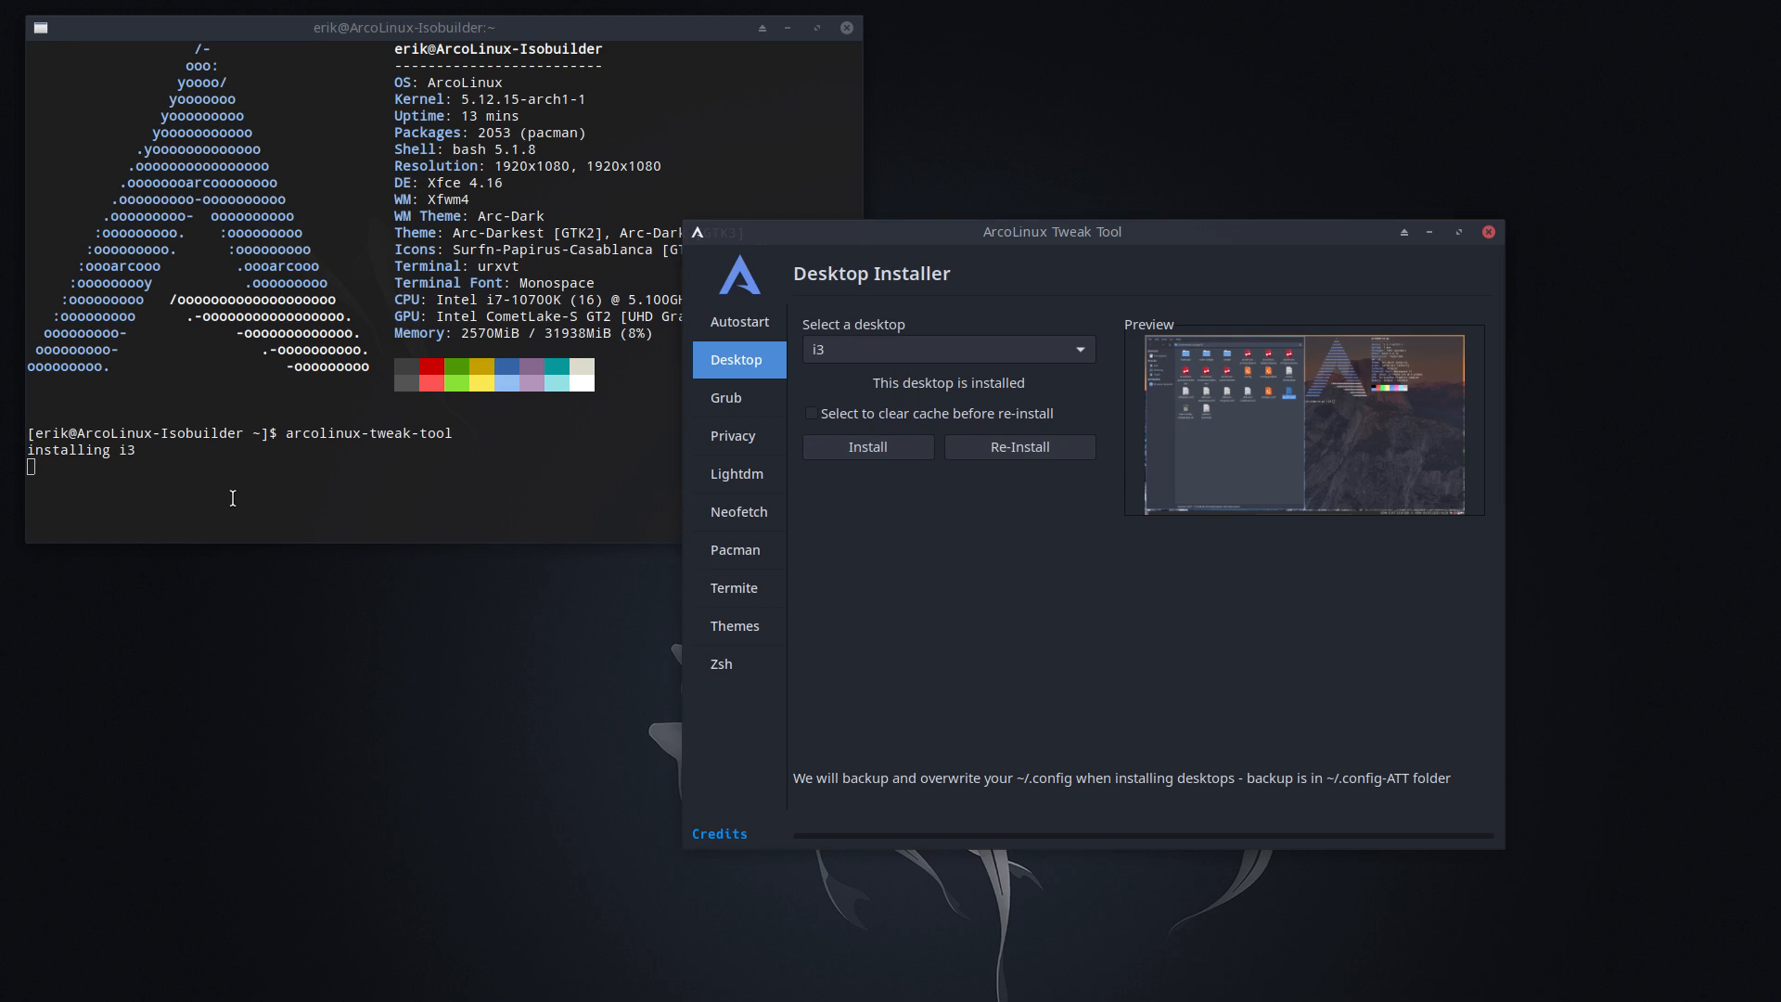
mouse_move(1139, 666)
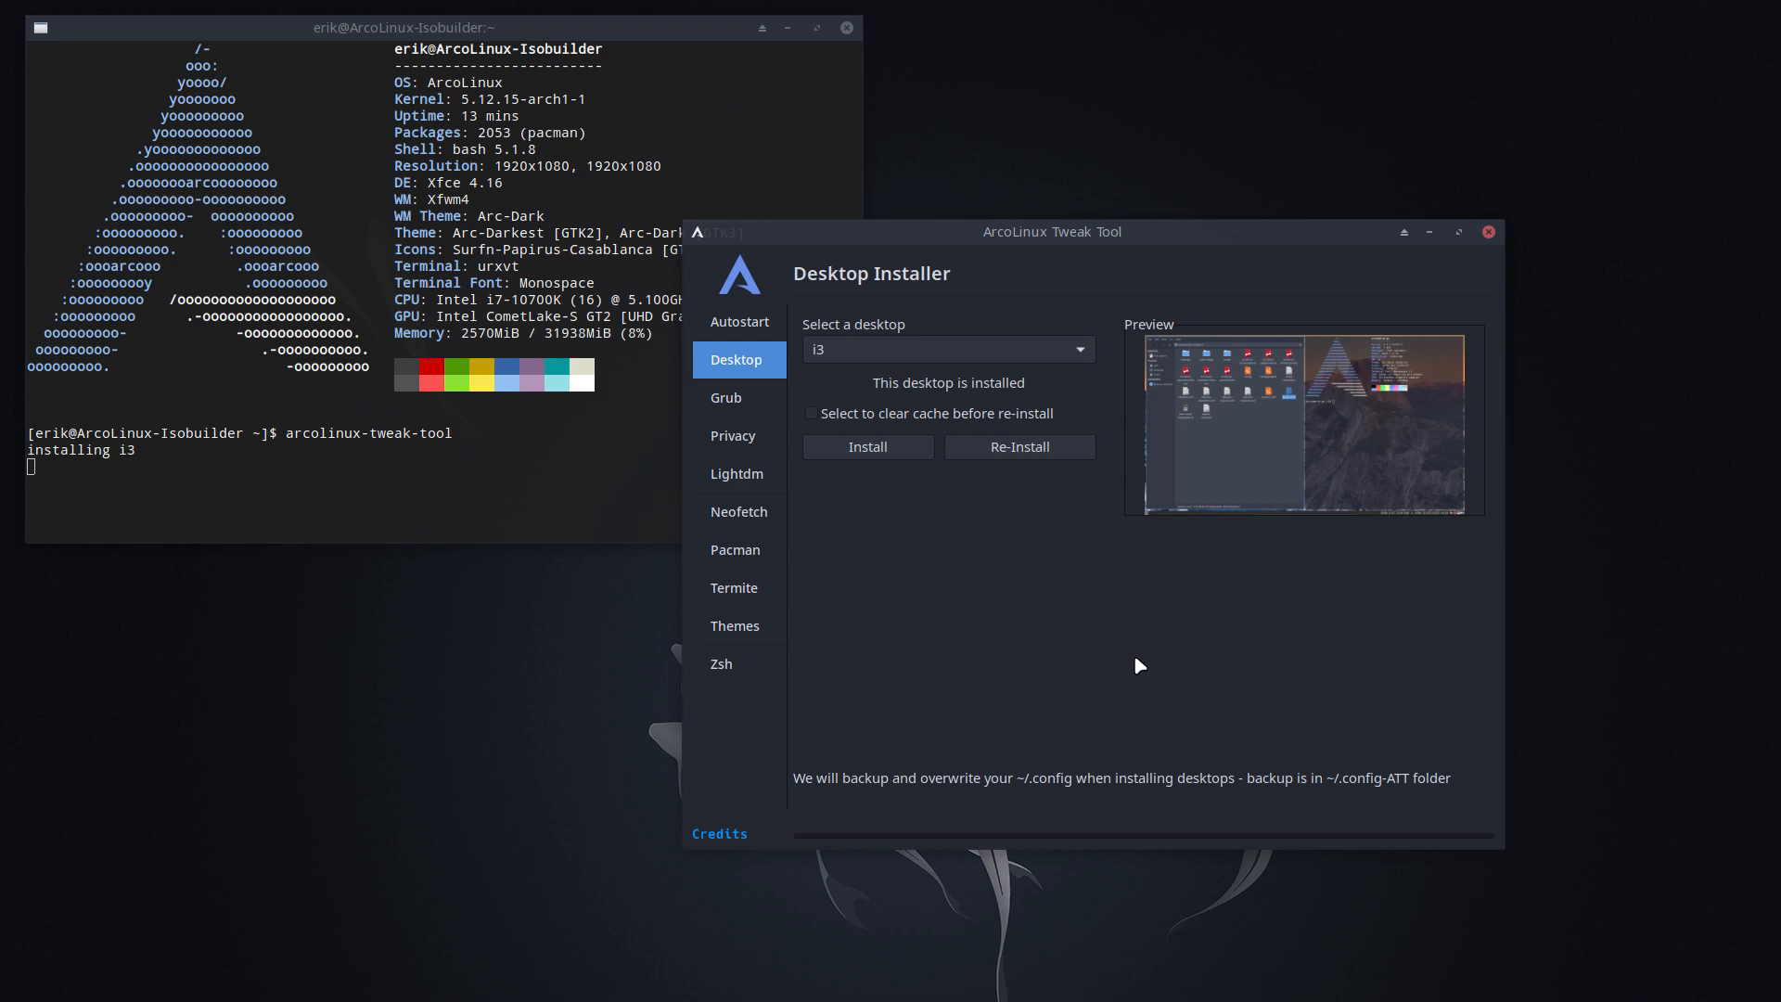
left_click(866, 447)
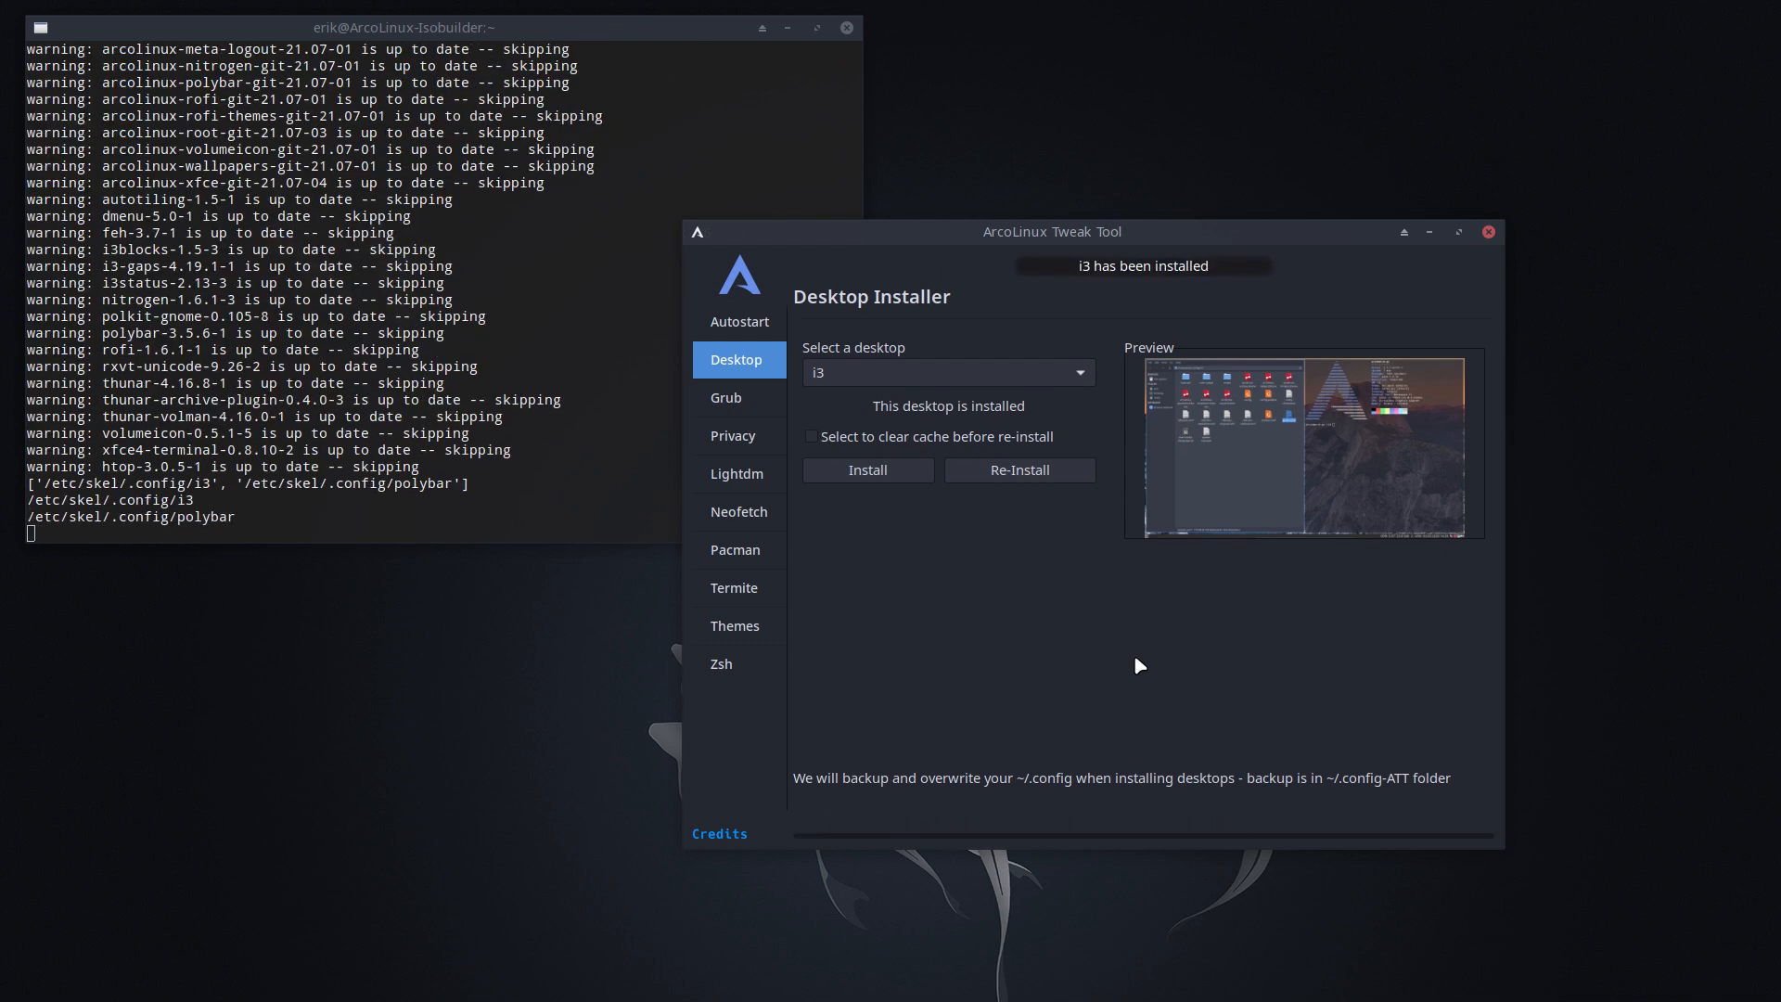
mouse_move(874, 631)
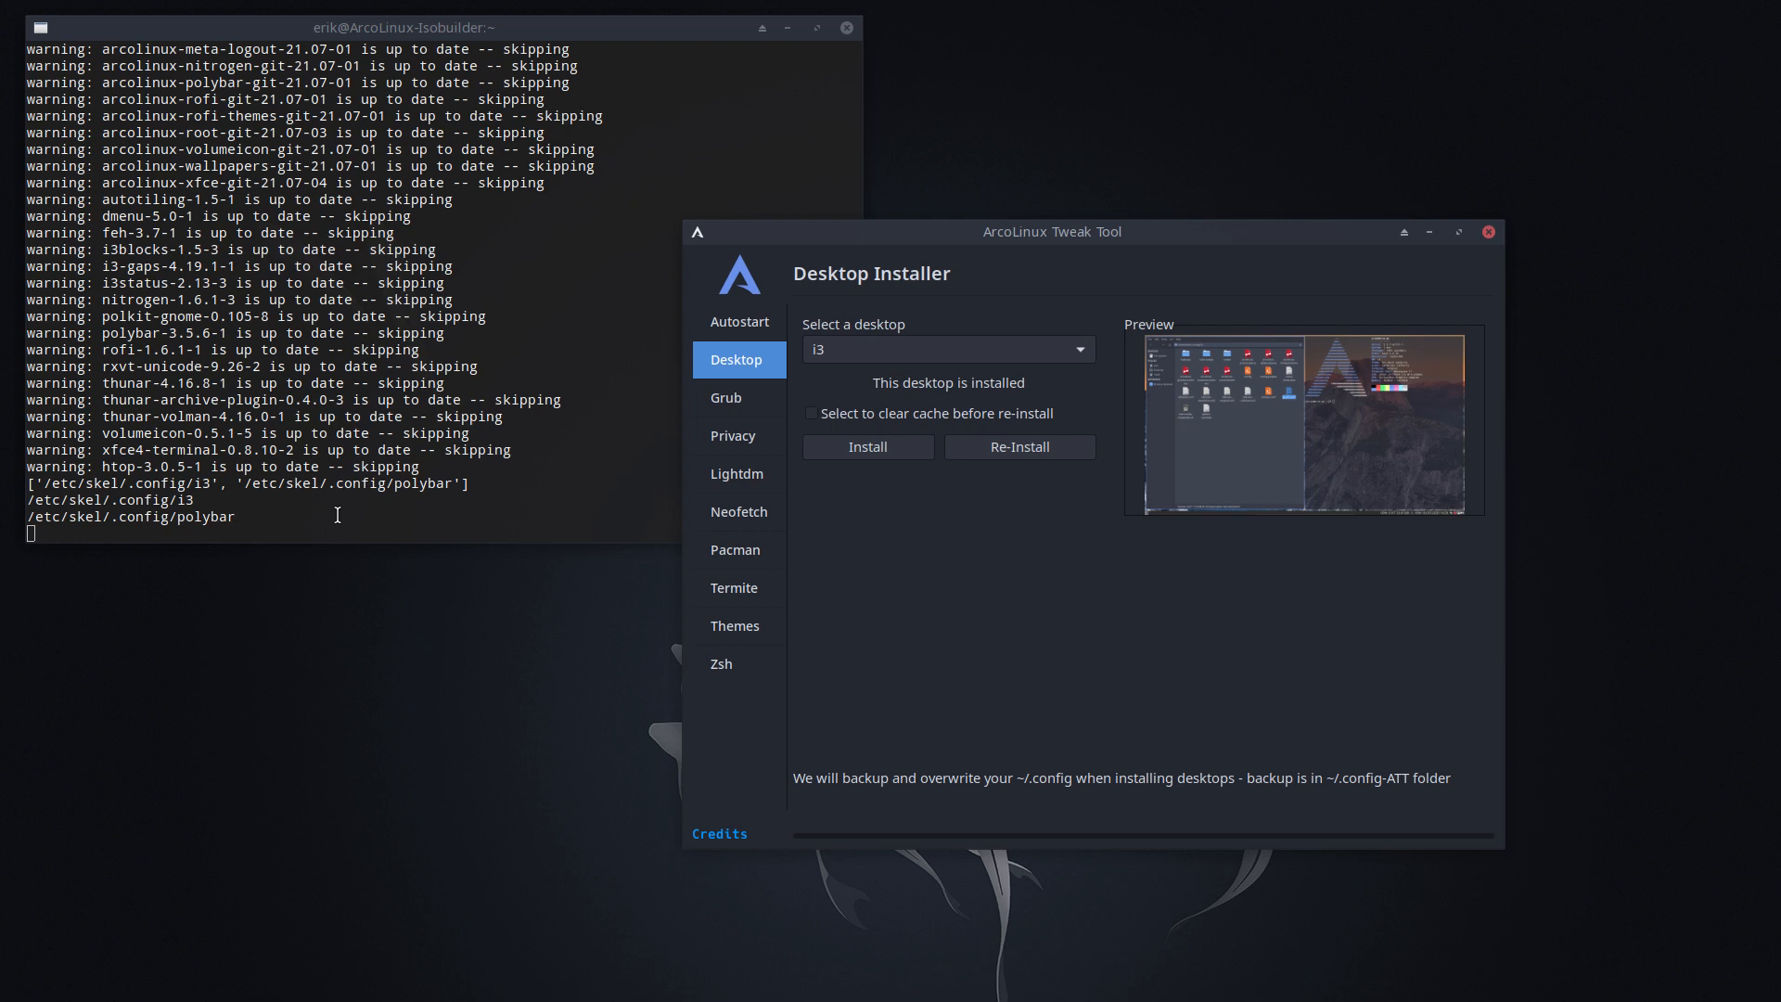
mouse_move(236, 435)
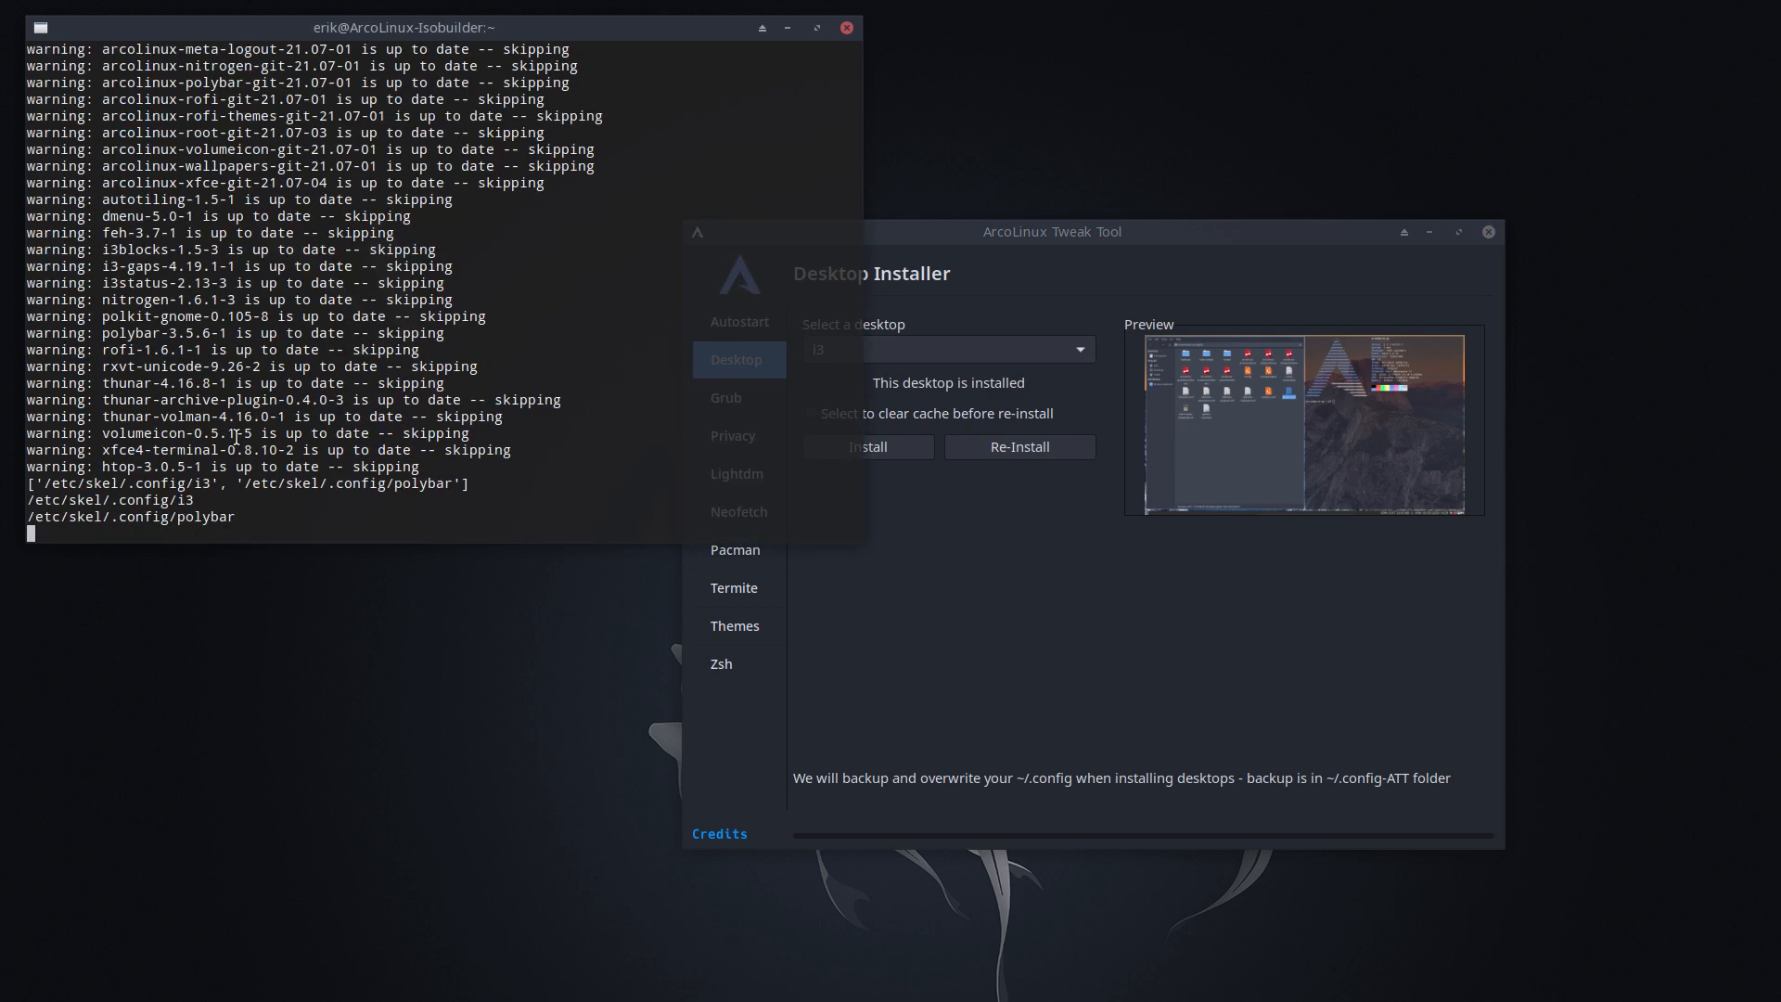
mouse_move(1085, 260)
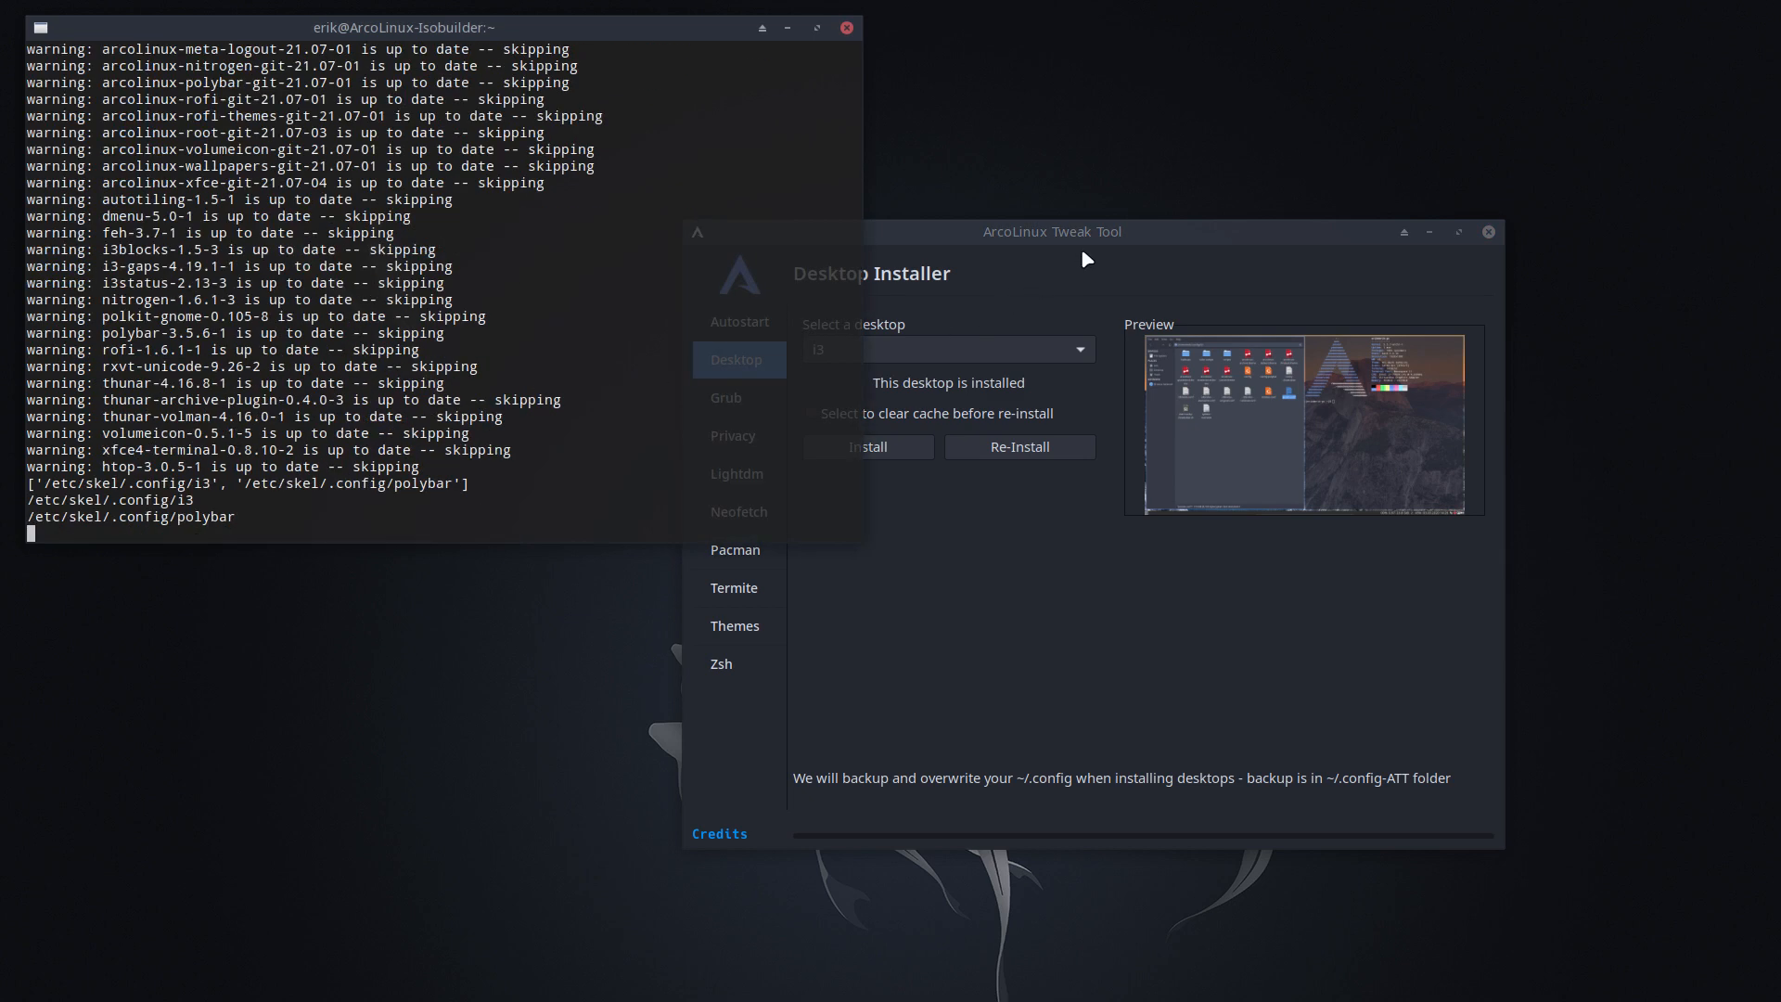